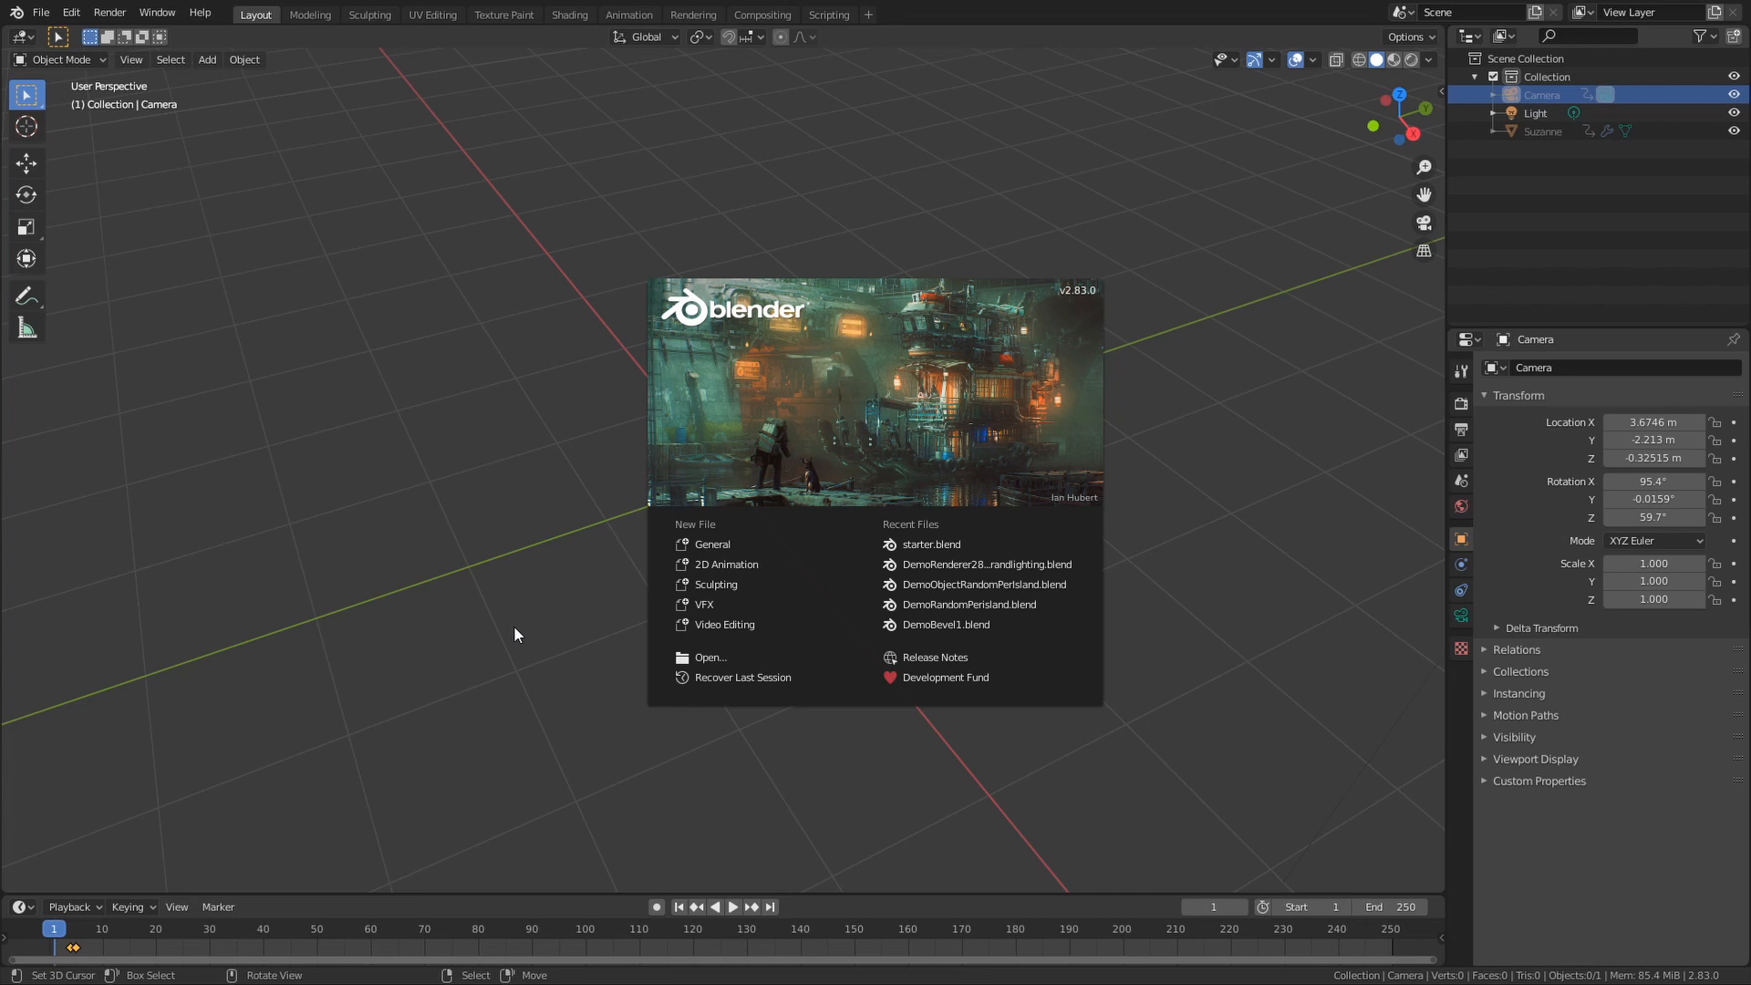
pyautogui.moveTo(883, 400)
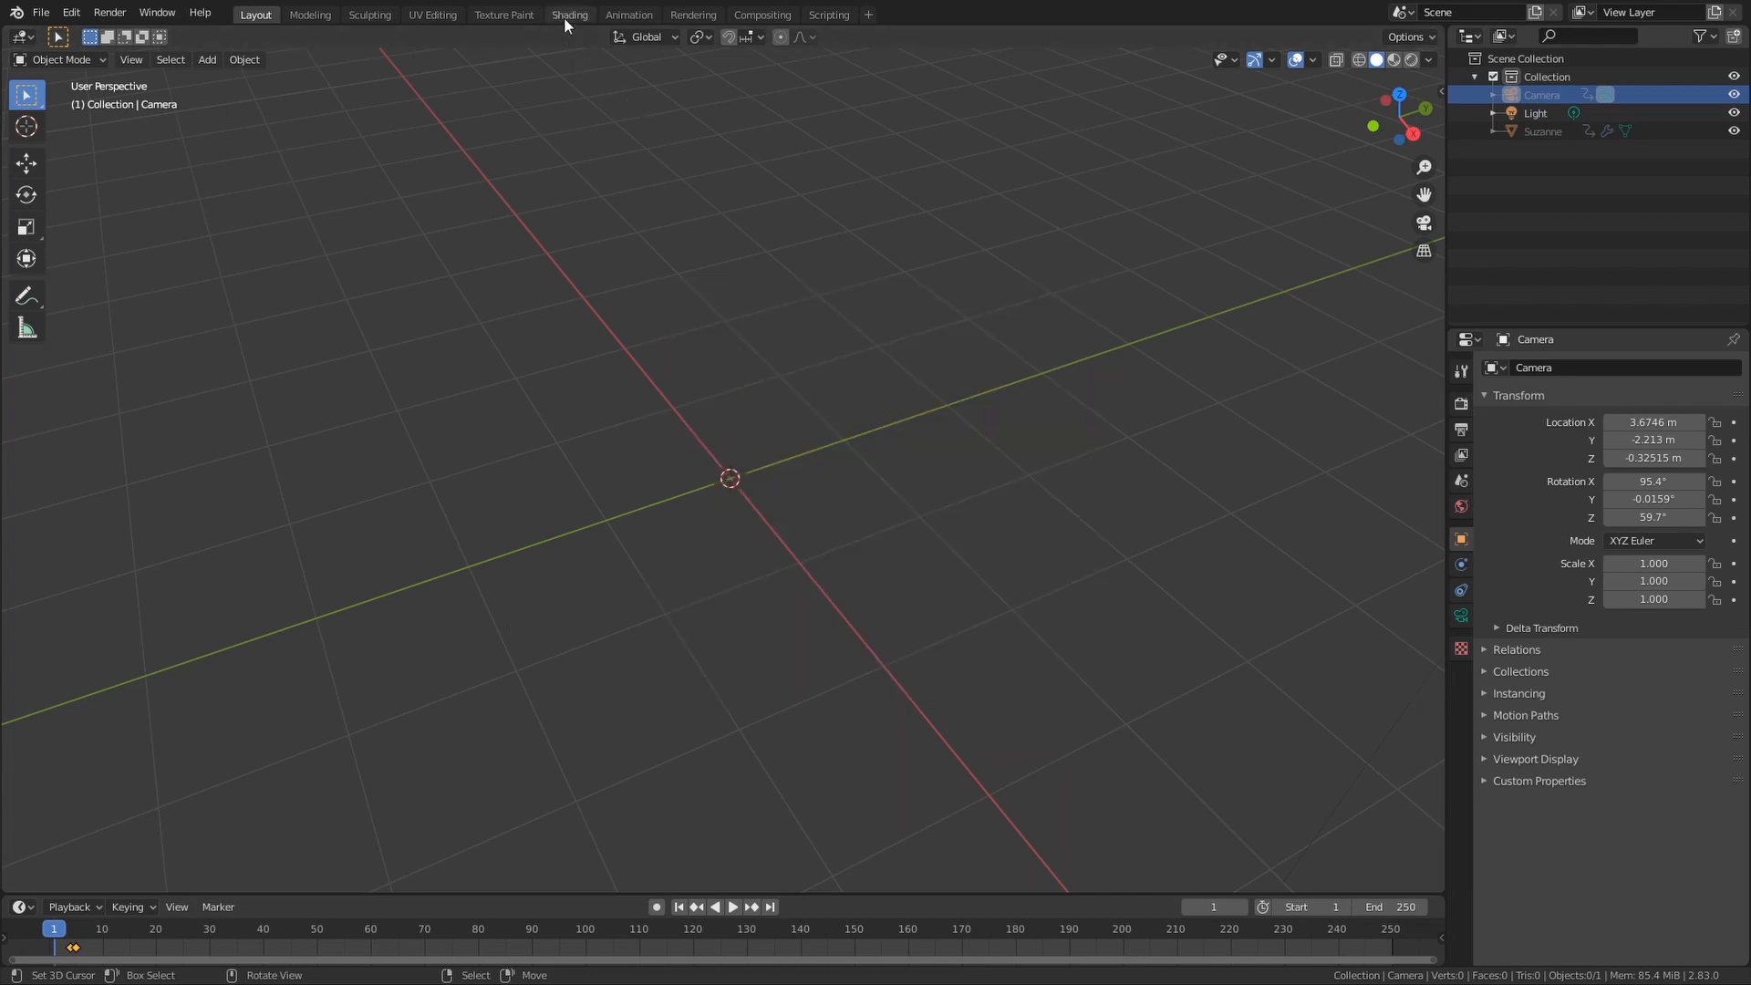
# - Switch to the Shading workspace and bring up the viewport shading popover
pyautogui.click(569, 14)
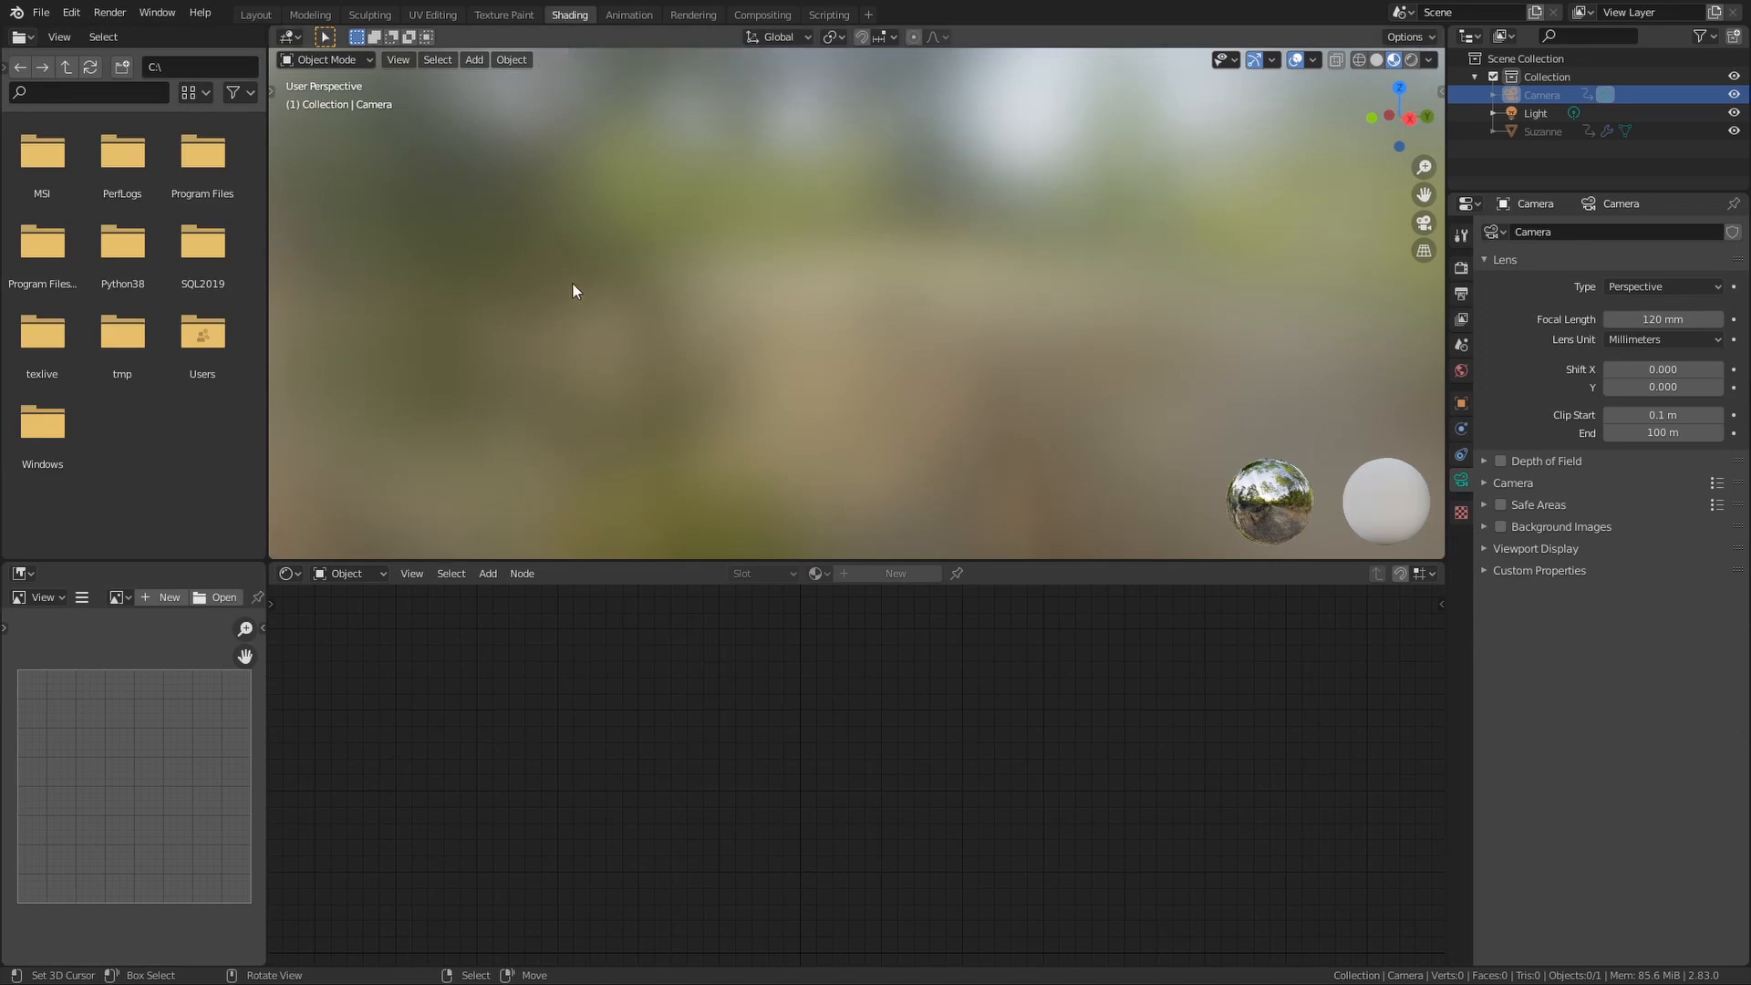
pyautogui.moveTo(1036, 460)
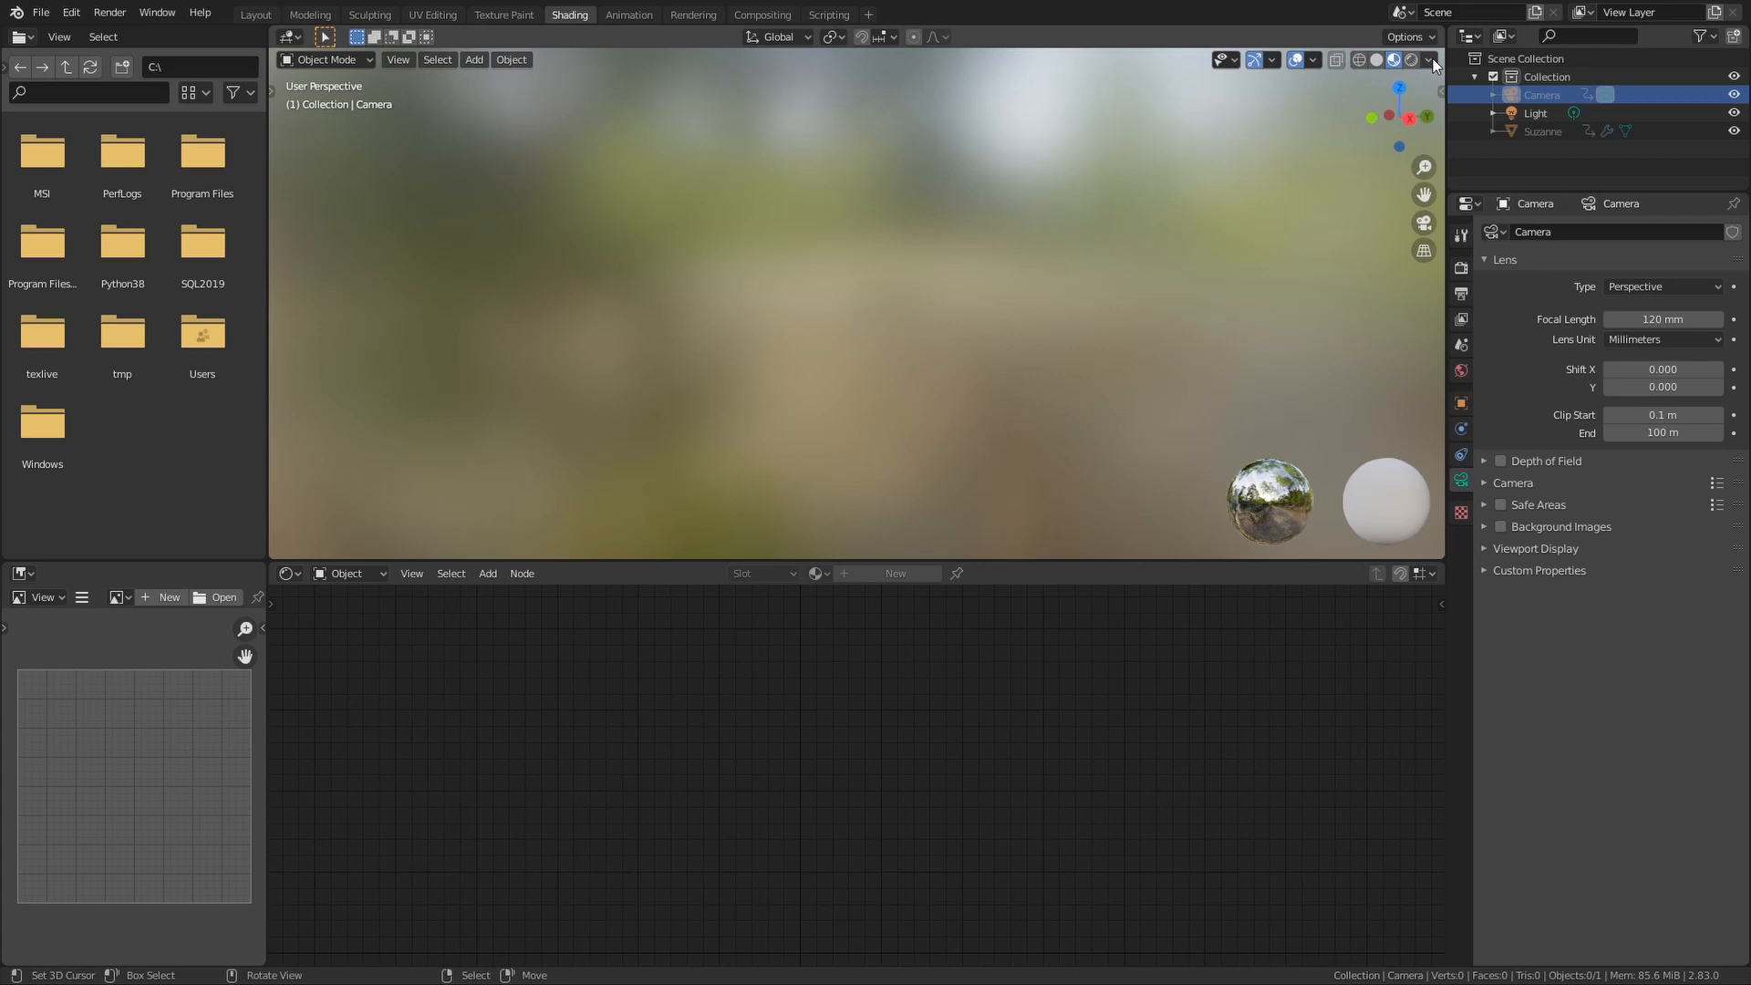
pyautogui.click(1429, 59)
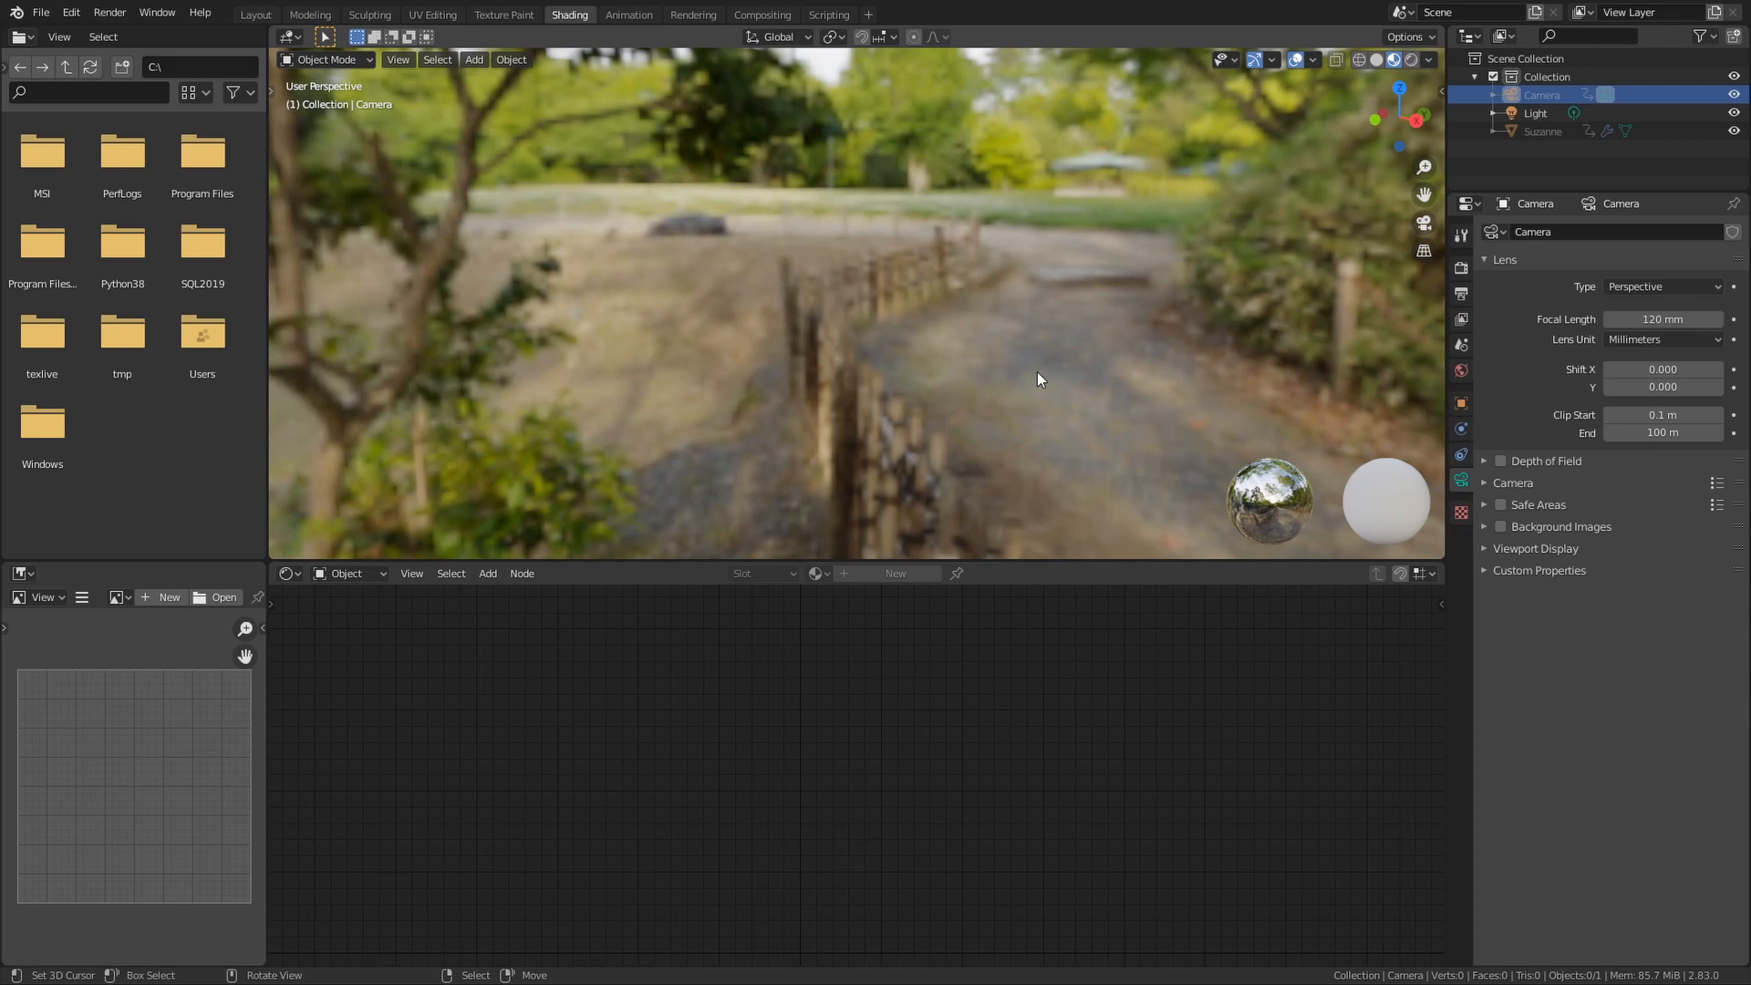
pyautogui.moveTo(1288, 281)
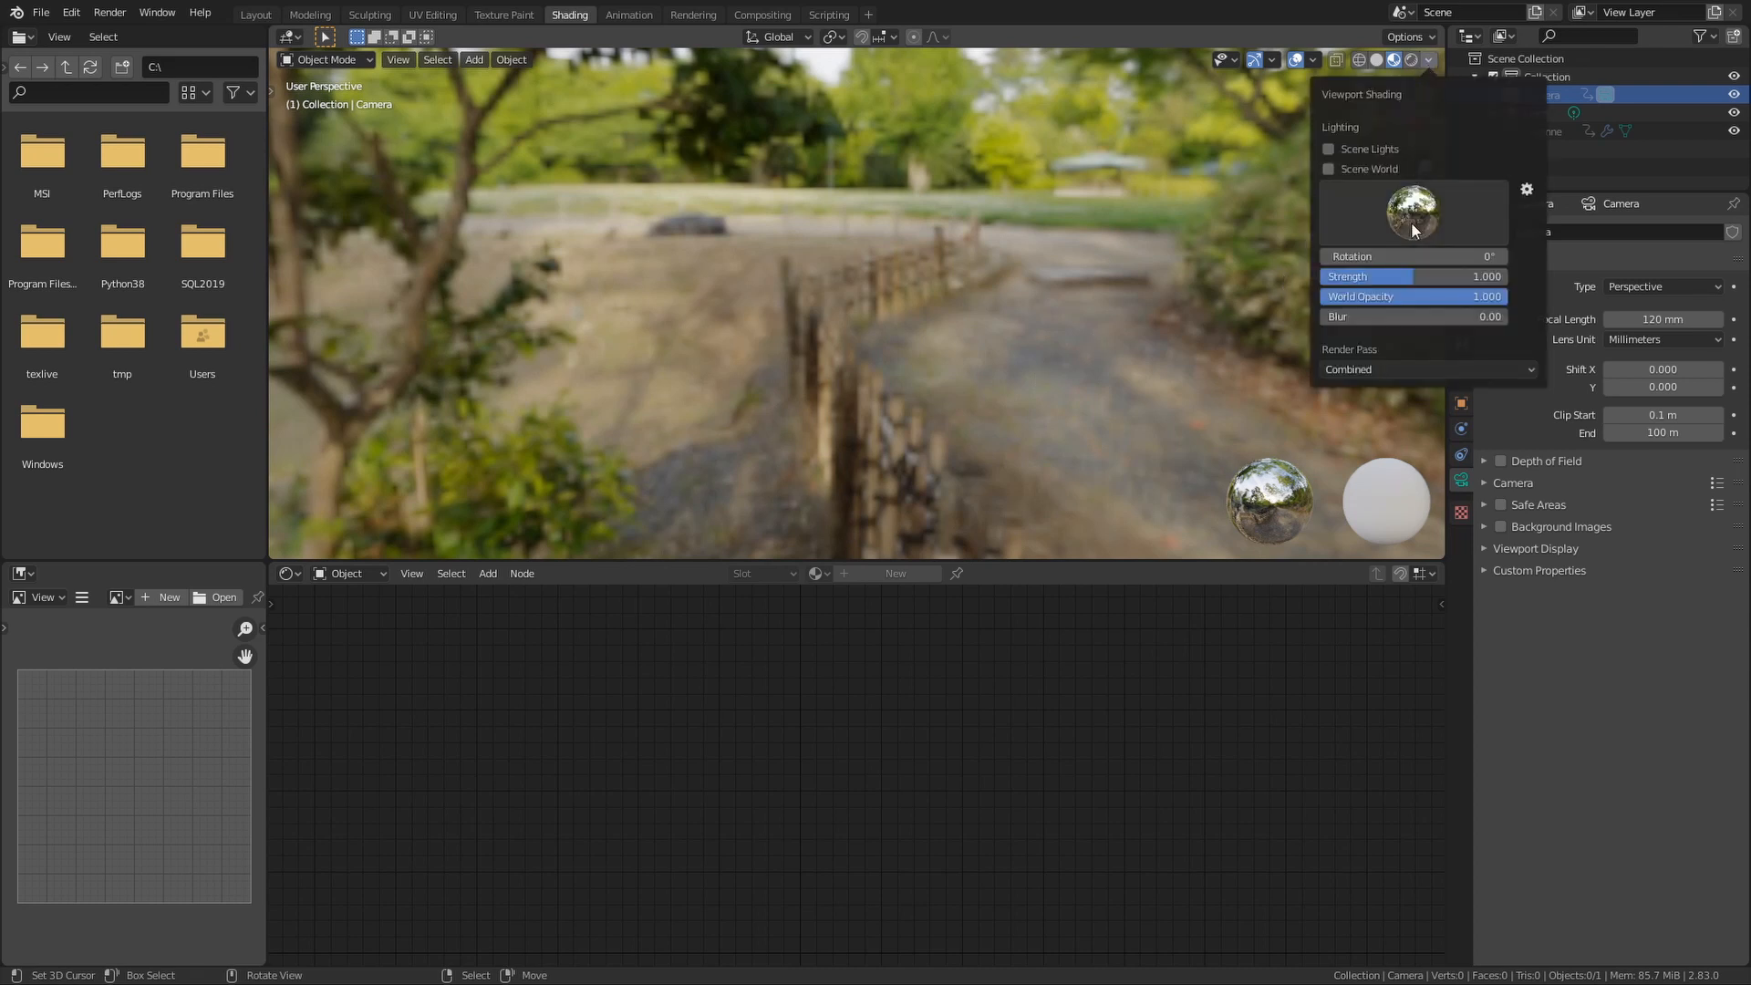
# - Try several built-in HDRI previews, orbiting each, and settle on the dog-on-brick courtyard
pyautogui.click(1412, 211)
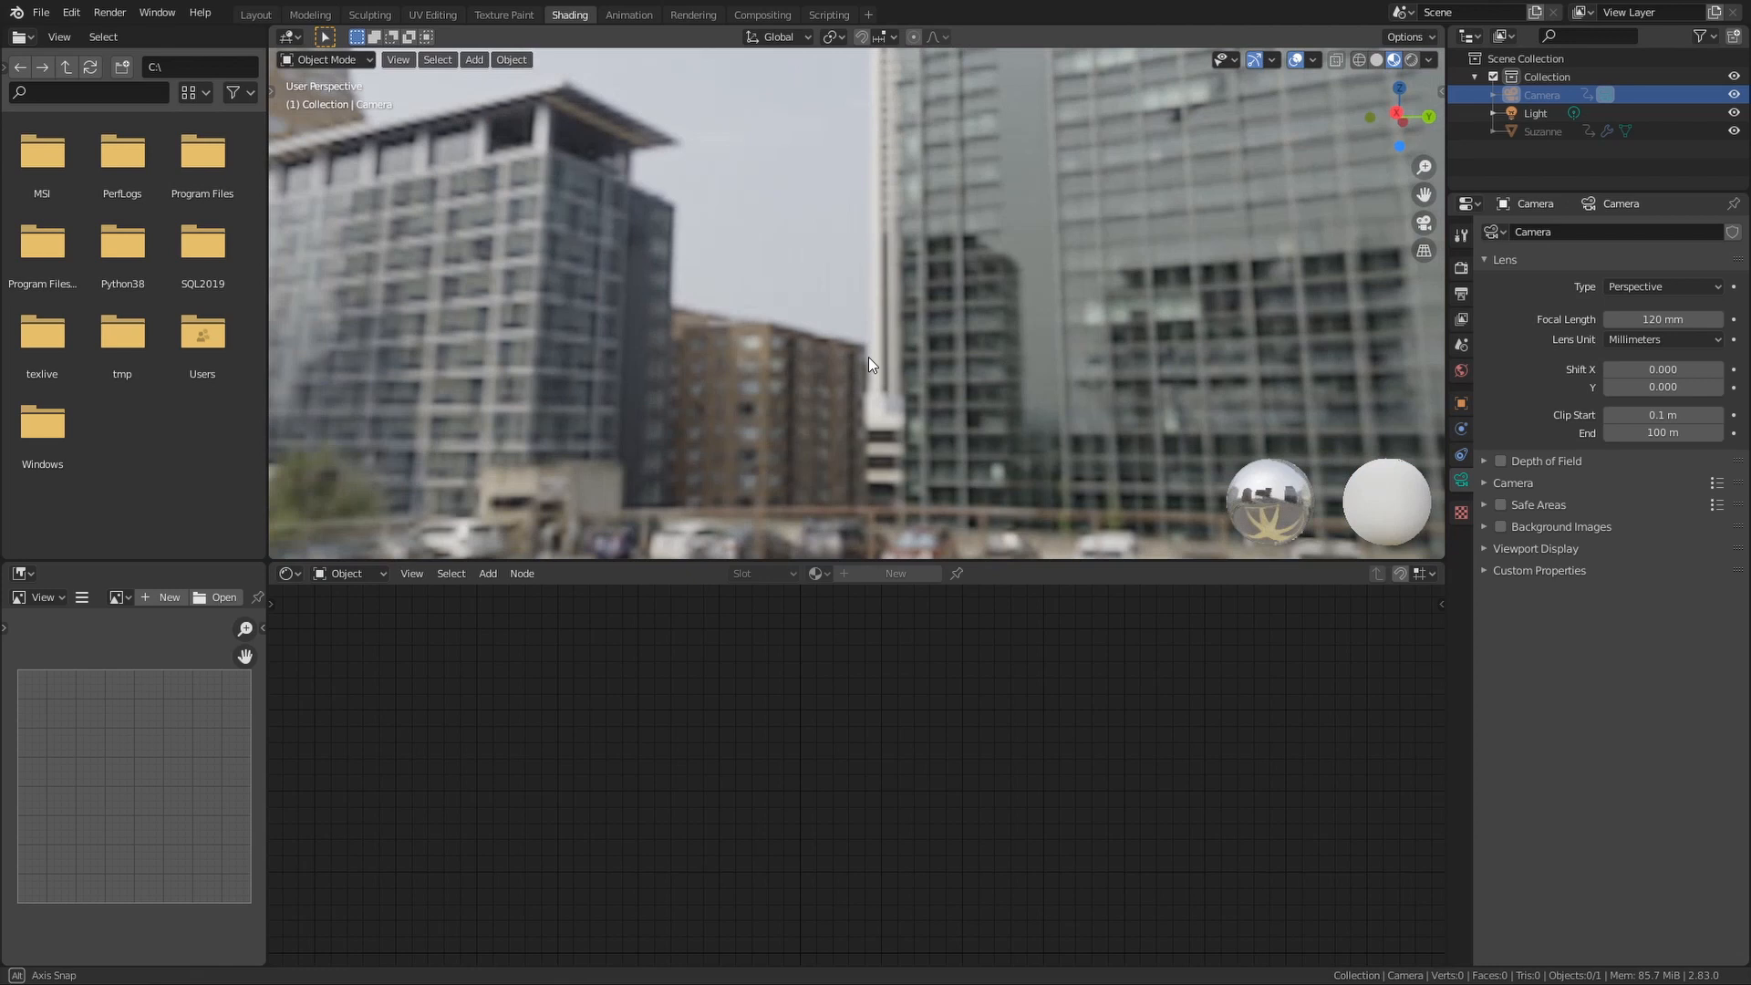
pyautogui.moveTo(872, 363); pyautogui.dragTo(859, 525)
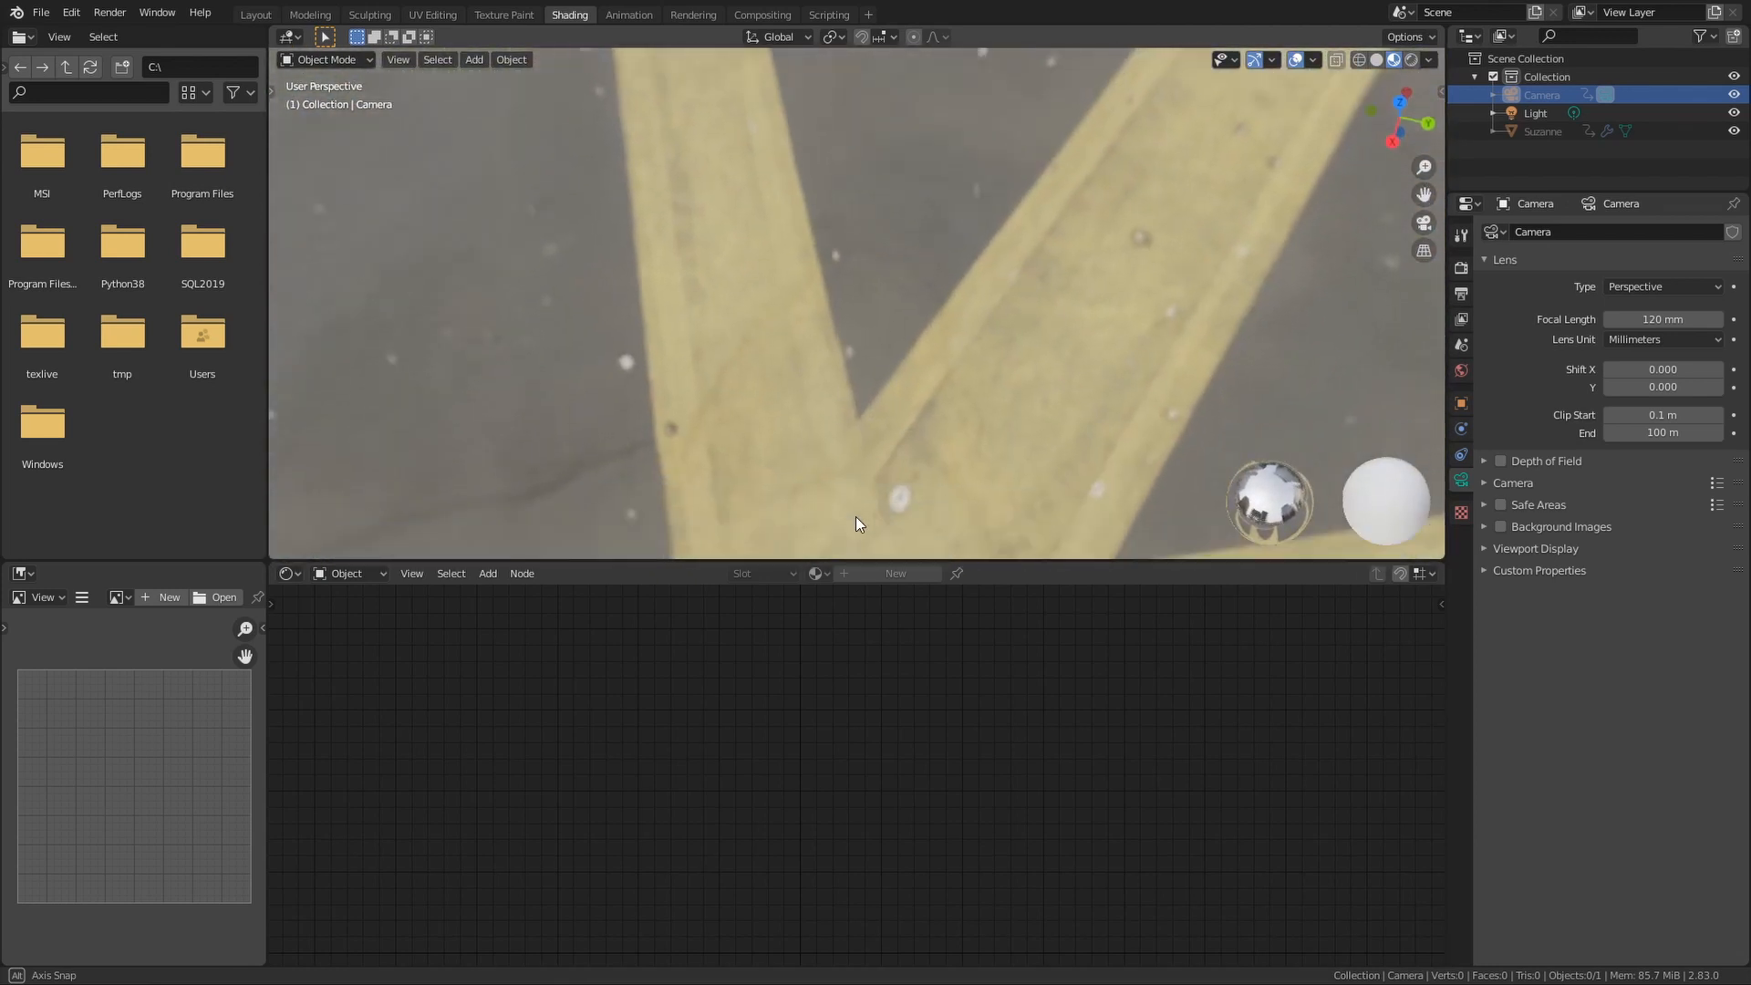
pyautogui.click(1427, 58)
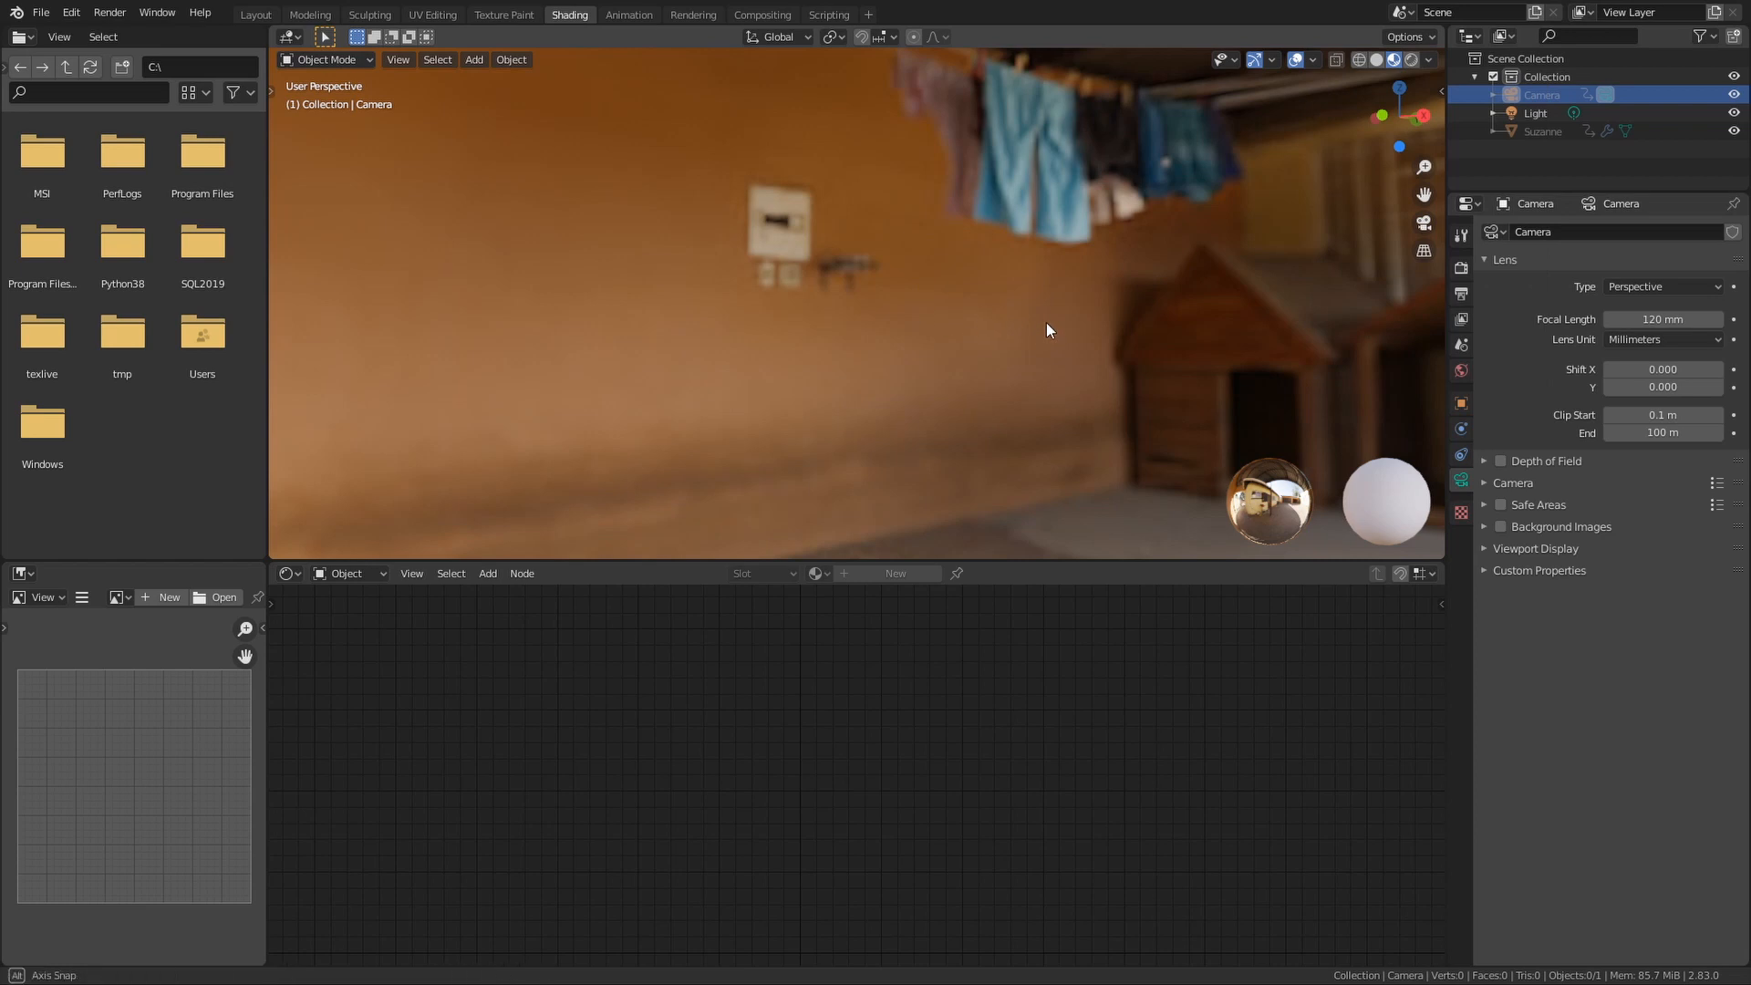
pyautogui.moveTo(1047, 330); pyautogui.dragTo(989, 432)
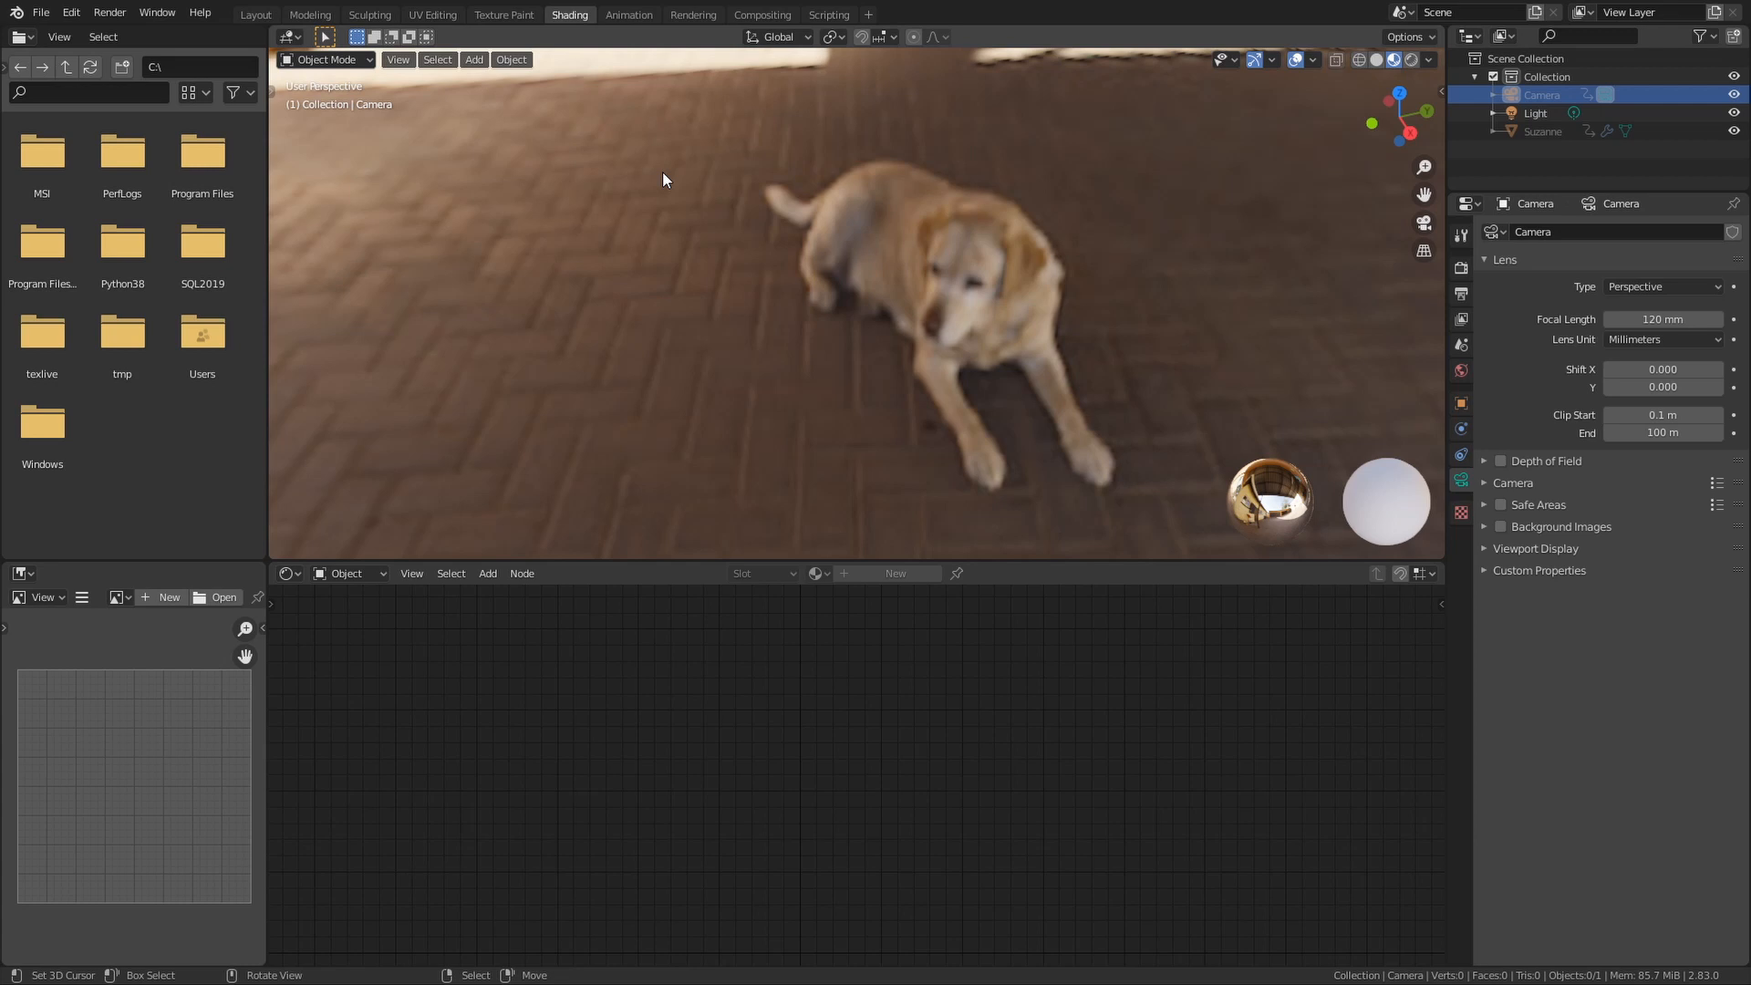
pyautogui.click(1416, 58)
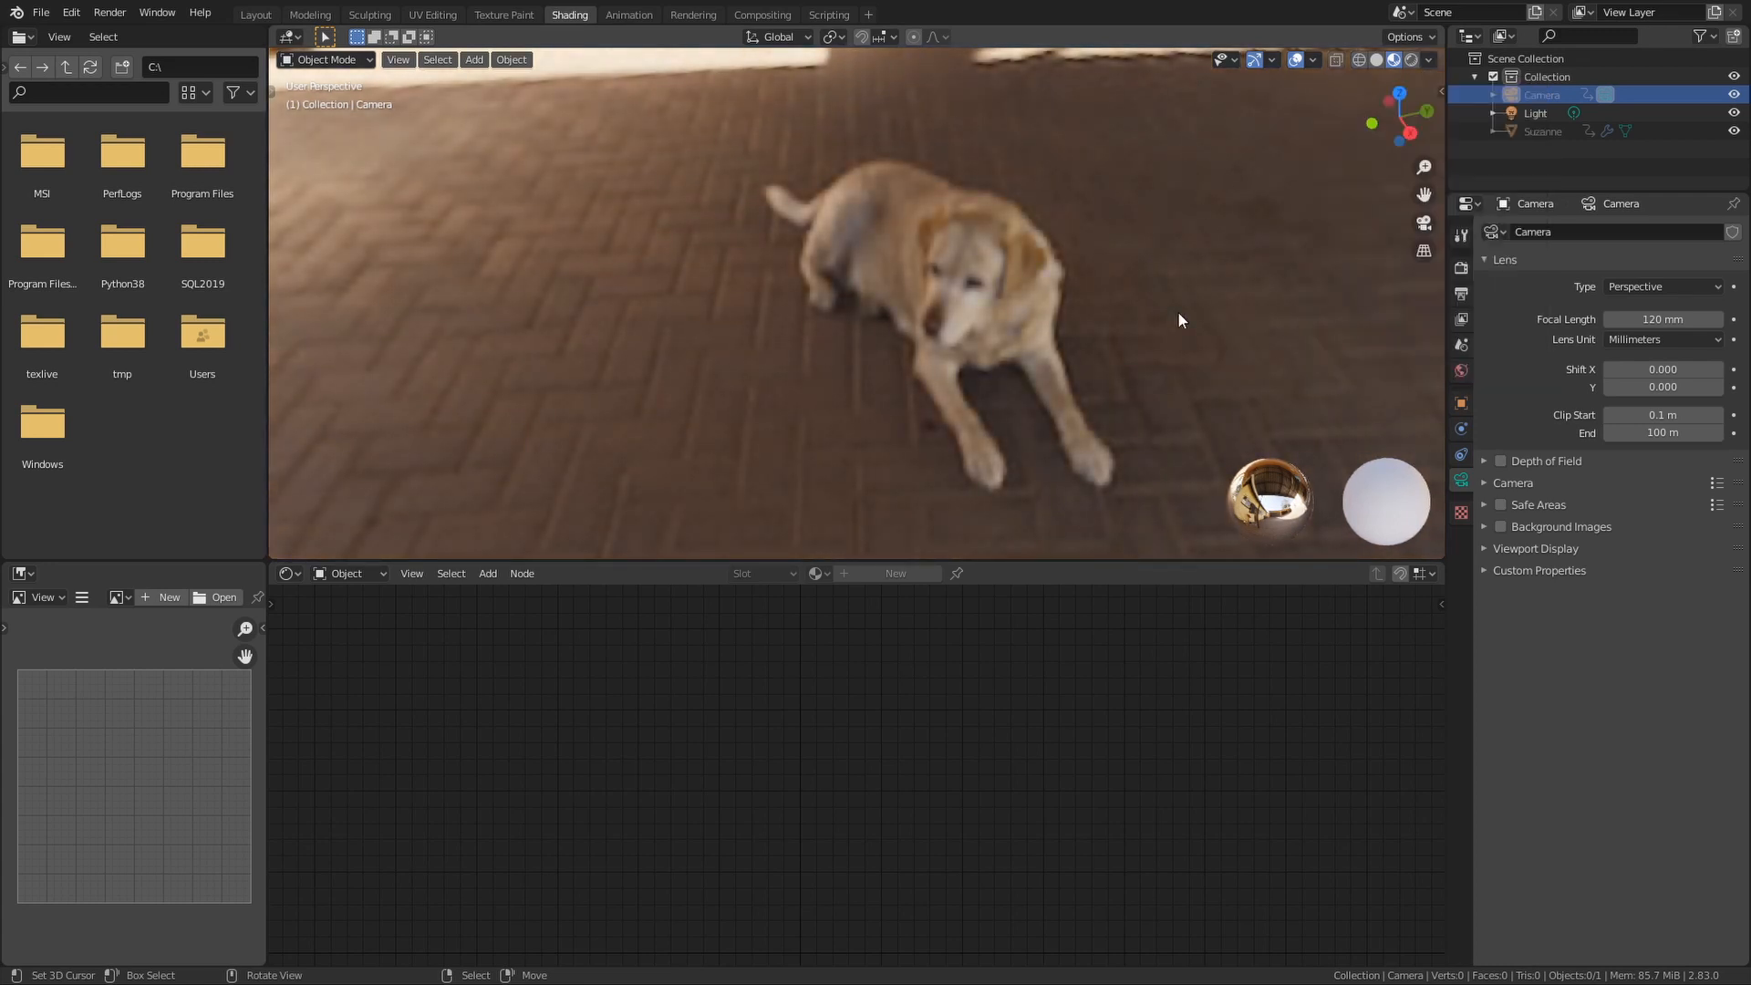
pyautogui.moveTo(836, 436)
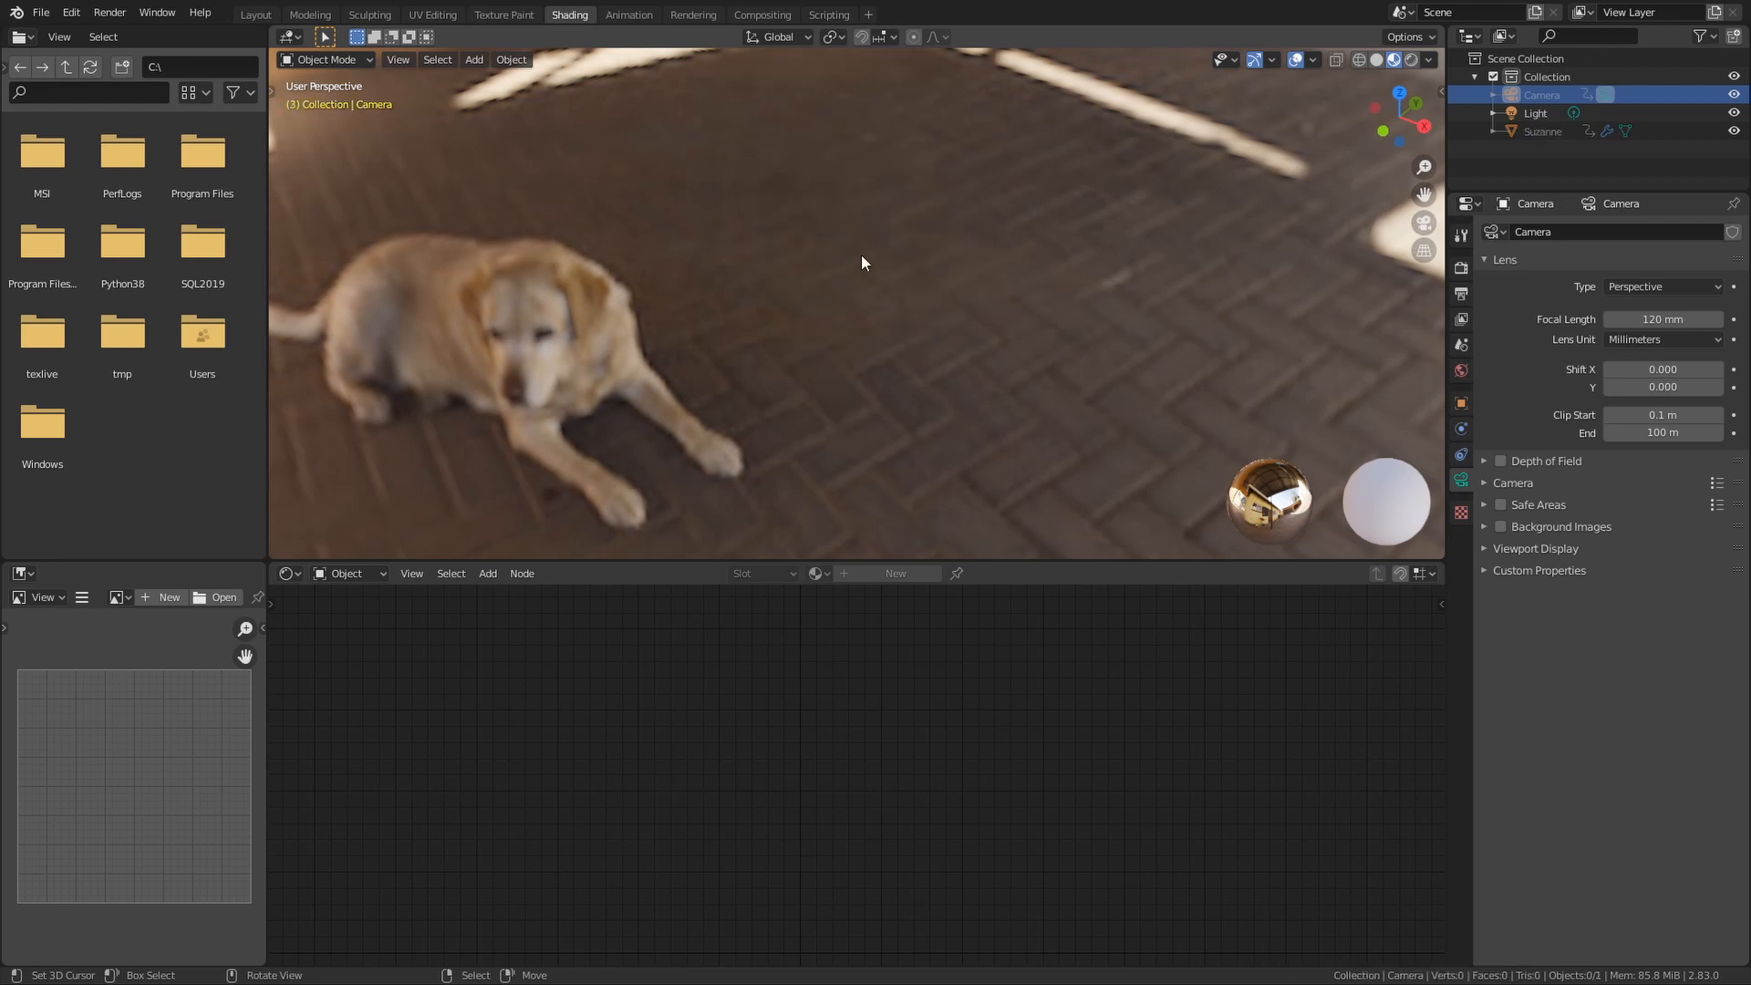
# - Set the viewport preview environment to the dark night-time park HDRI
pyautogui.click(1417, 58)
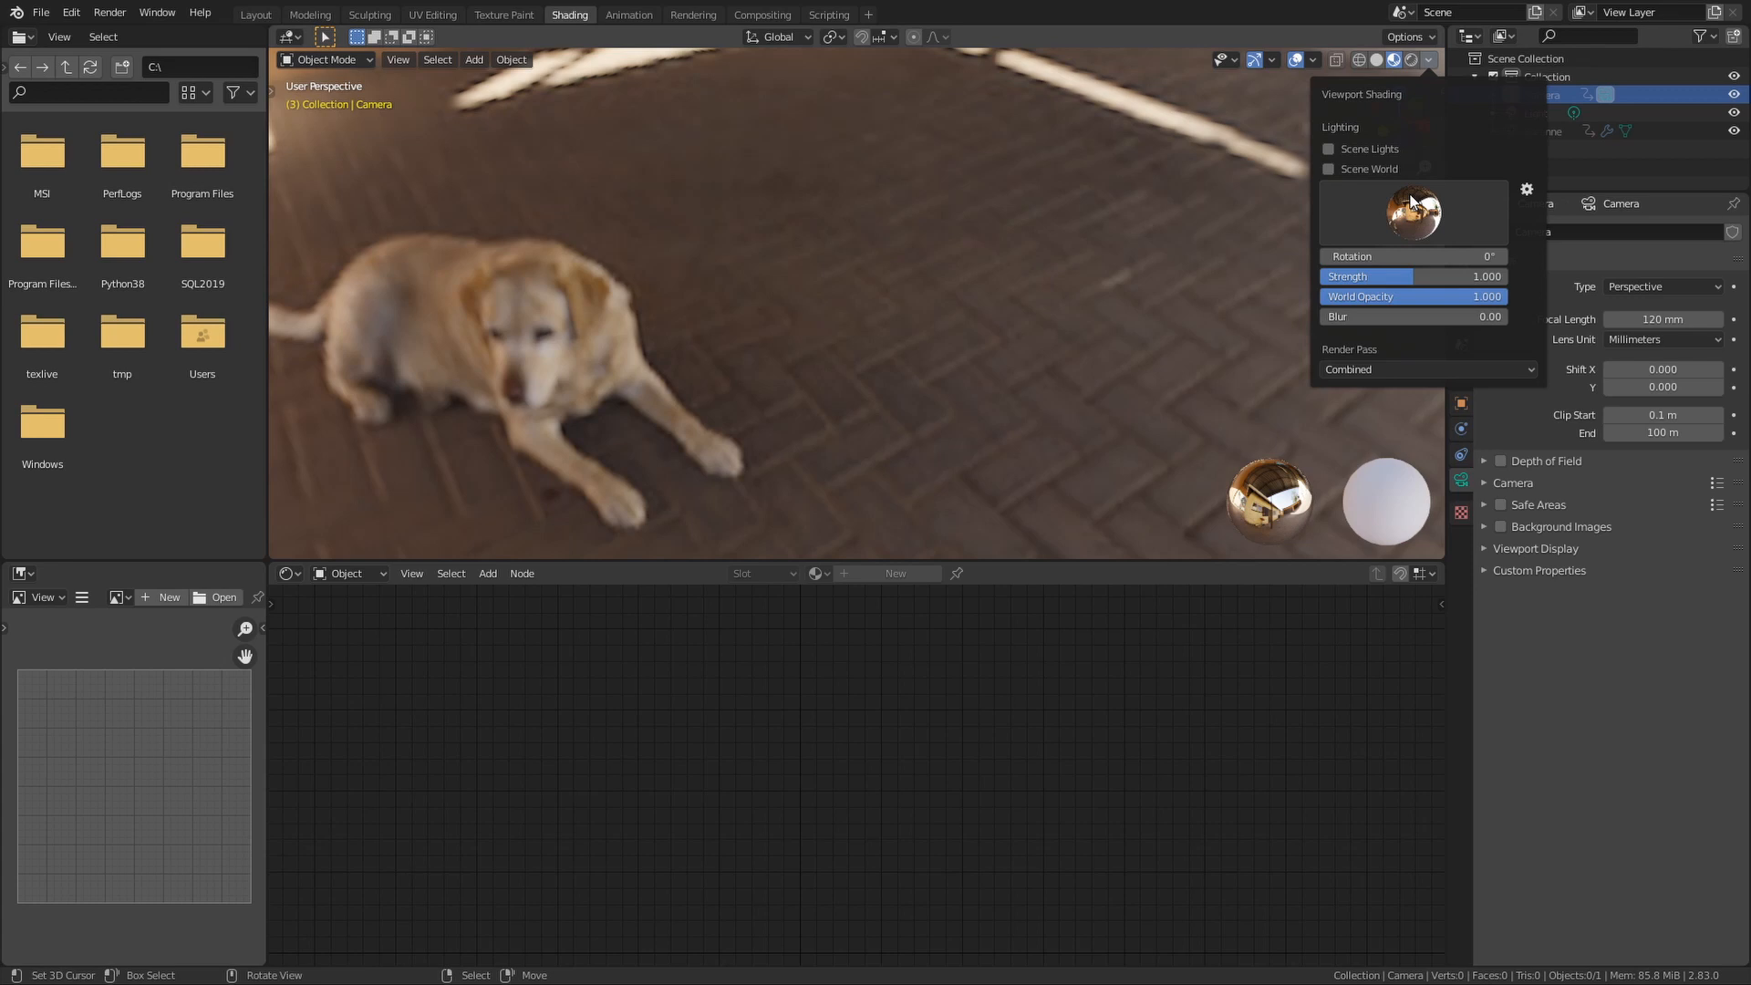
pyautogui.click(1412, 212)
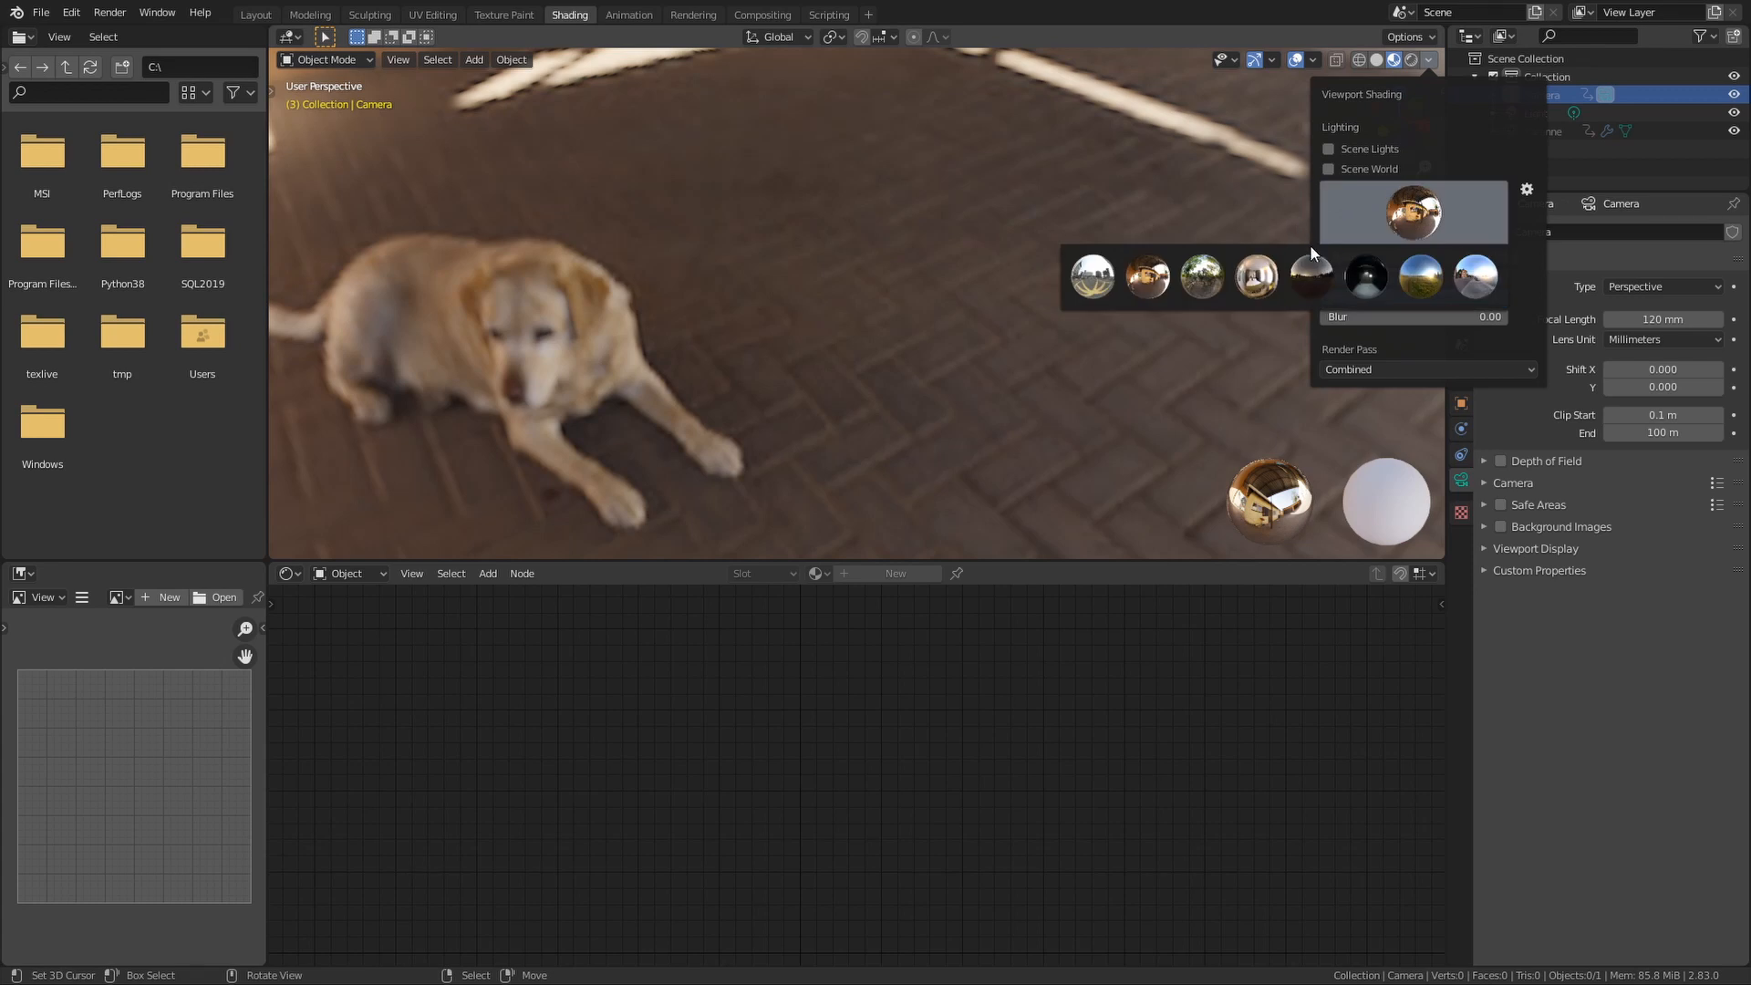
pyautogui.click(1312, 277)
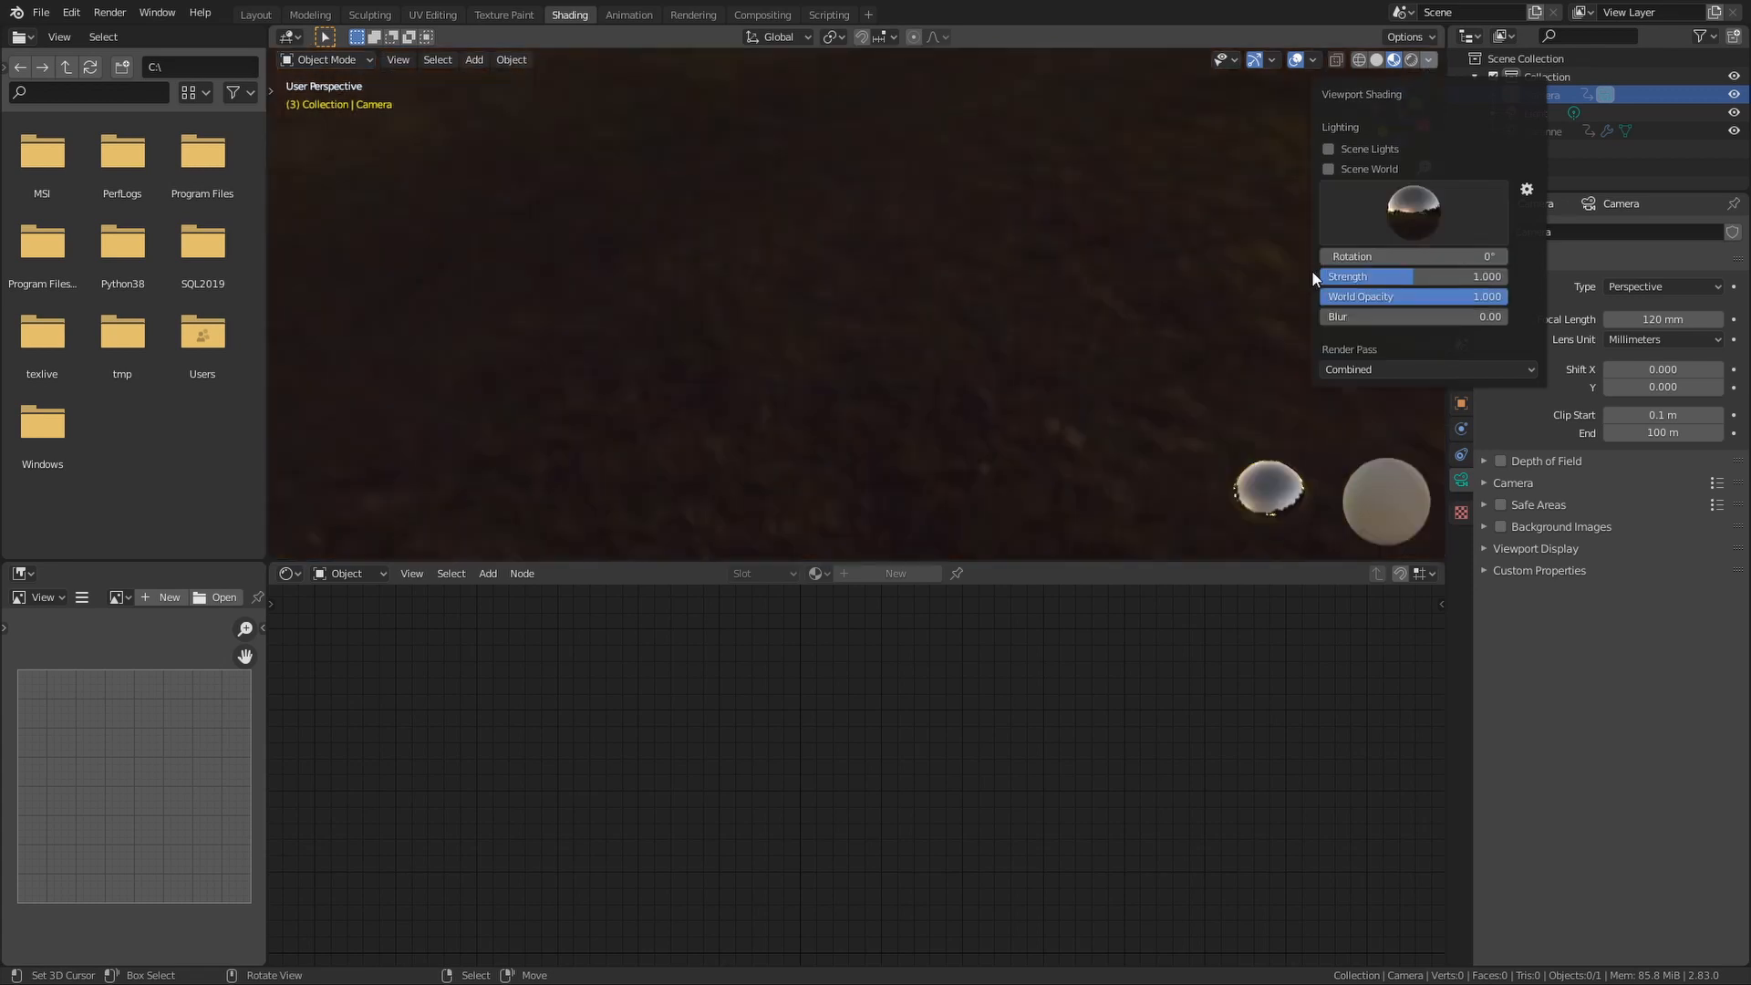
pyautogui.click(1070, 361)
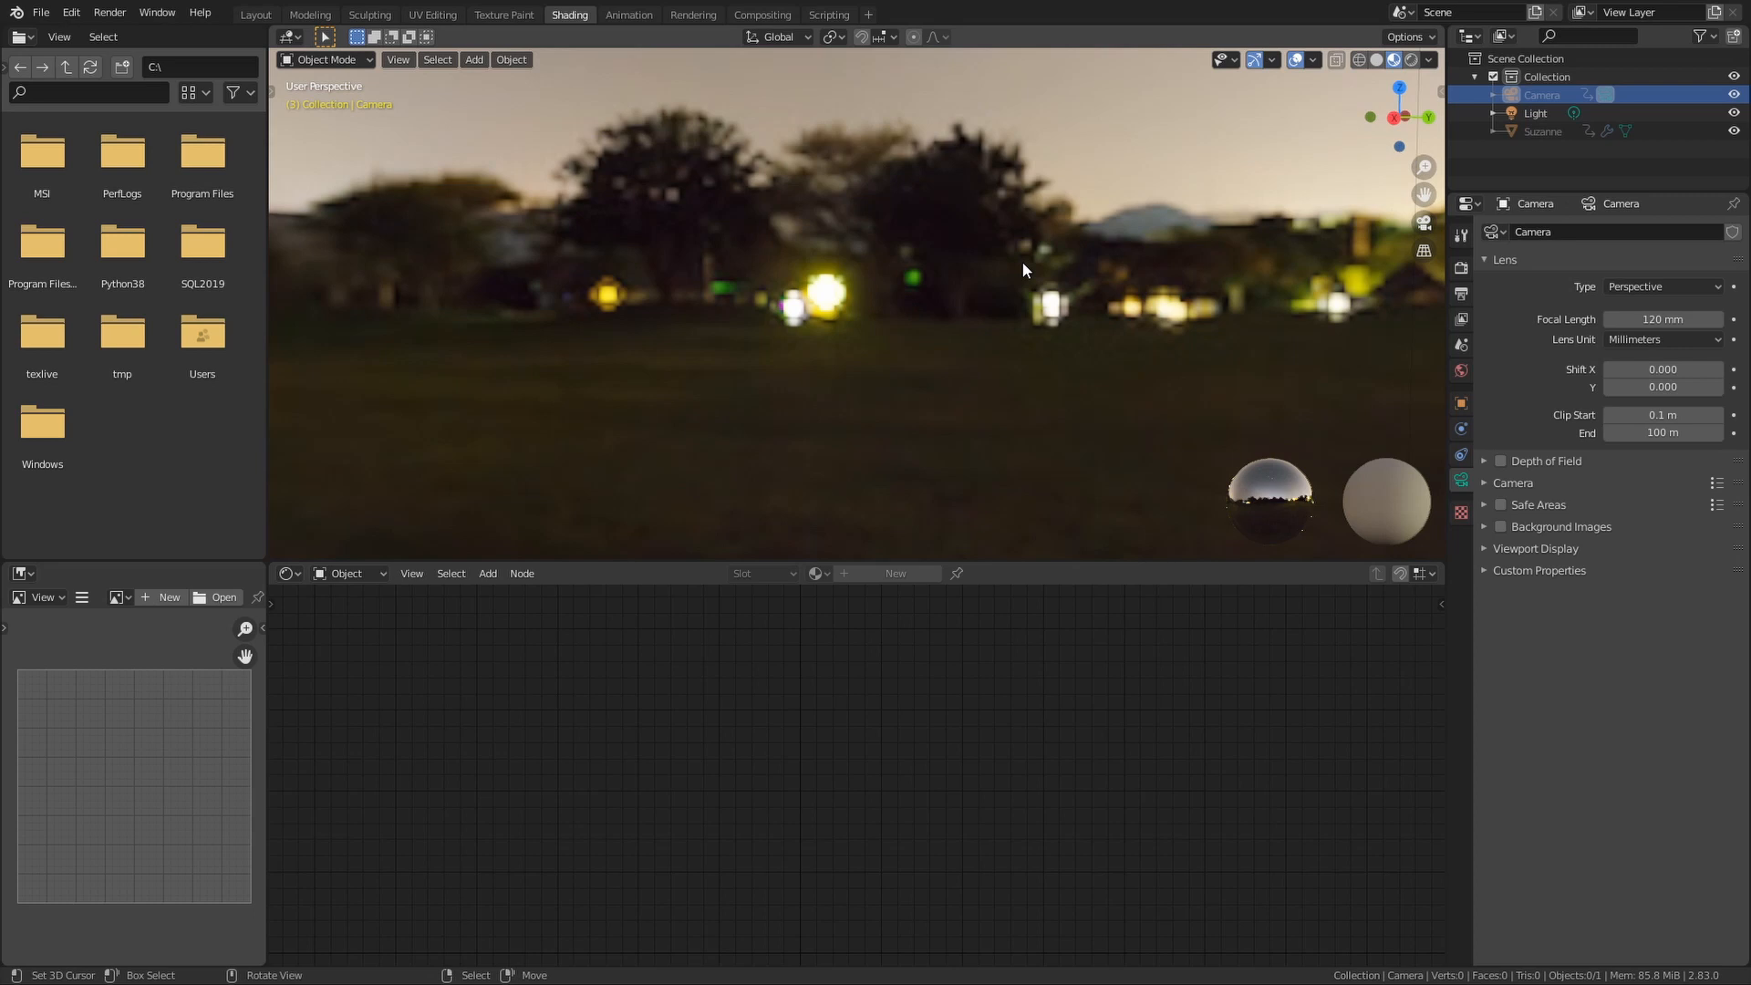
pyautogui.click(1423, 58)
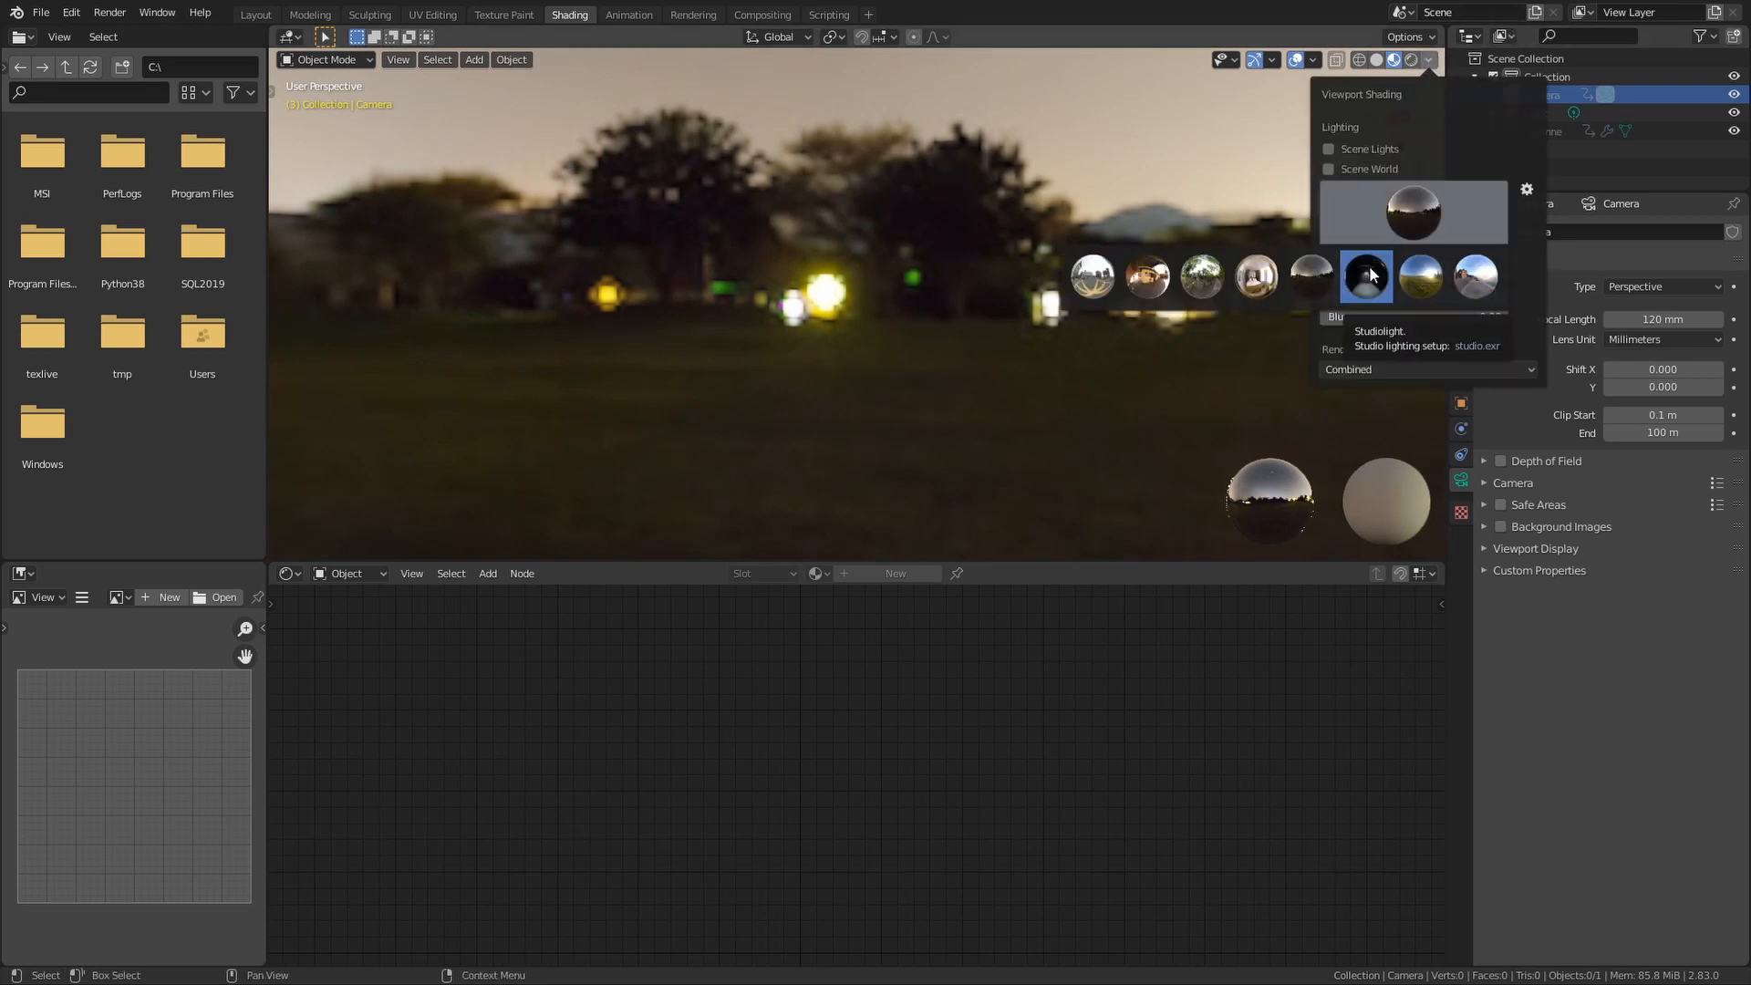
# - Choose the dark studio HDRI with a bright lamp and orbit to look around it
pyautogui.click(1364, 277)
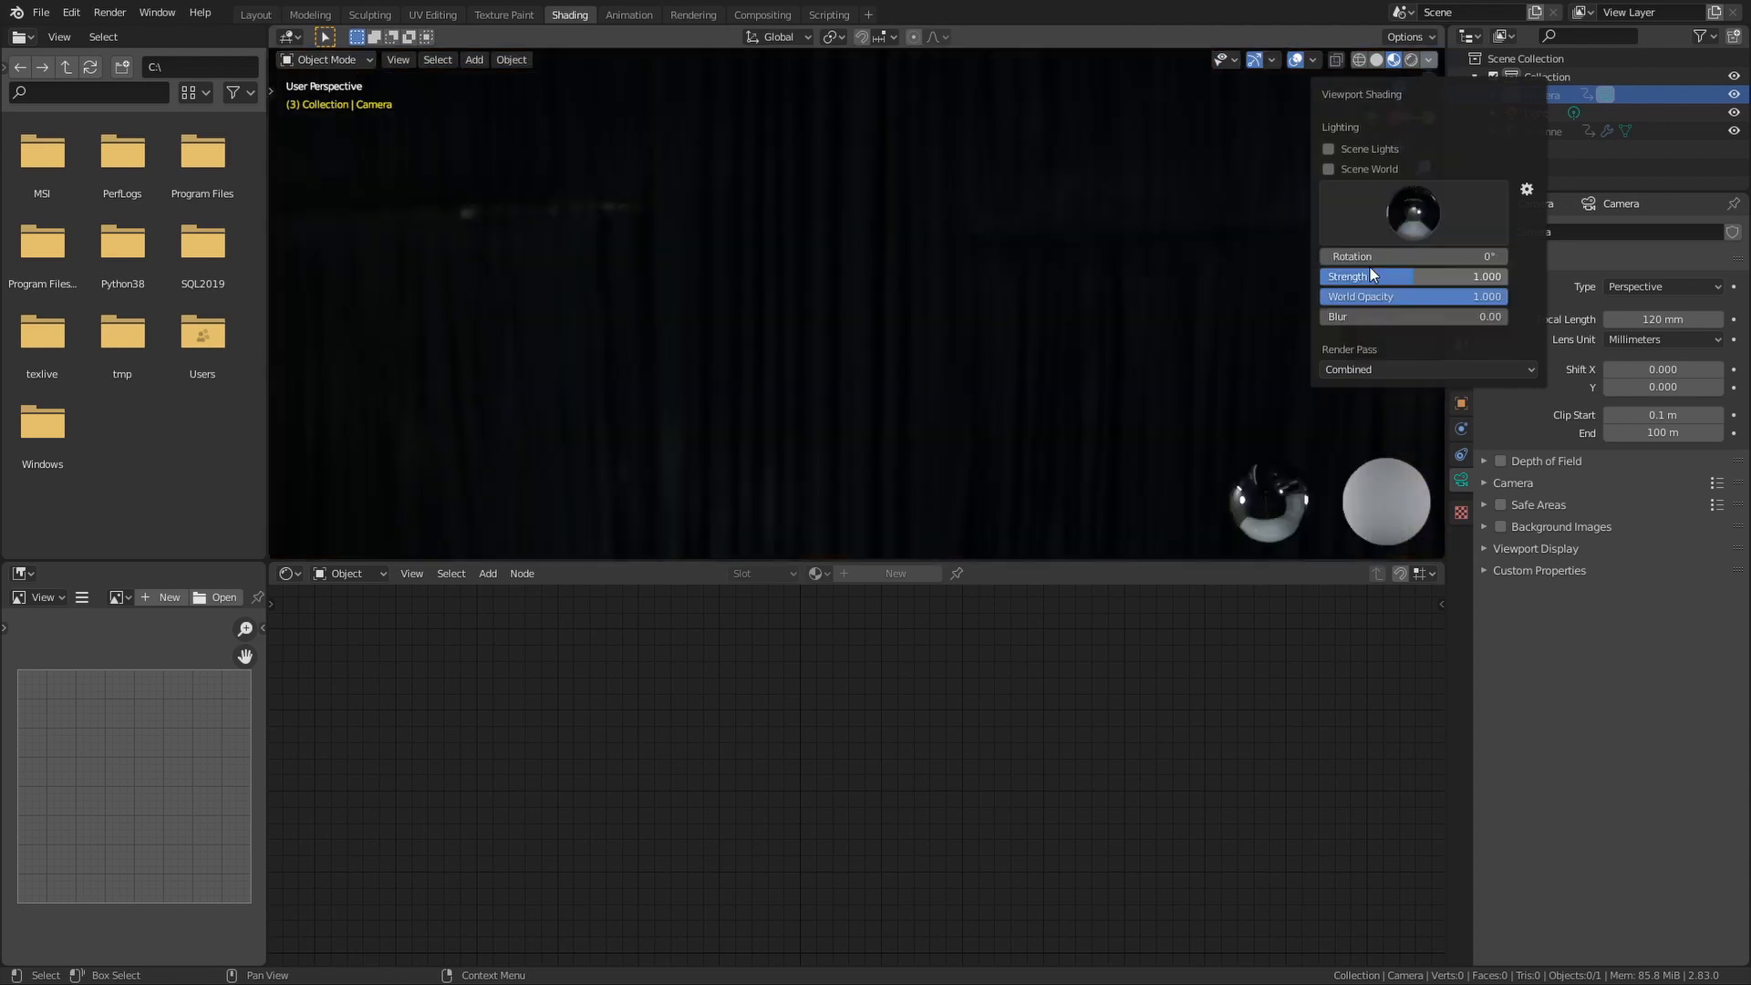
pyautogui.click(926, 394)
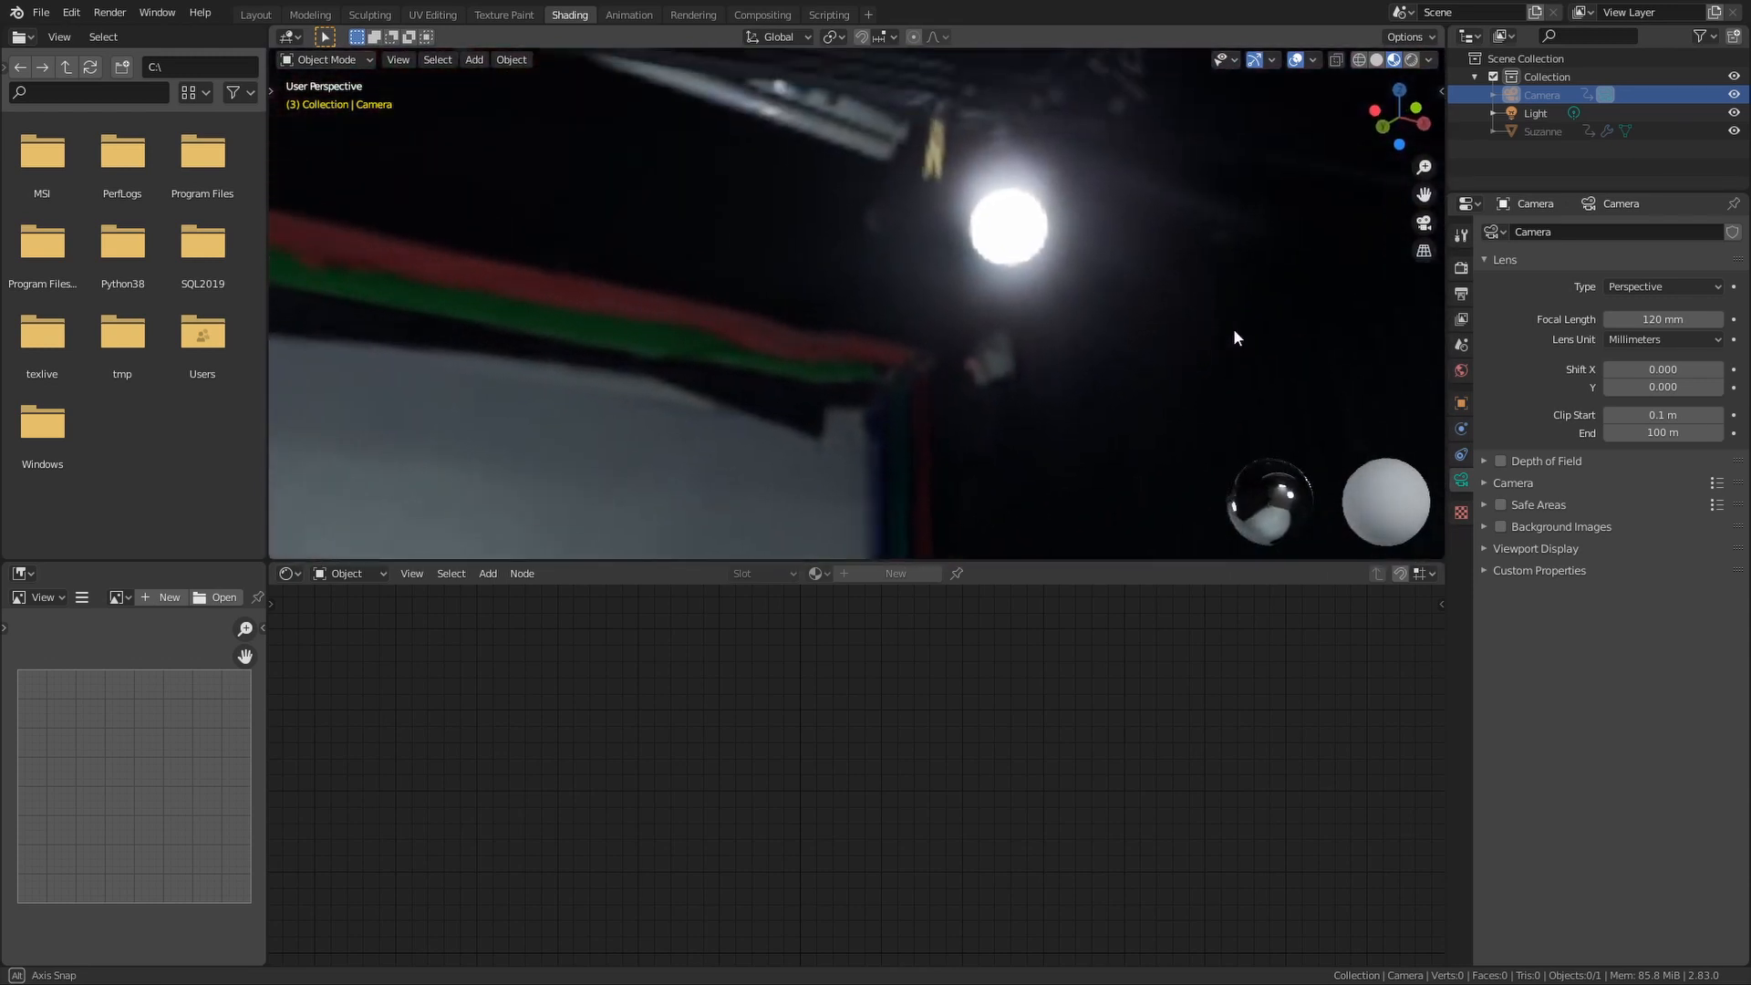
pyautogui.moveTo(1237, 337); pyautogui.dragTo(1145, 416)
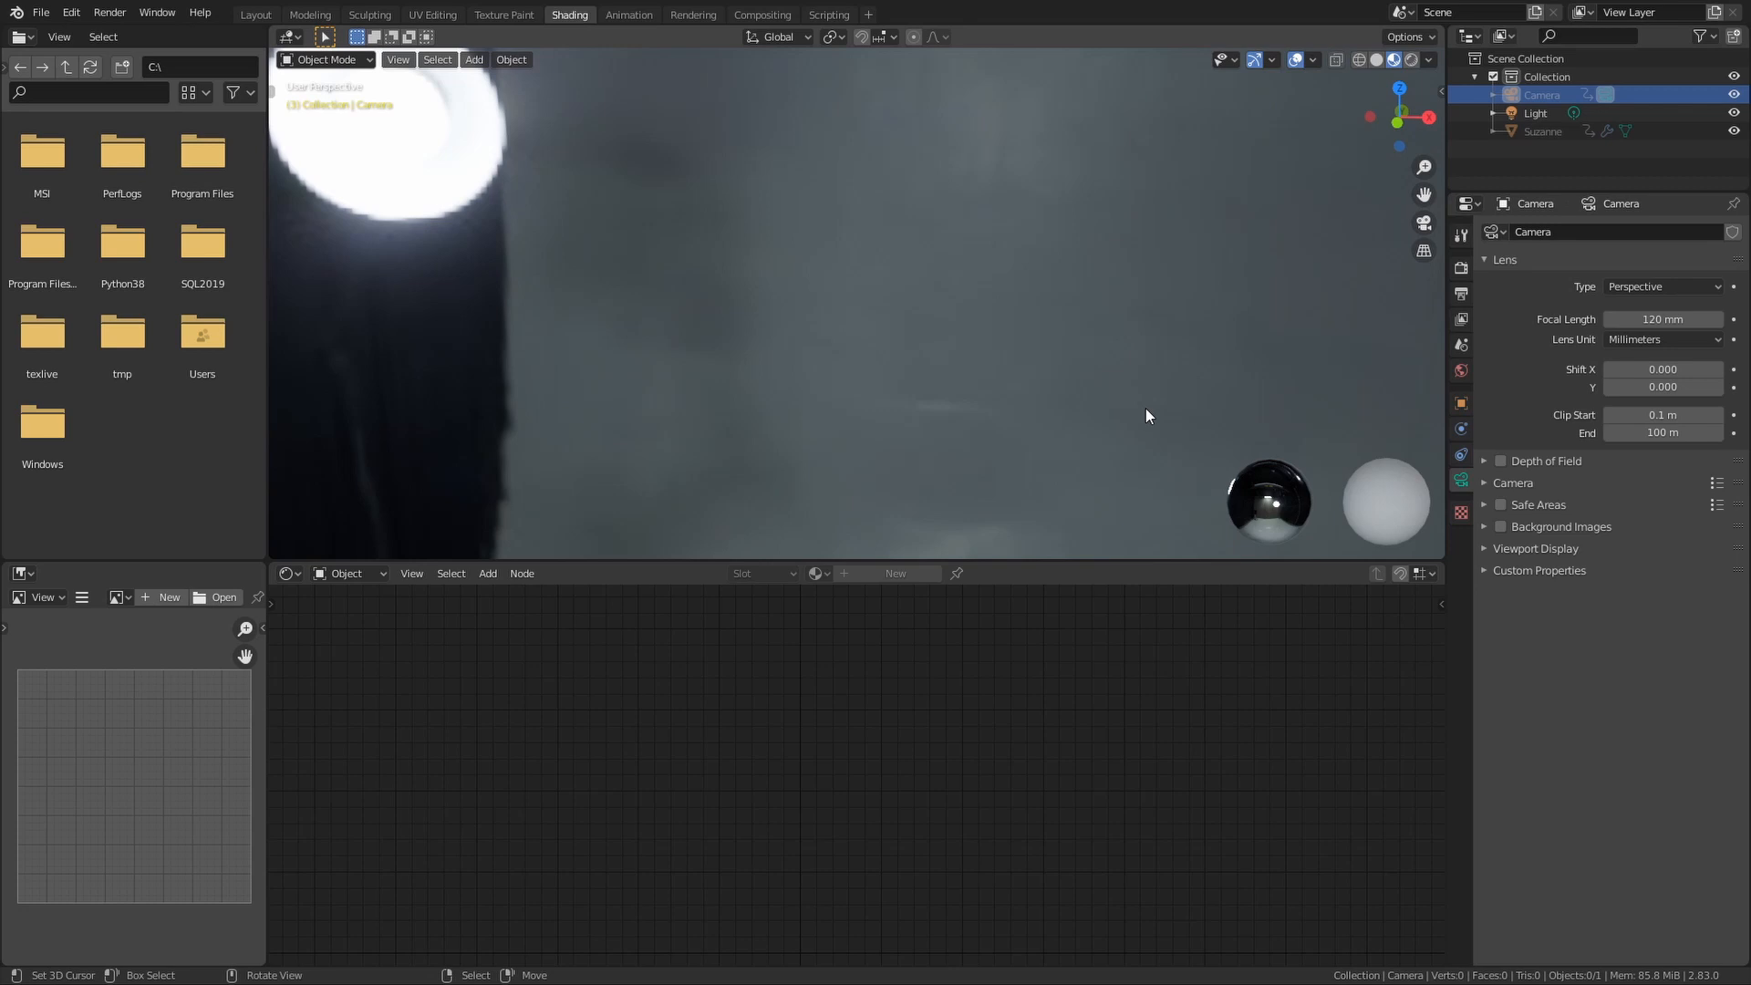
pyautogui.moveTo(926, 412)
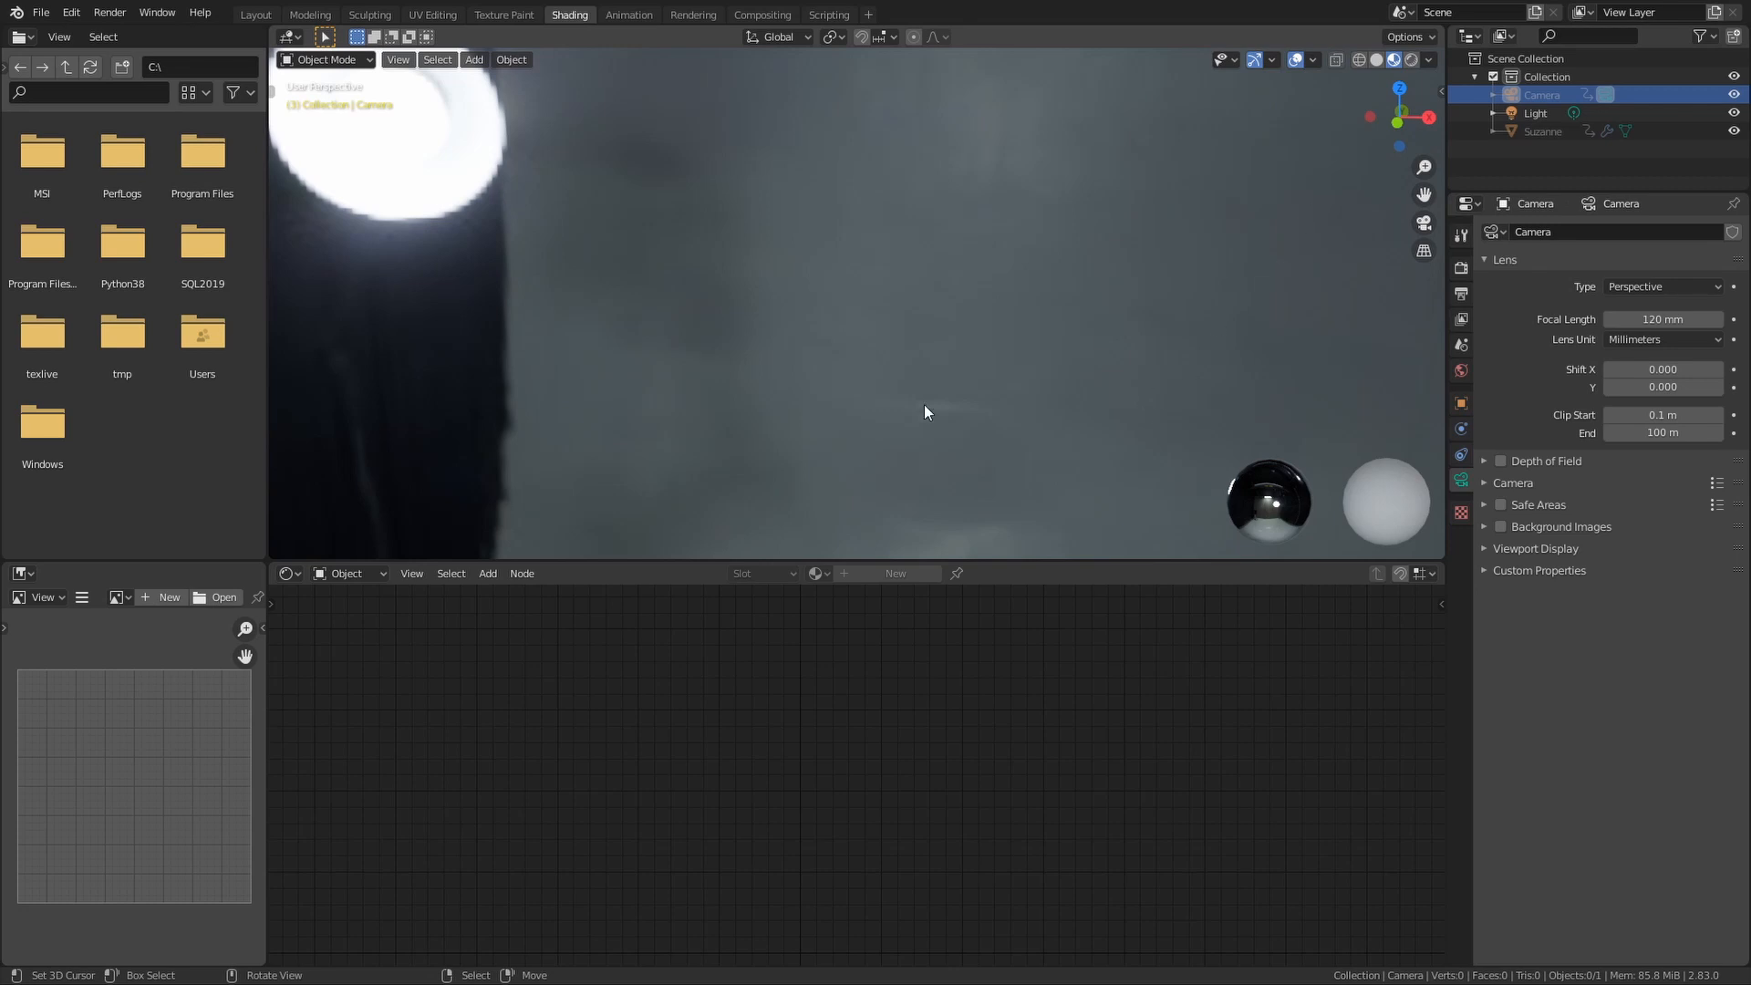
pyautogui.moveTo(1431, 60)
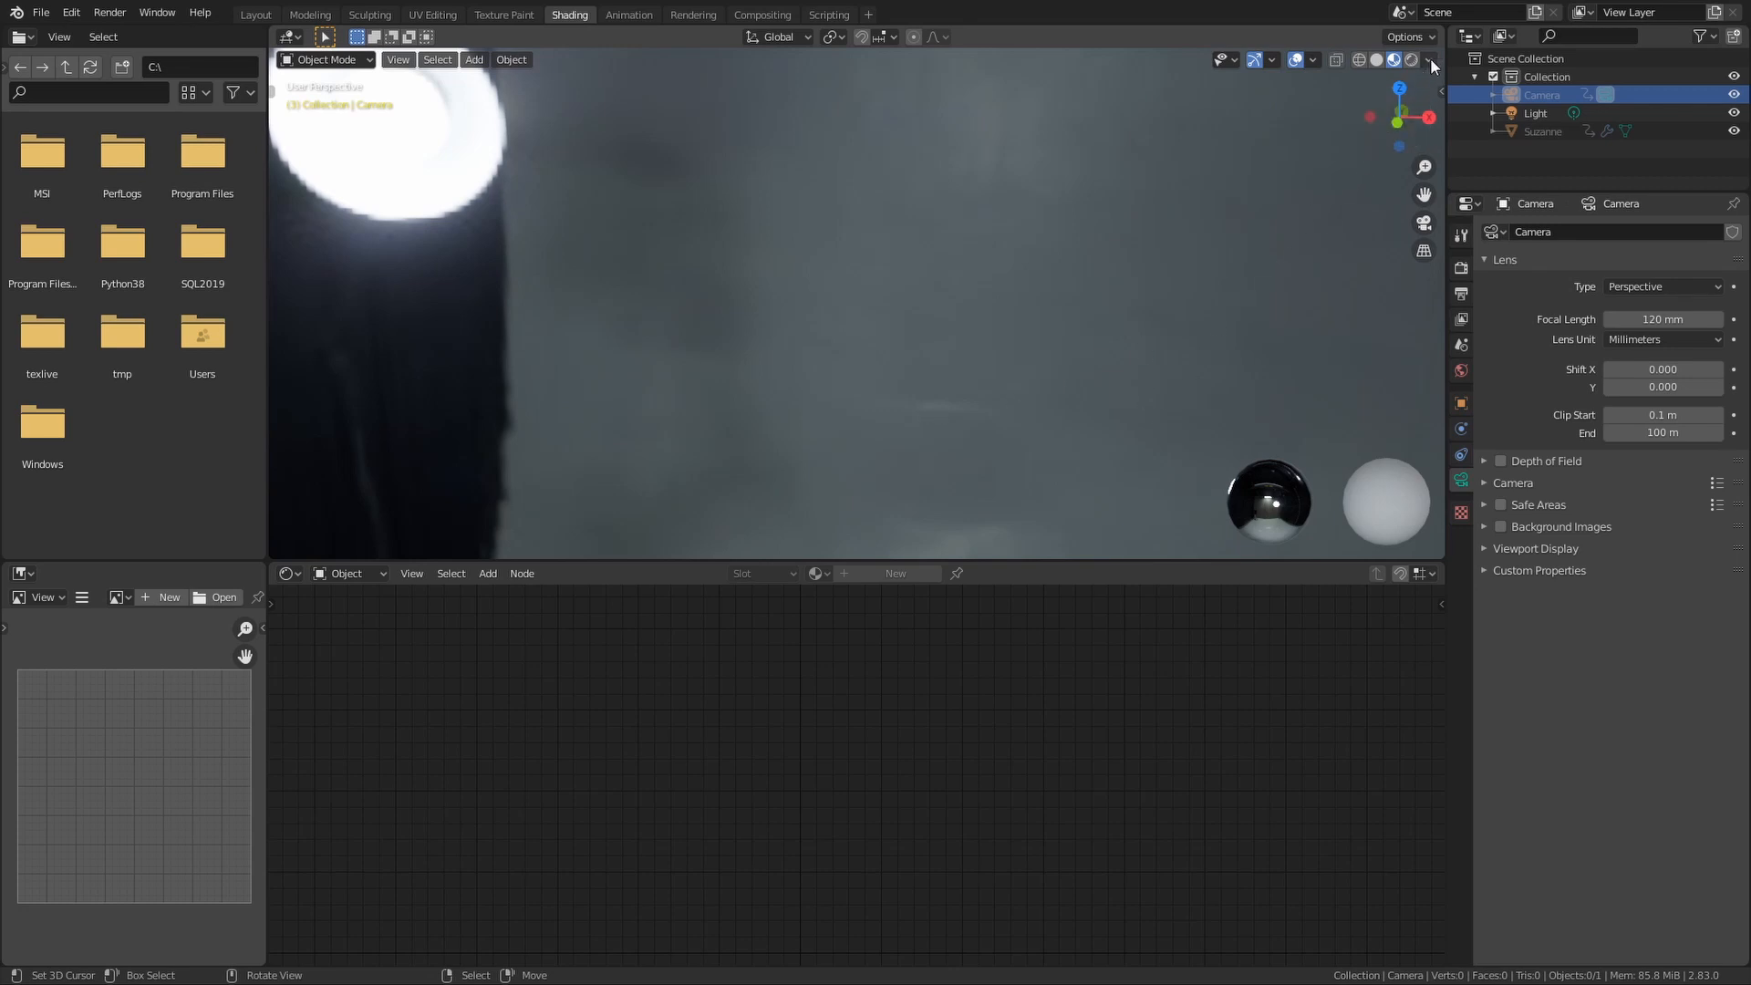
# - Cycle from the misty sunrise meadow HDRI to the city waterfront promenade HDRI
pyautogui.click(1423, 58)
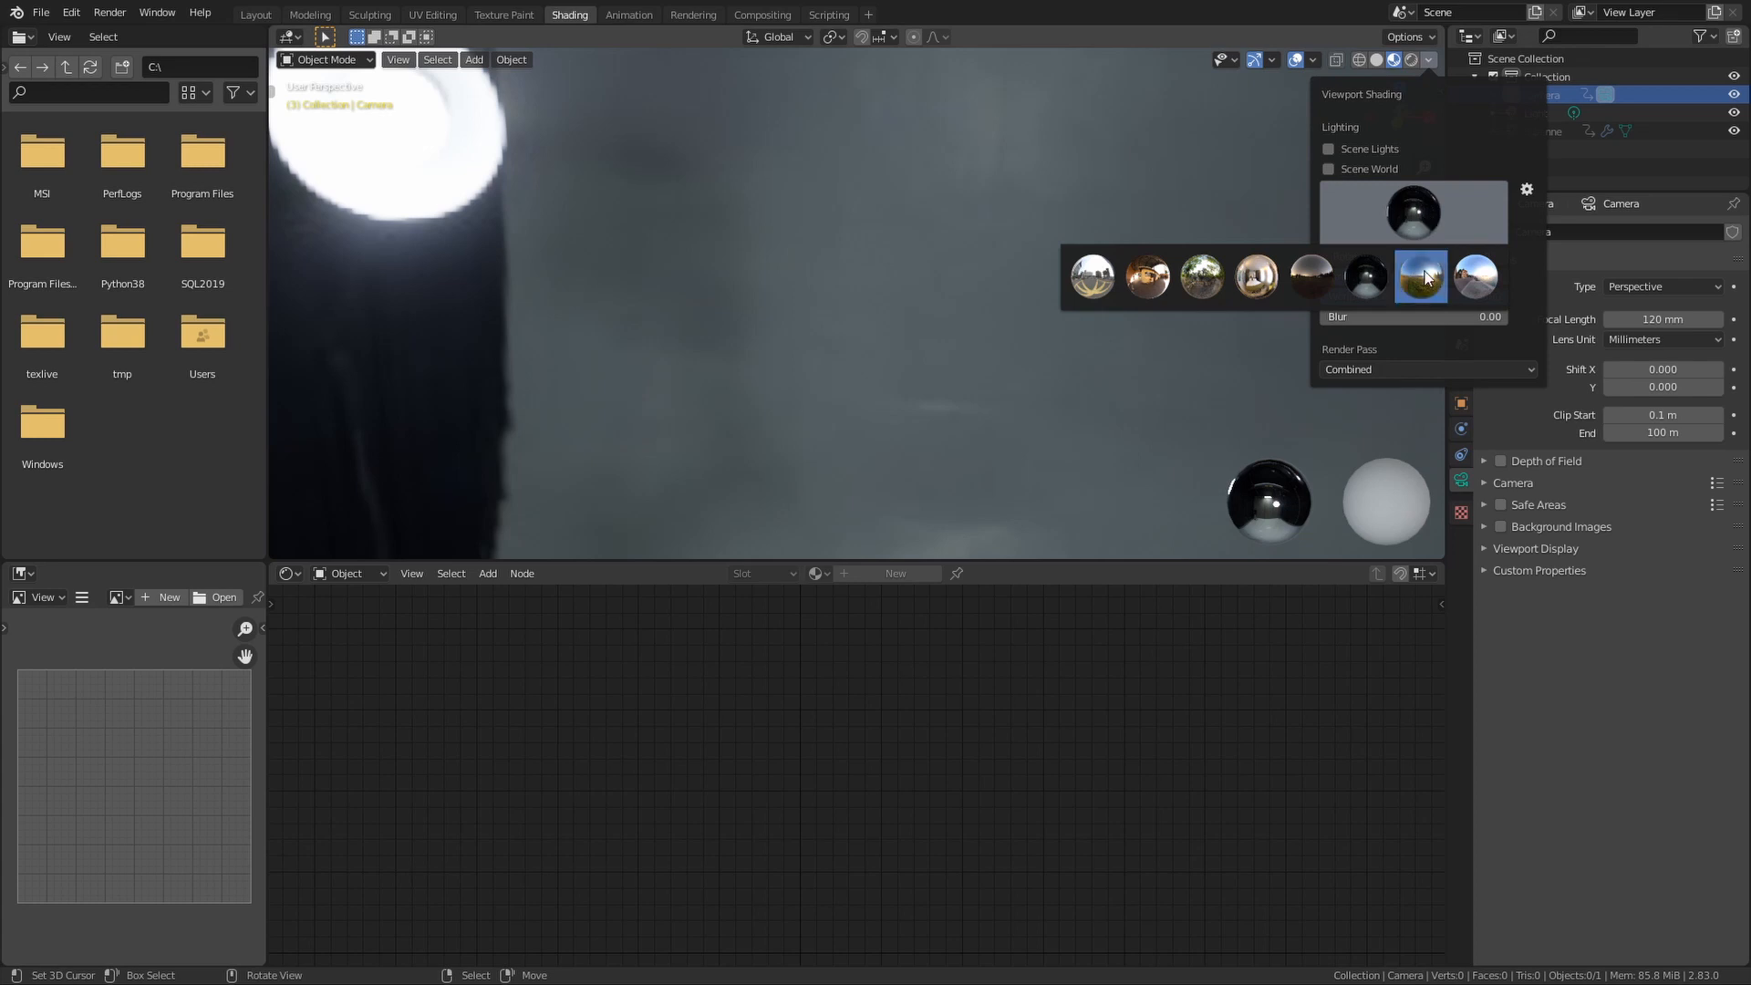
pyautogui.click(1420, 277)
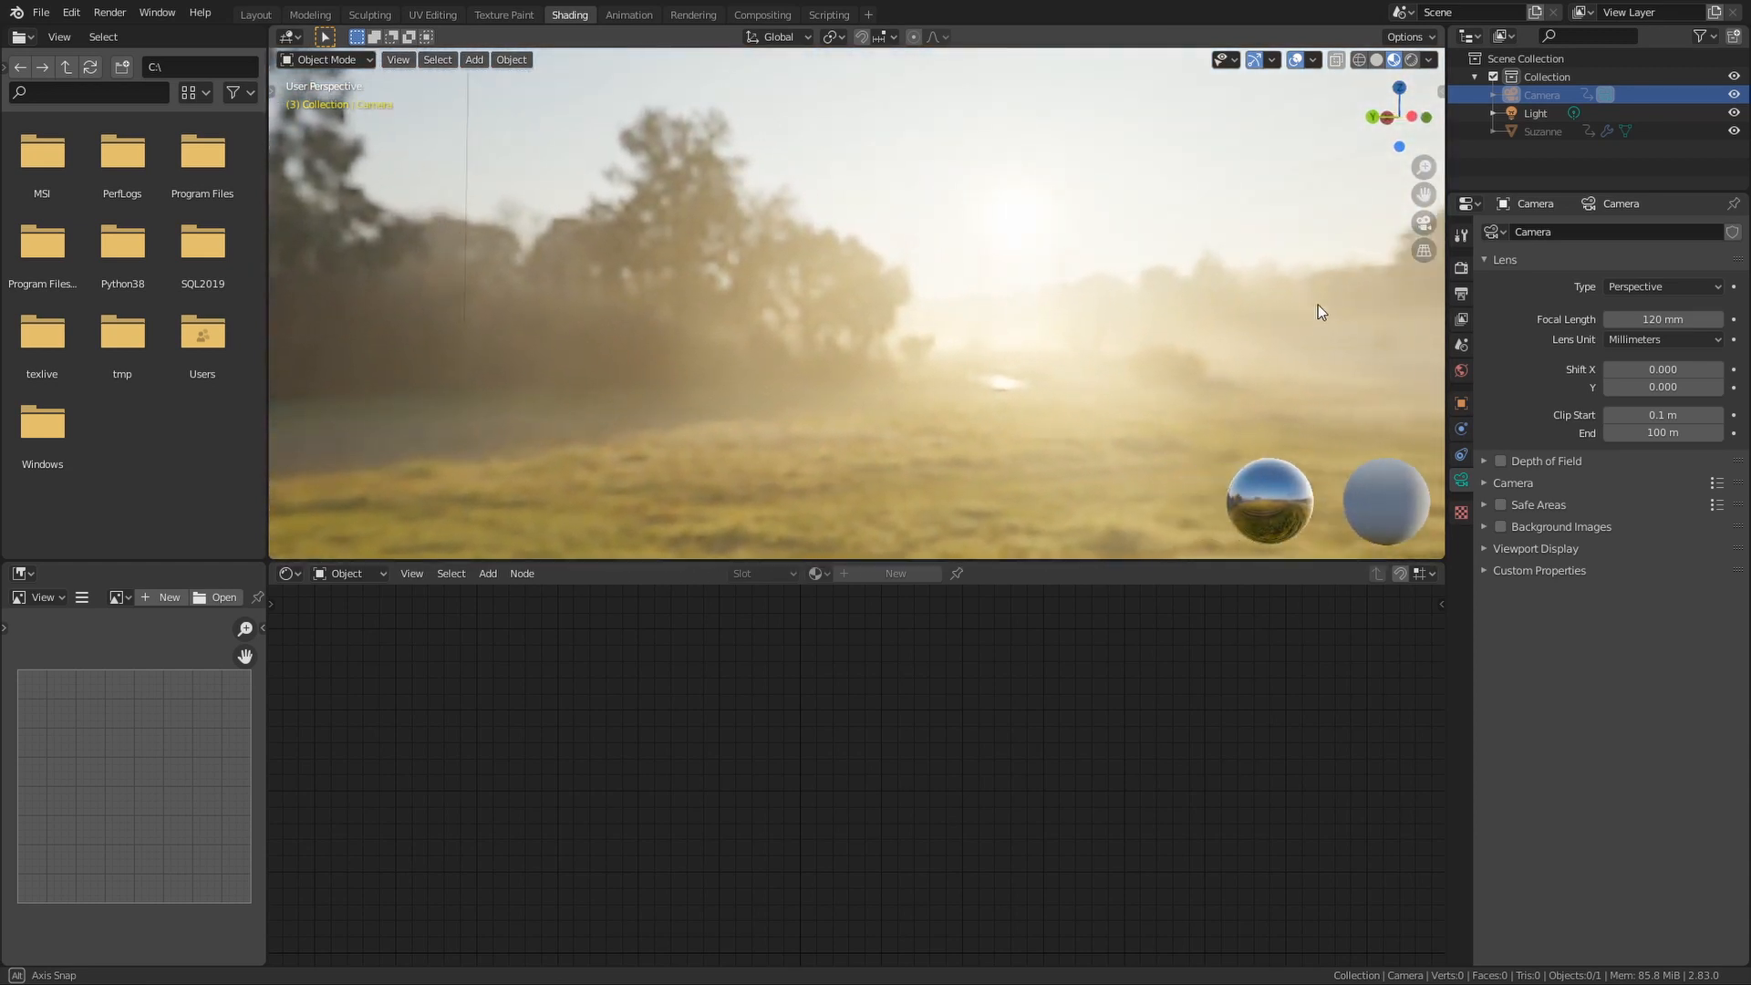
pyautogui.click(1426, 61)
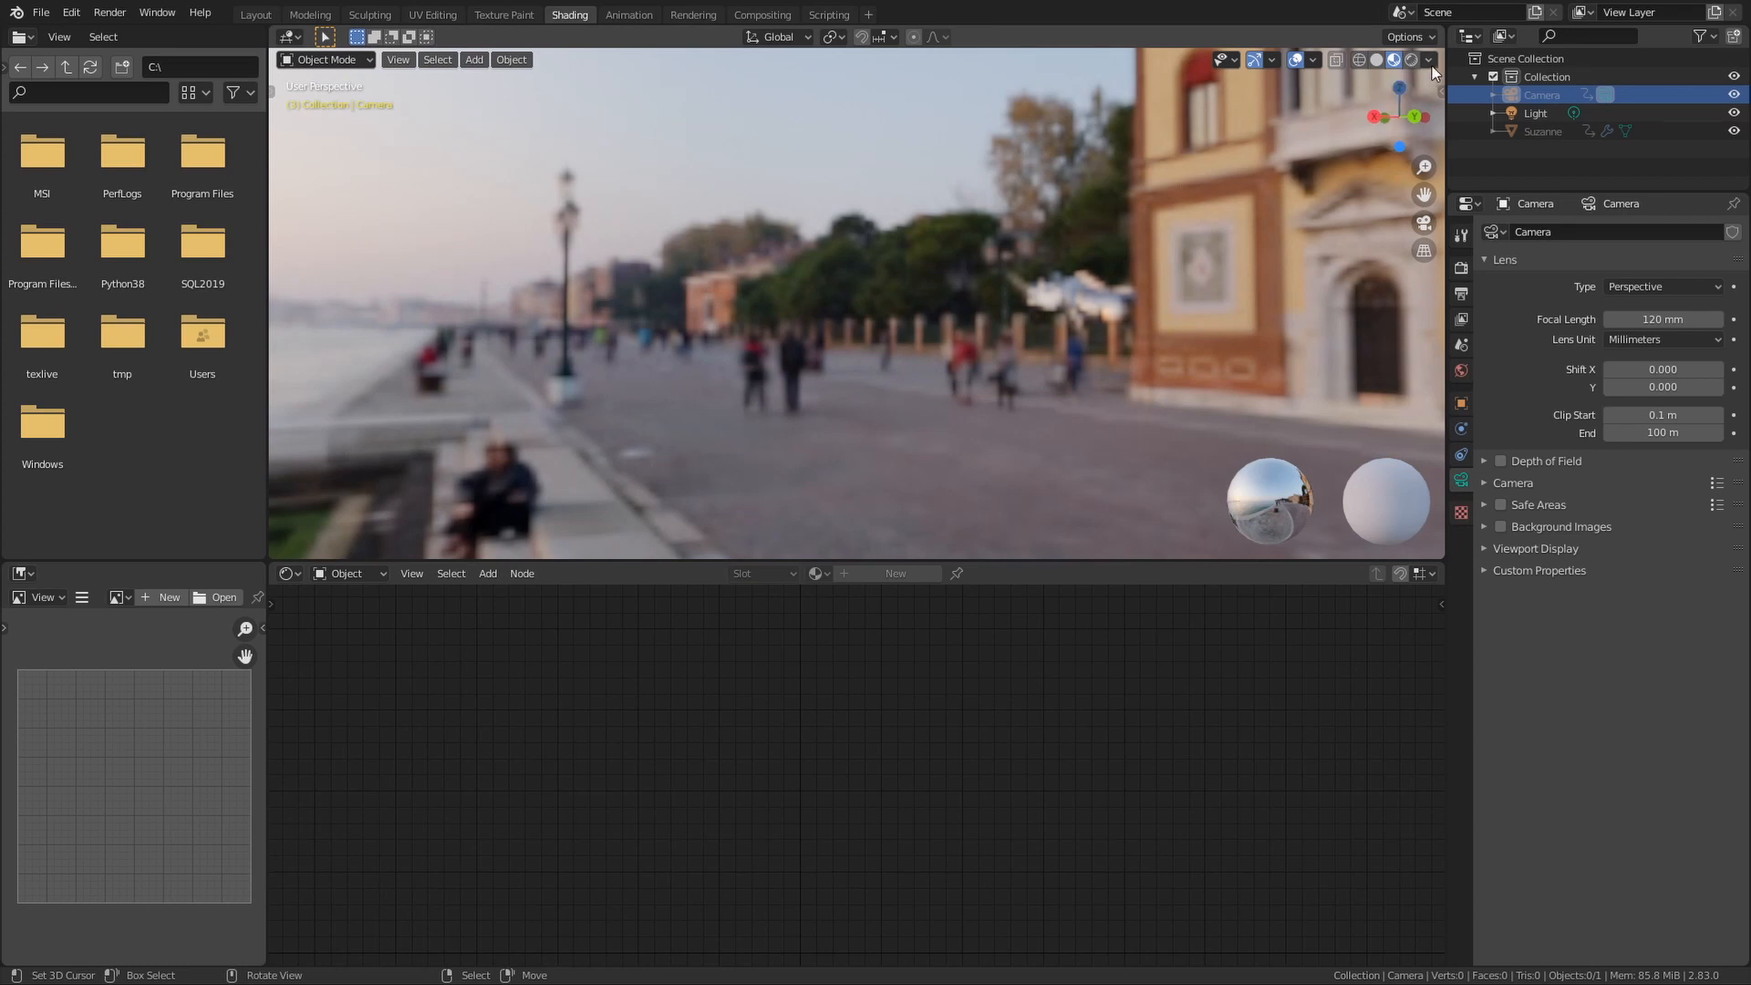
pyautogui.click(1426, 58)
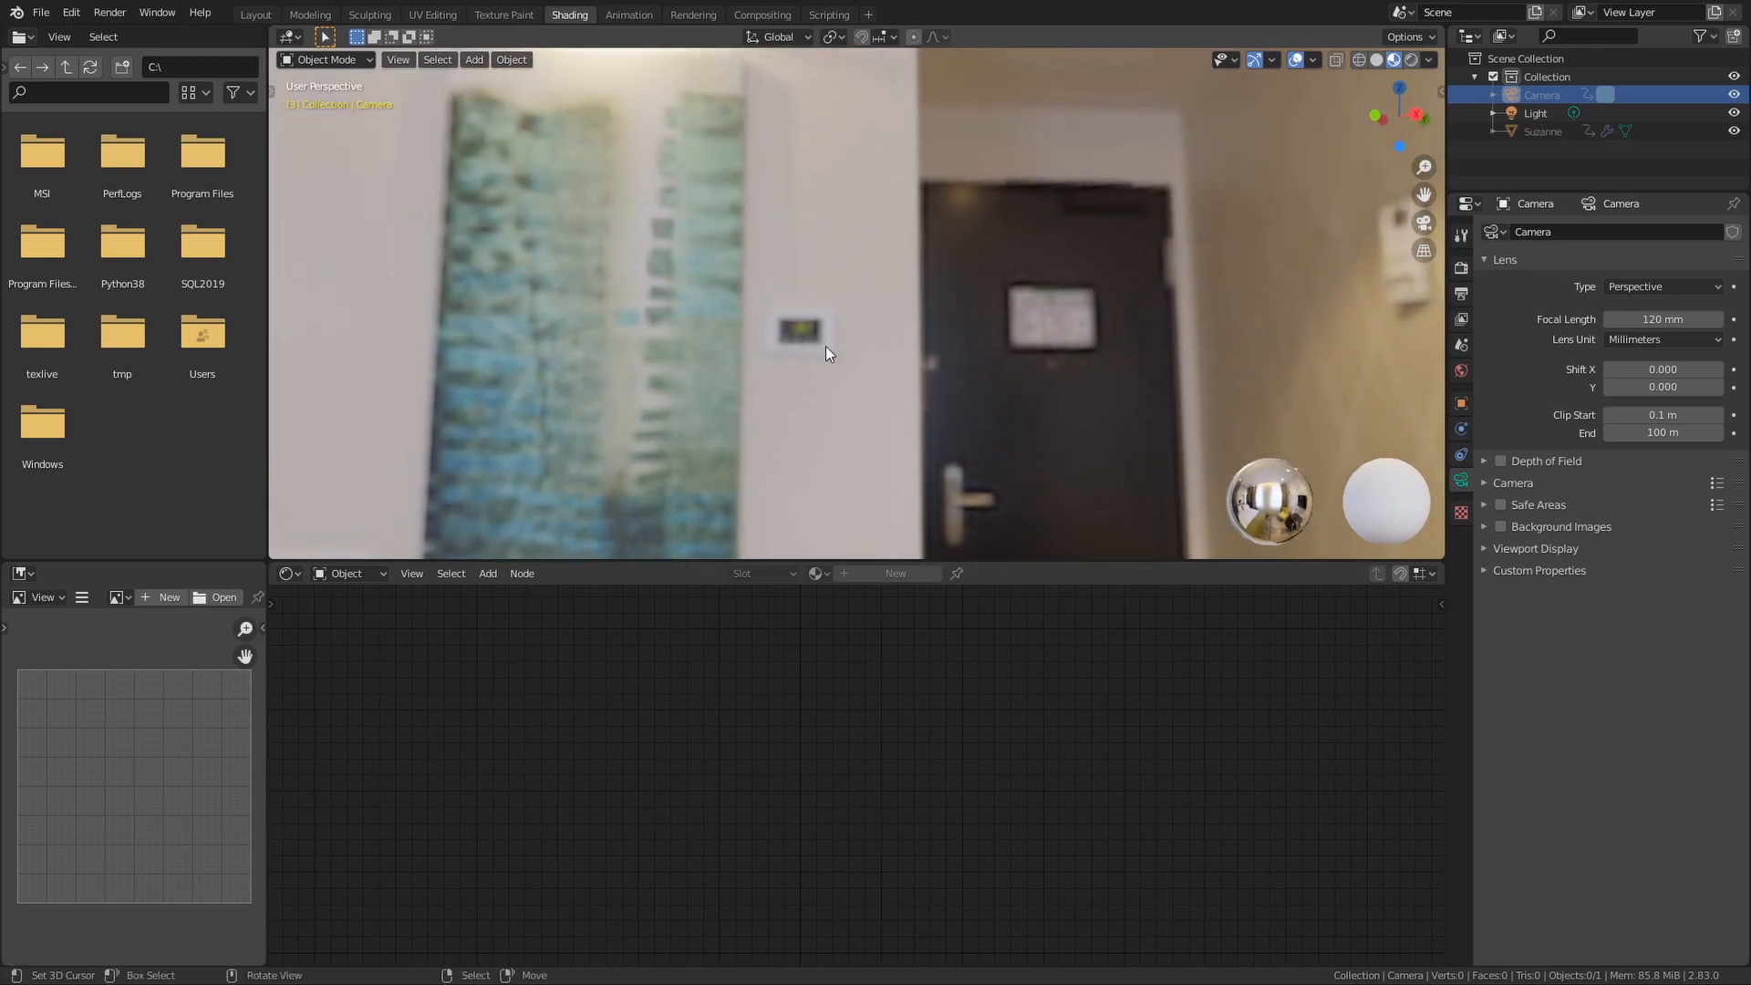
pyautogui.moveTo(879, 449)
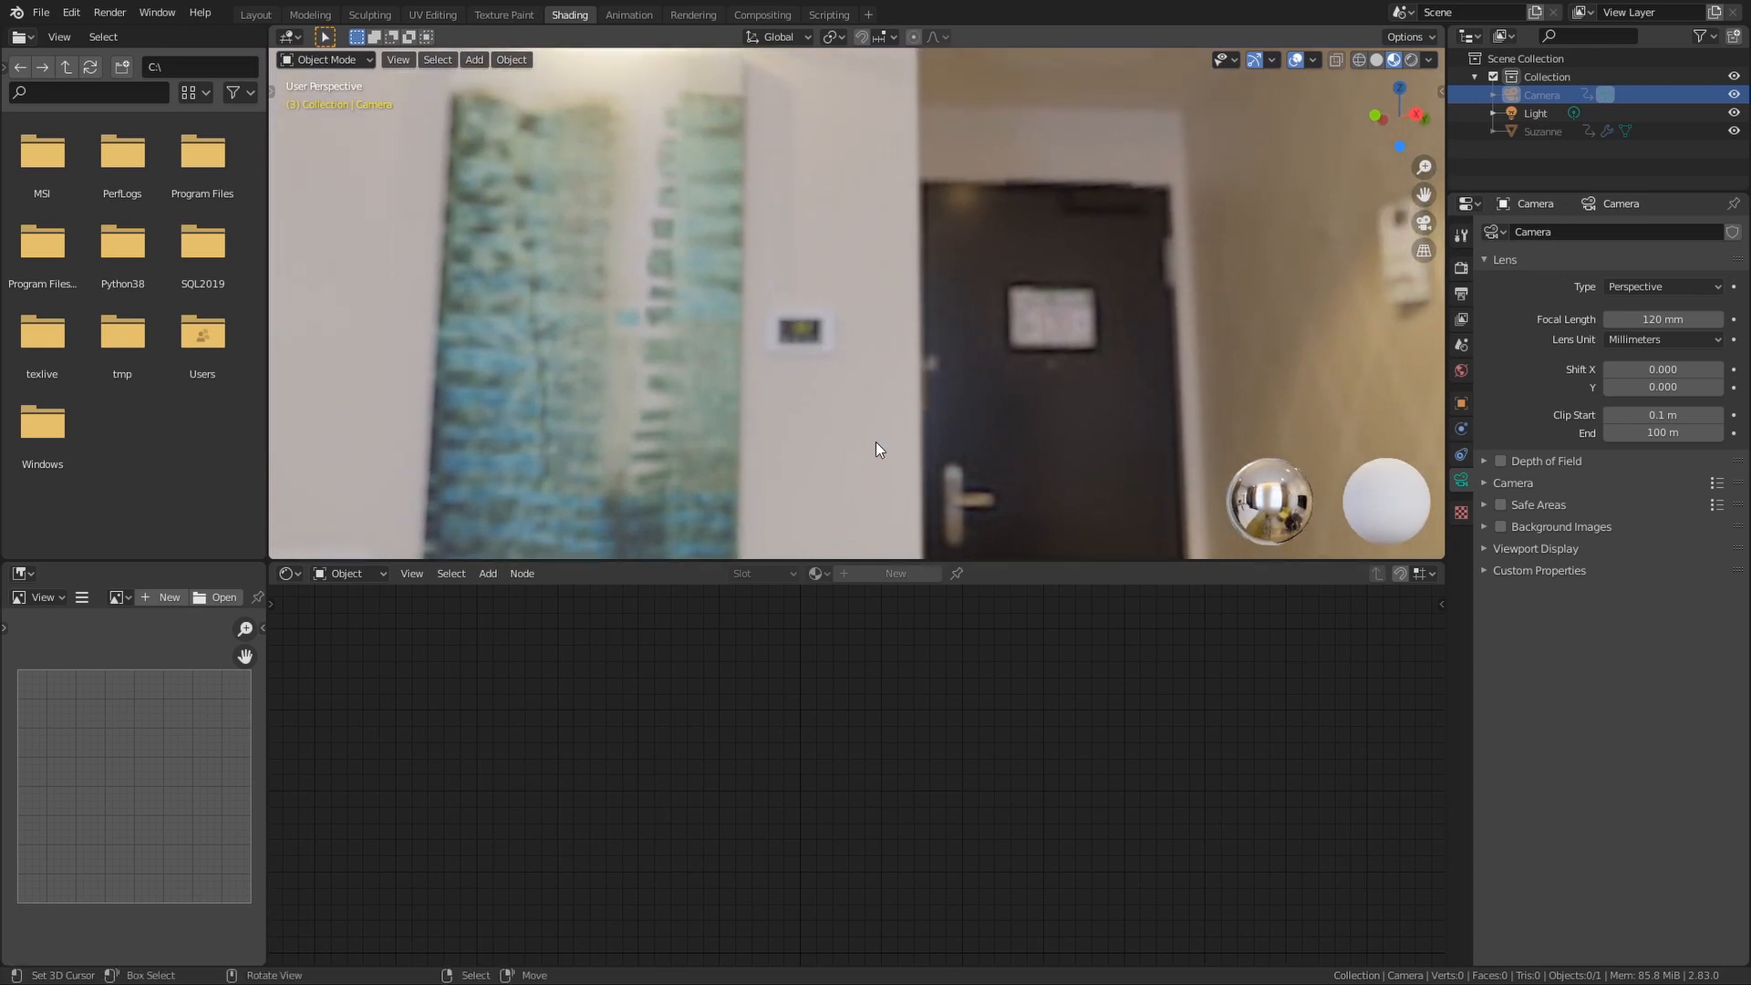
# - Look through the scene camera and raise its focal length from 120 mm to 390 mm
pyautogui.press('KP_0')
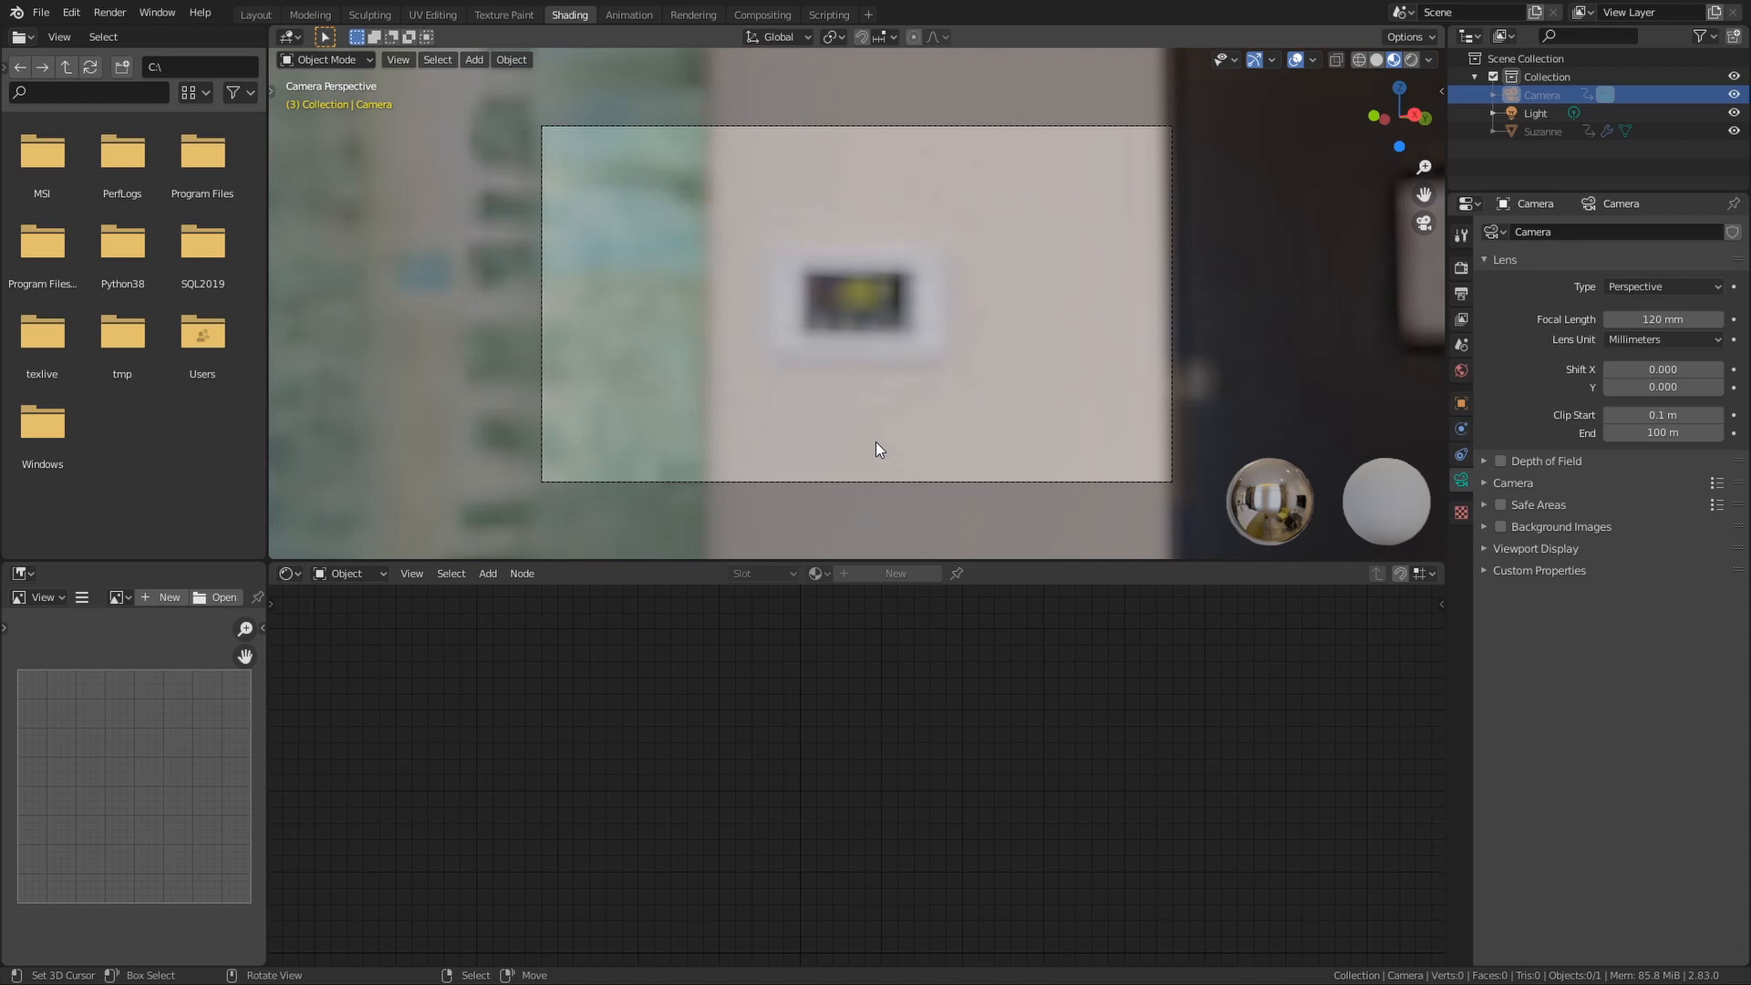
pyautogui.moveTo(974, 505)
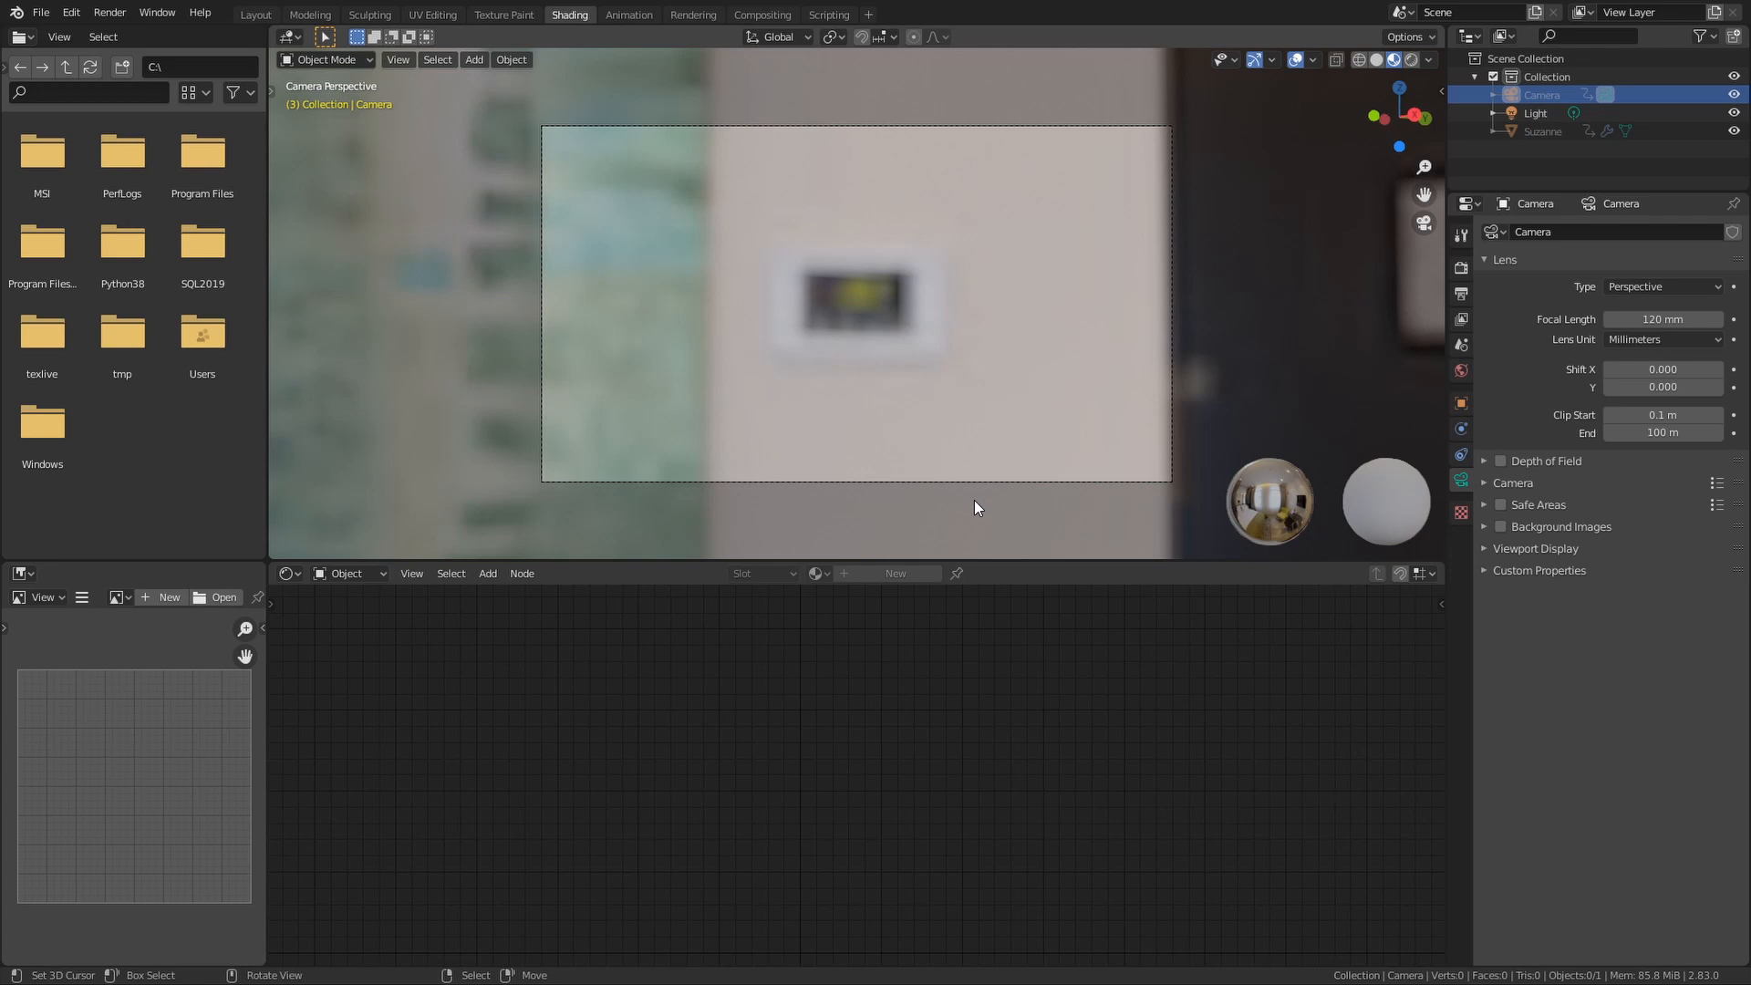
pyautogui.moveTo(1664, 317); pyautogui.dragTo(1675, 317)
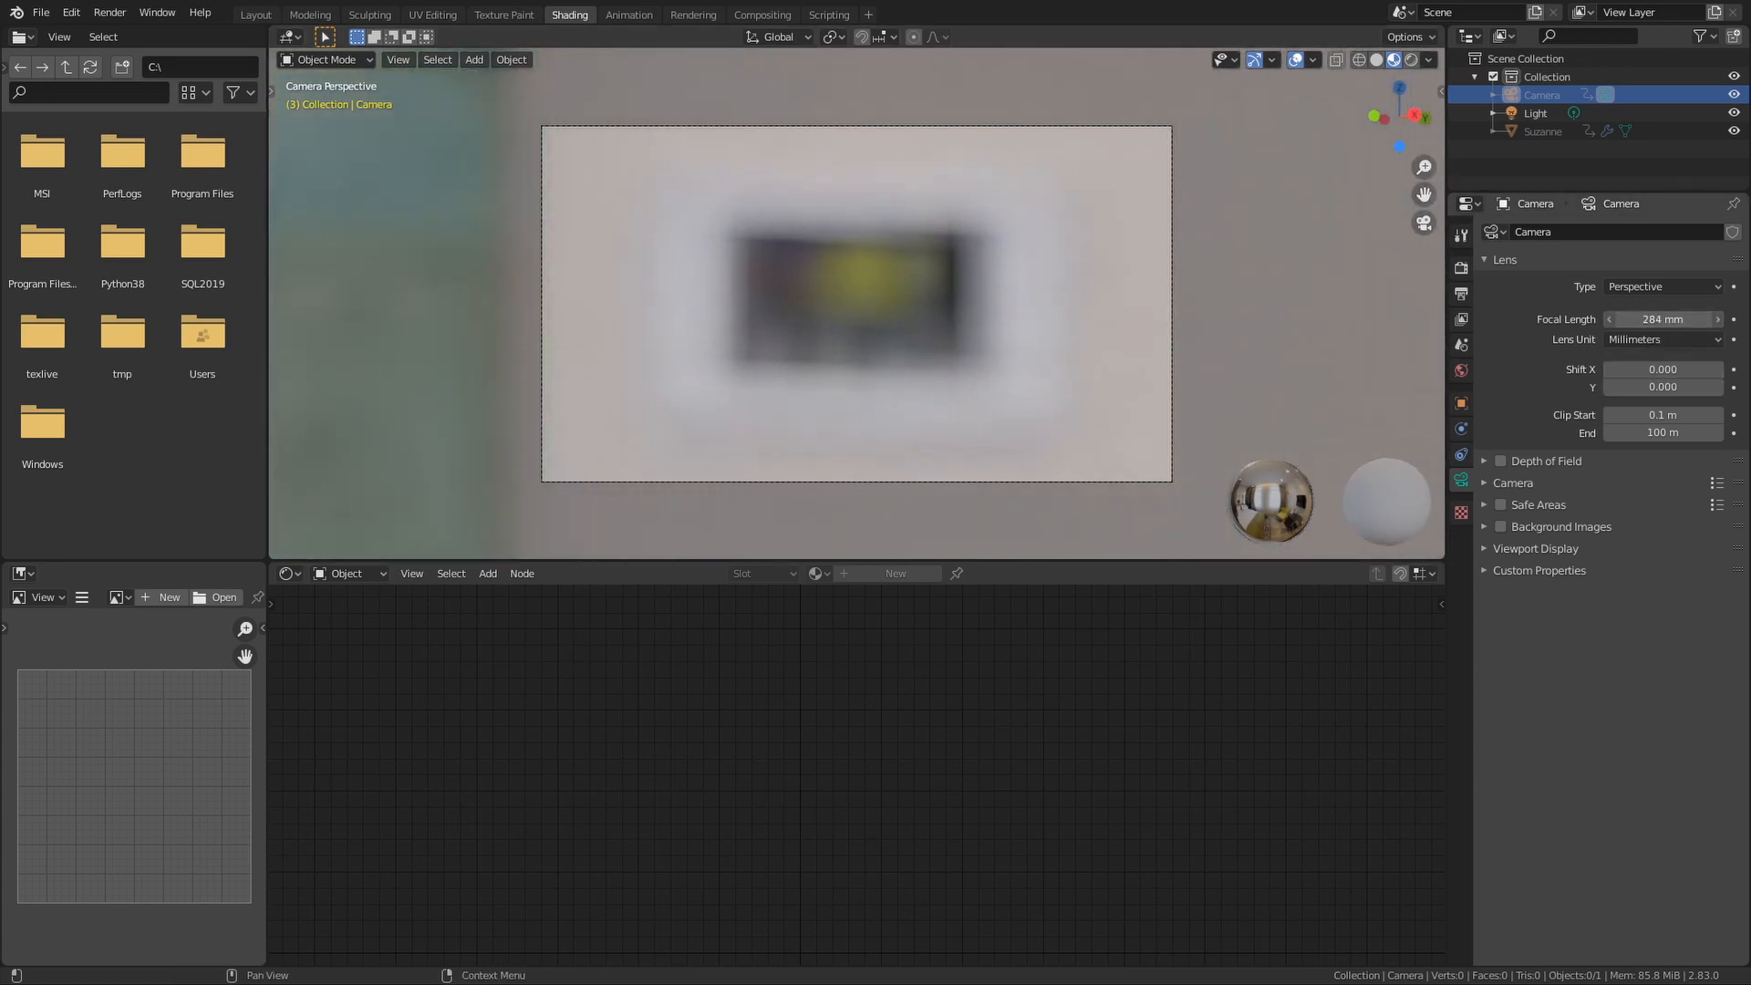
pyautogui.moveTo(1662, 320); pyautogui.dragTo(1698, 319)
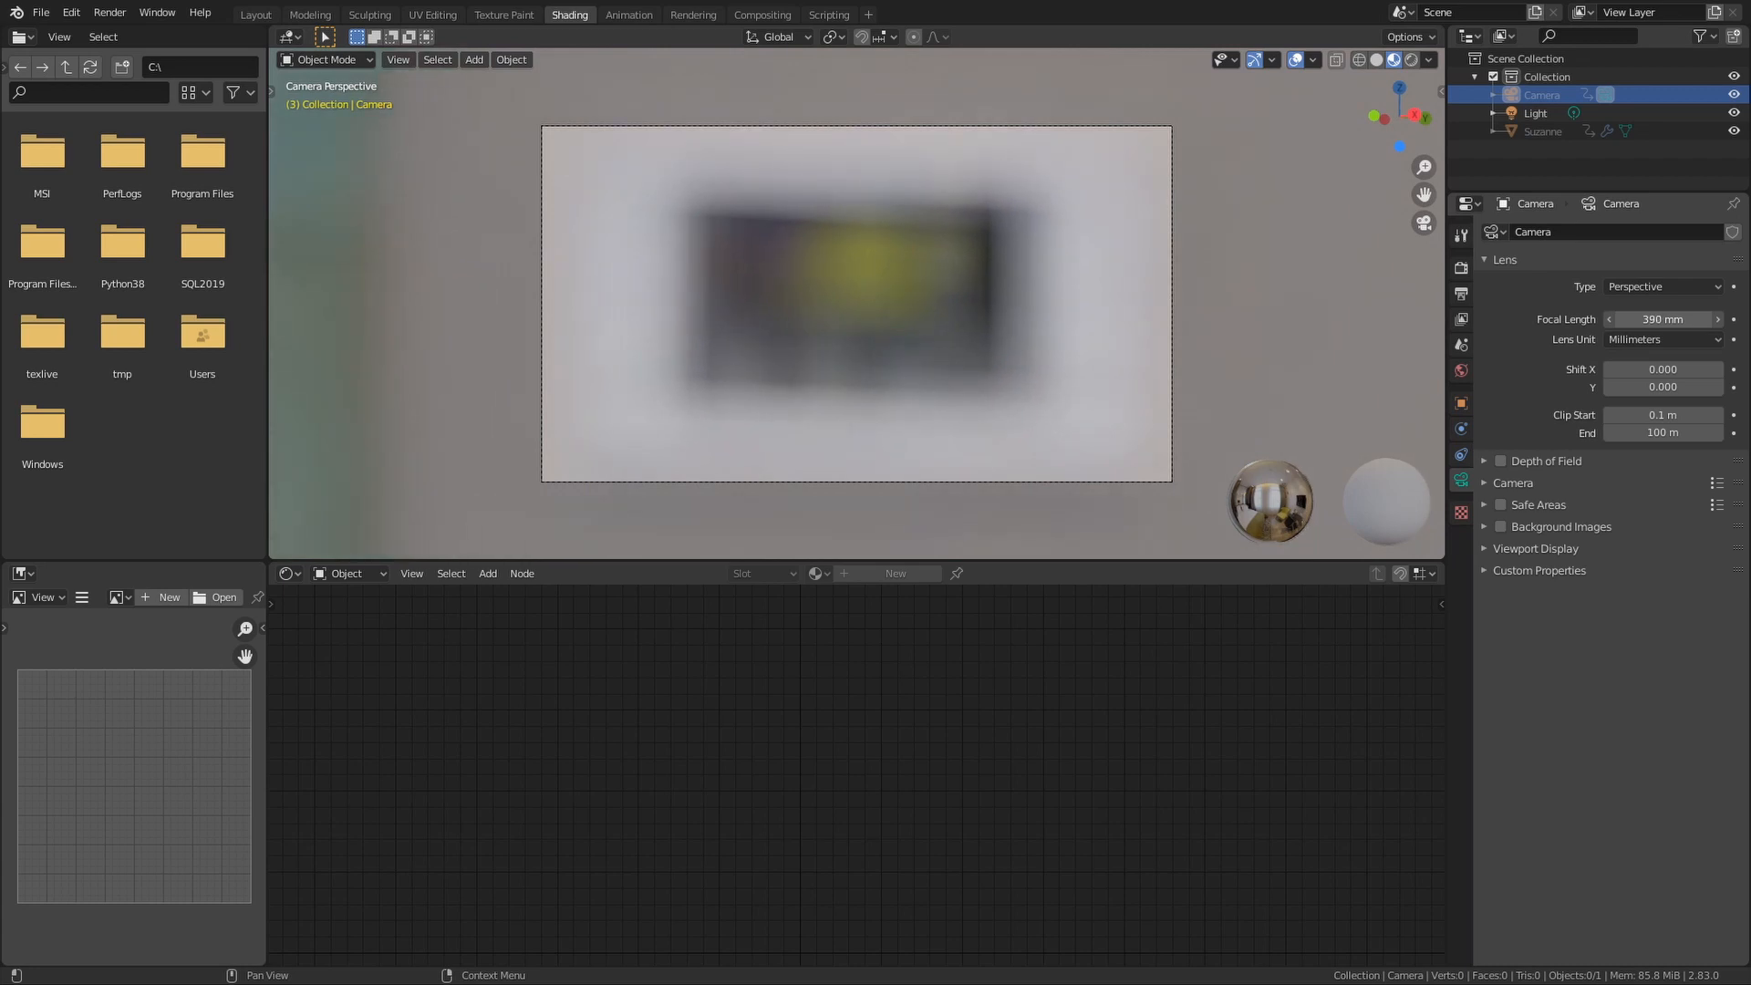
pyautogui.moveTo(1308, 414)
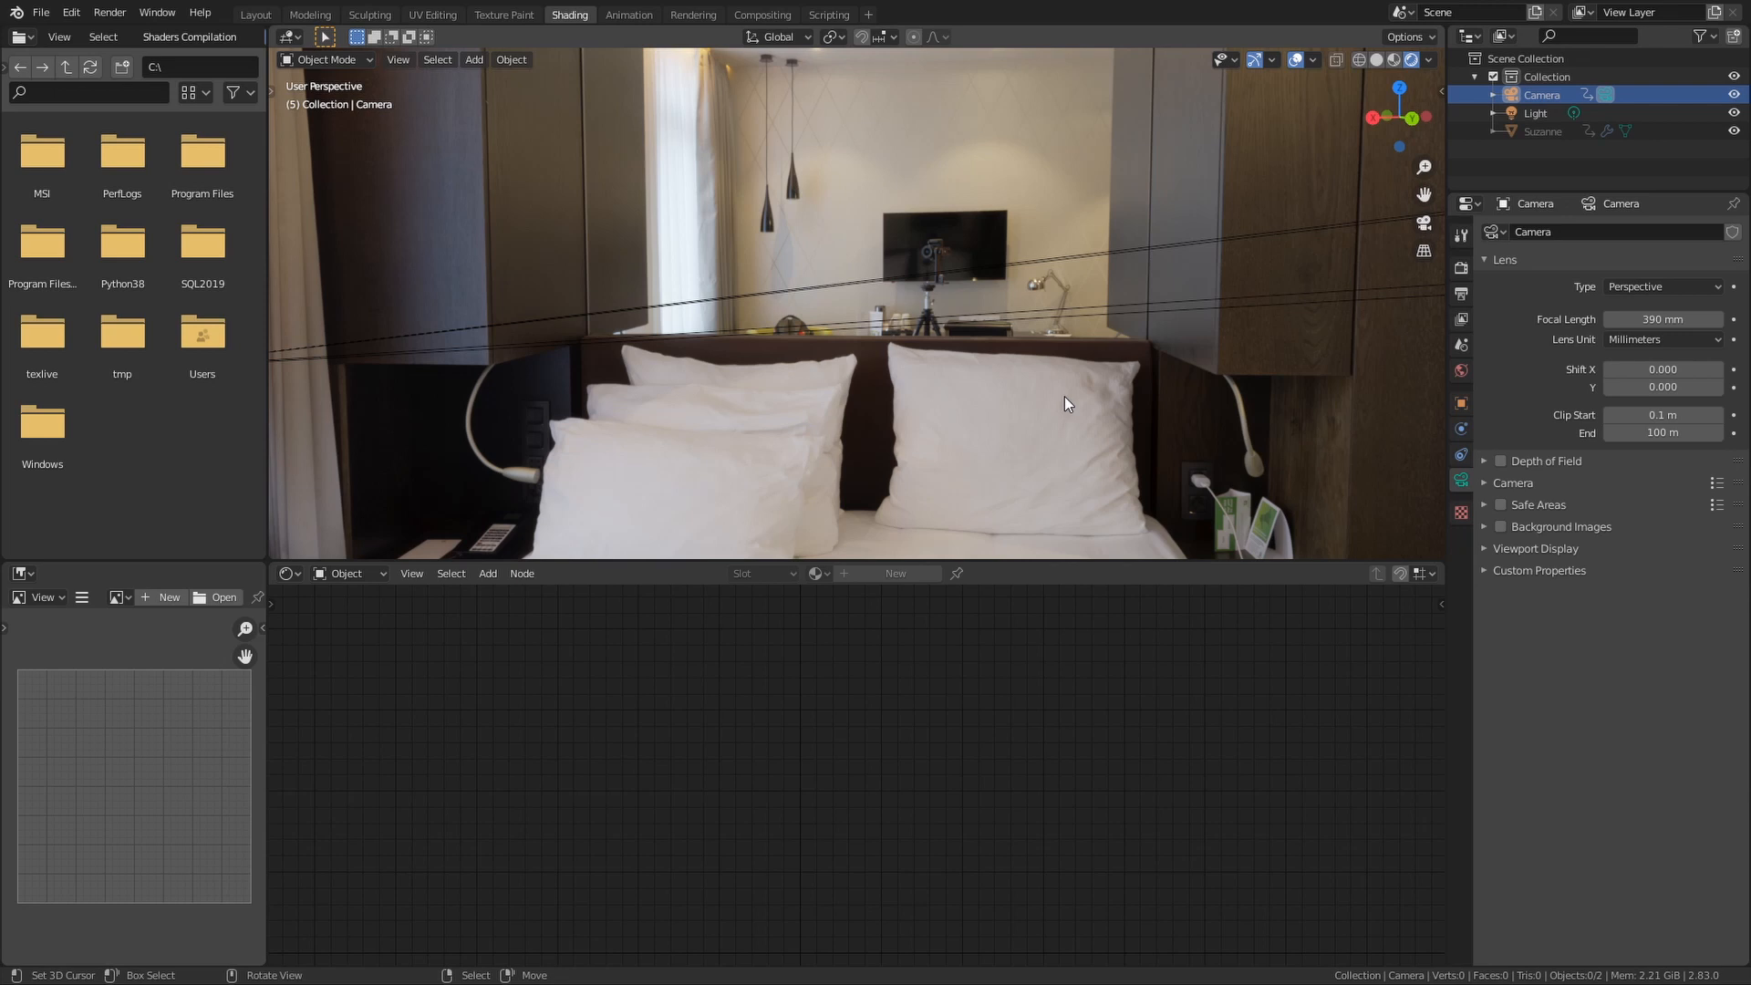
# - Show the high-resolution hotel-room HDRI sharp in the free perspective viewport
pyautogui.click(1392, 58)
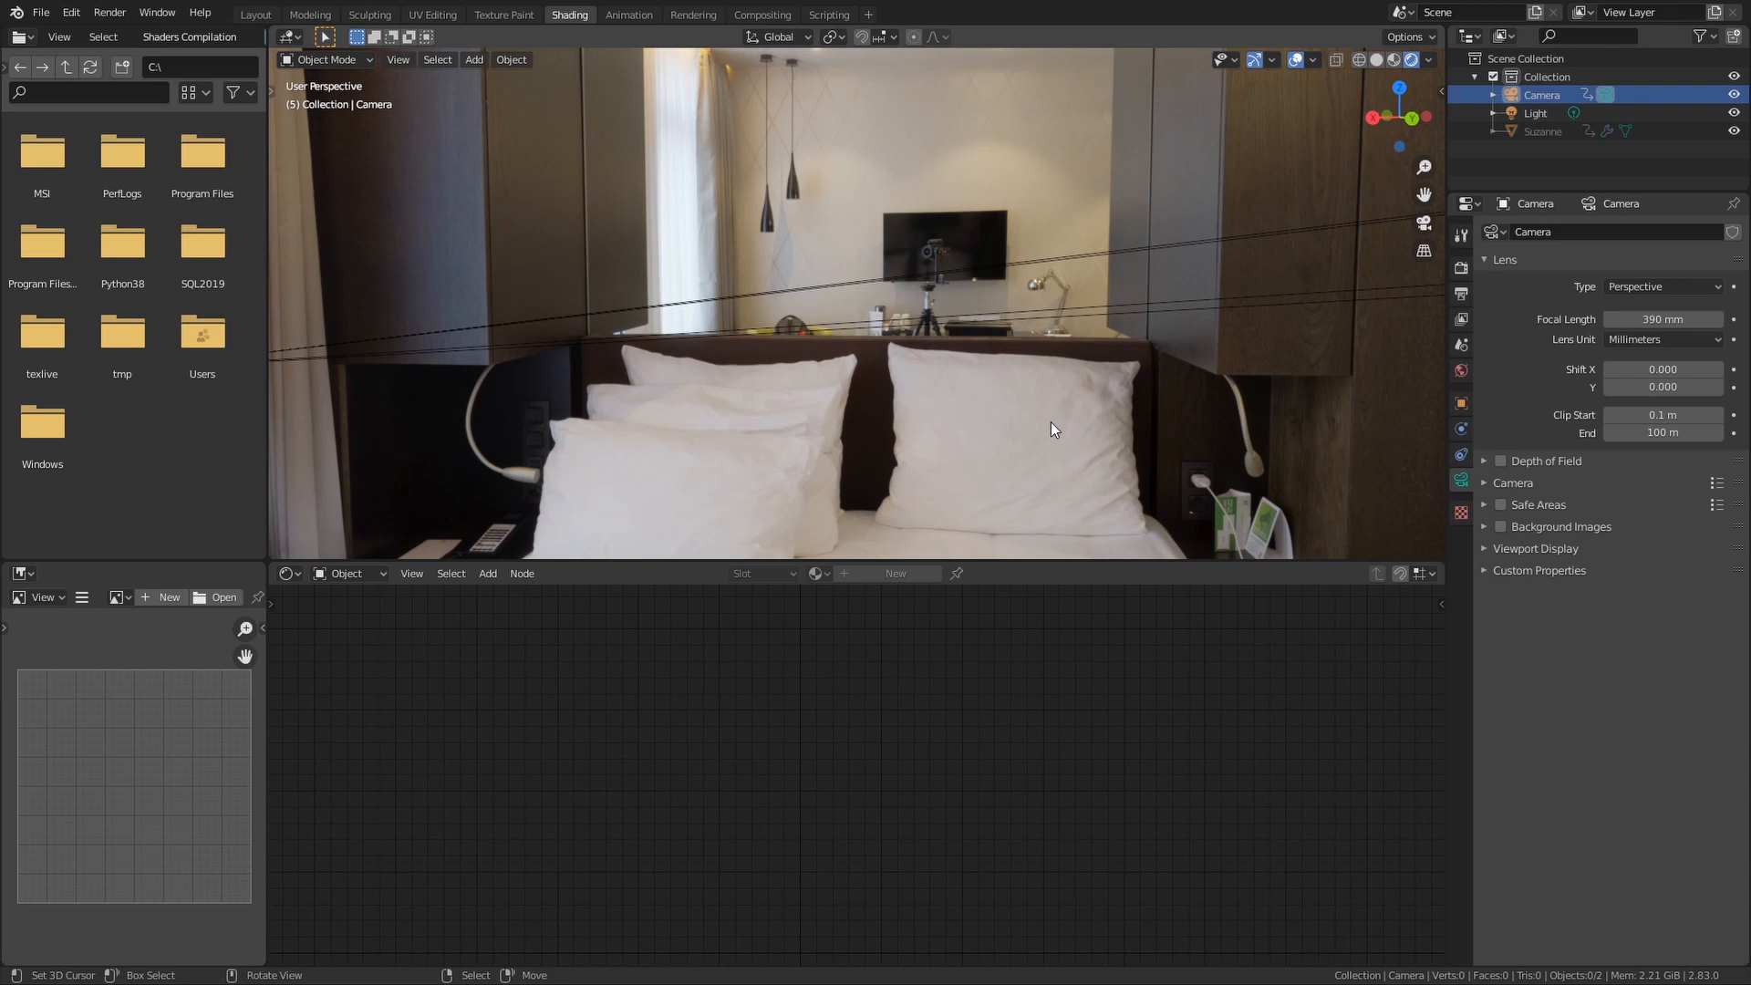
pyautogui.moveTo(244, 489)
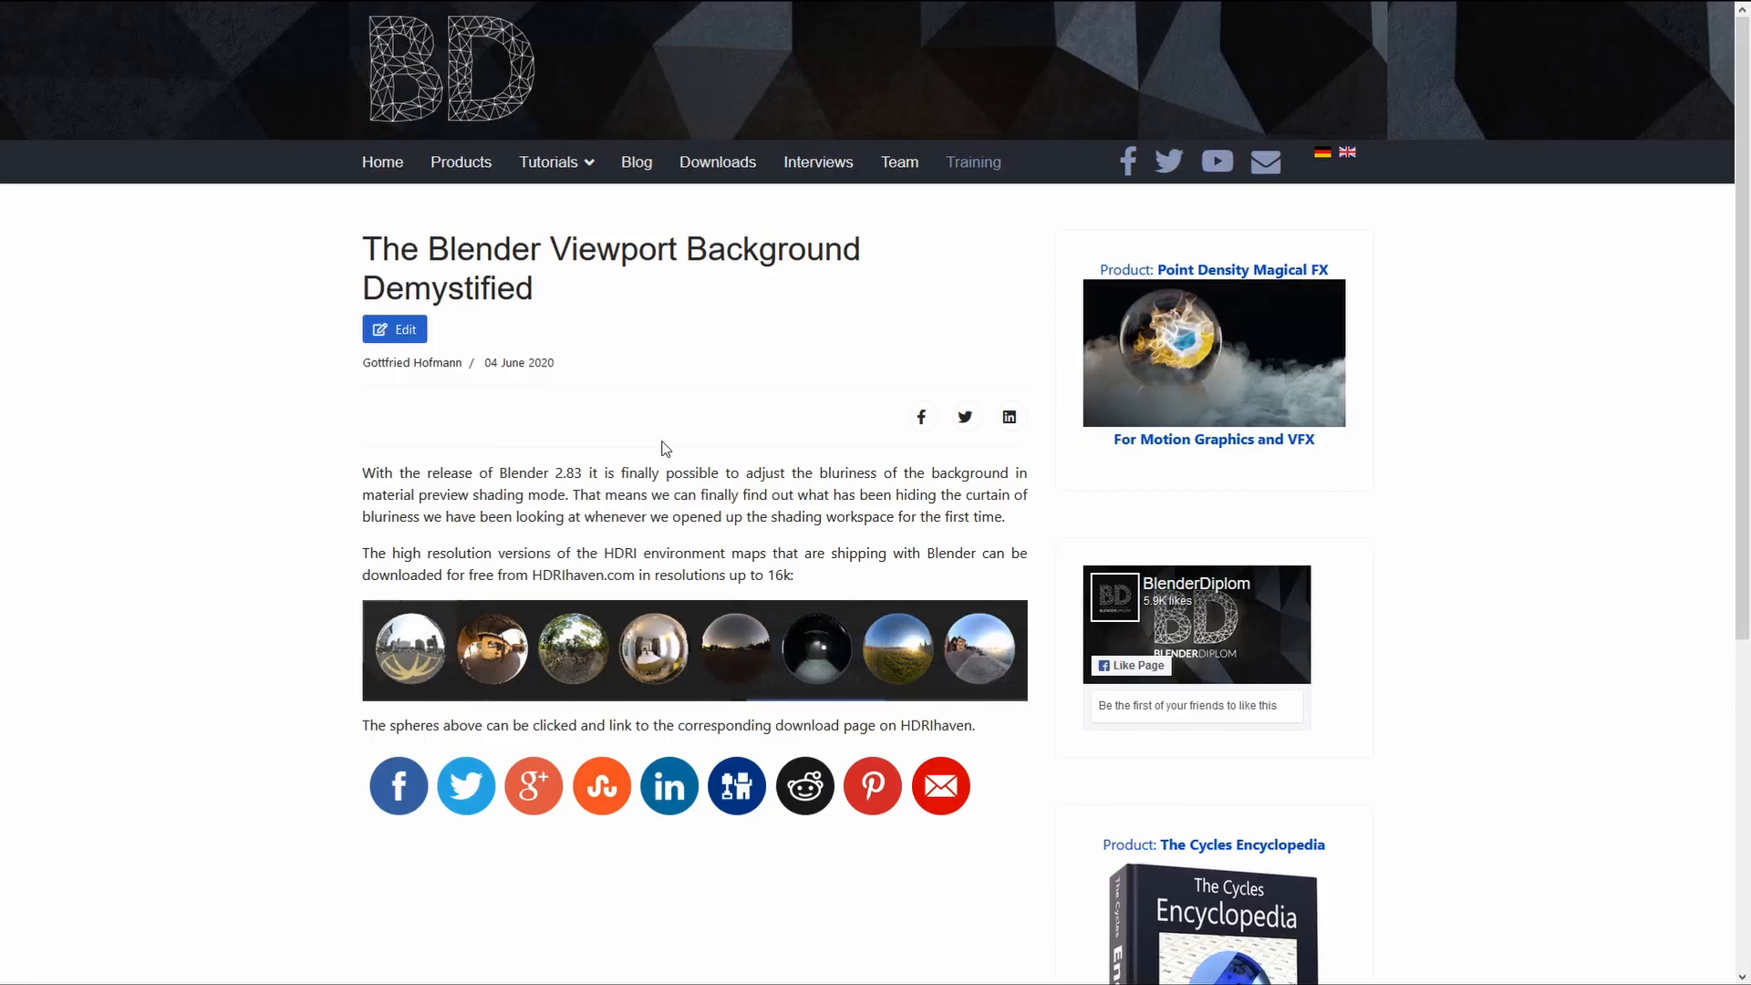
pyautogui.moveTo(671, 664)
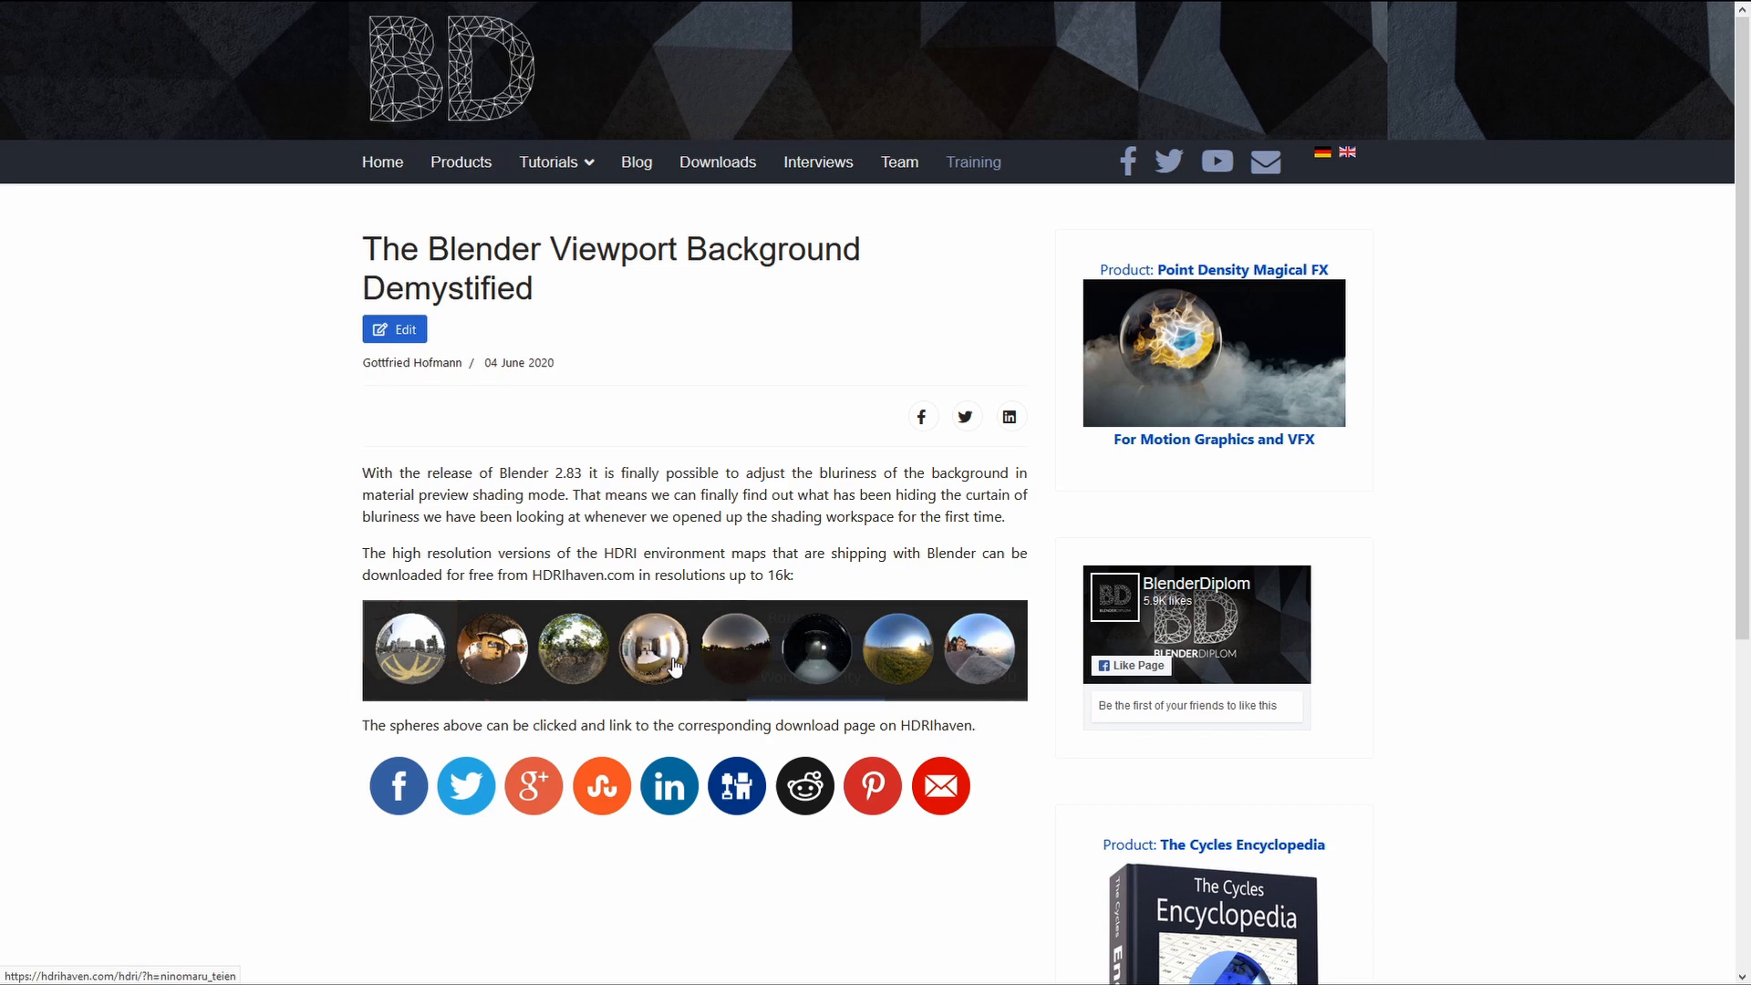
pyautogui.moveTo(675, 668)
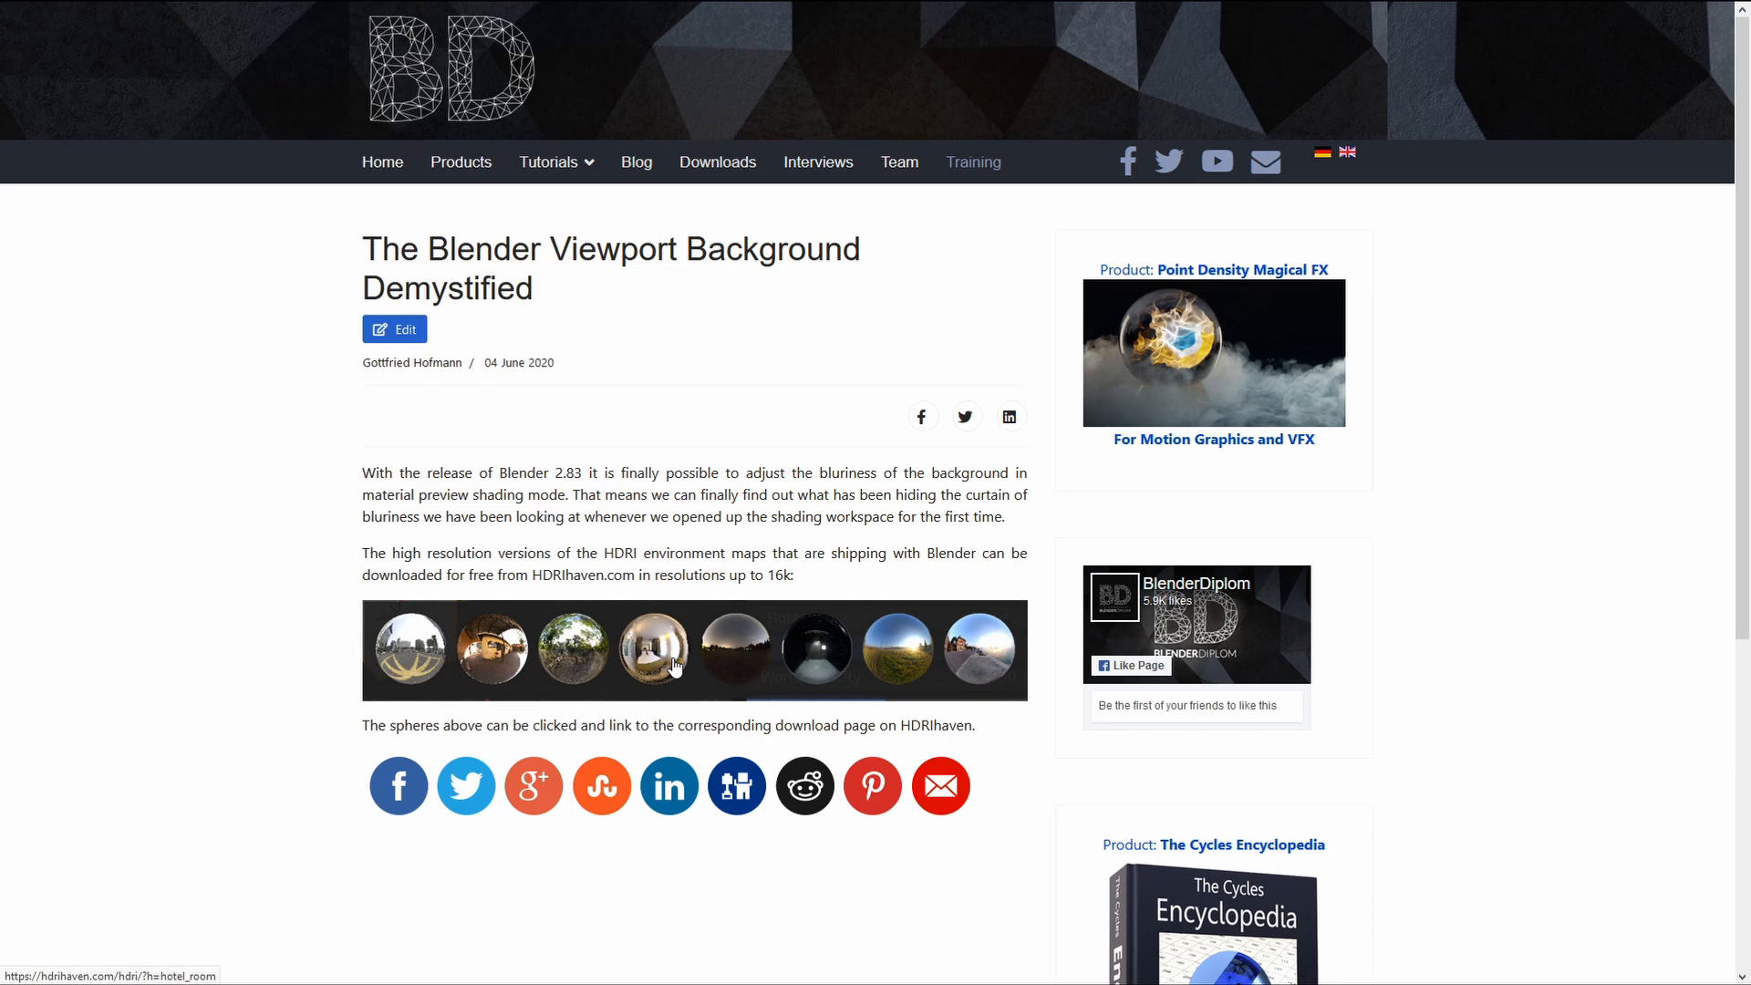
pyautogui.moveTo(613, 655)
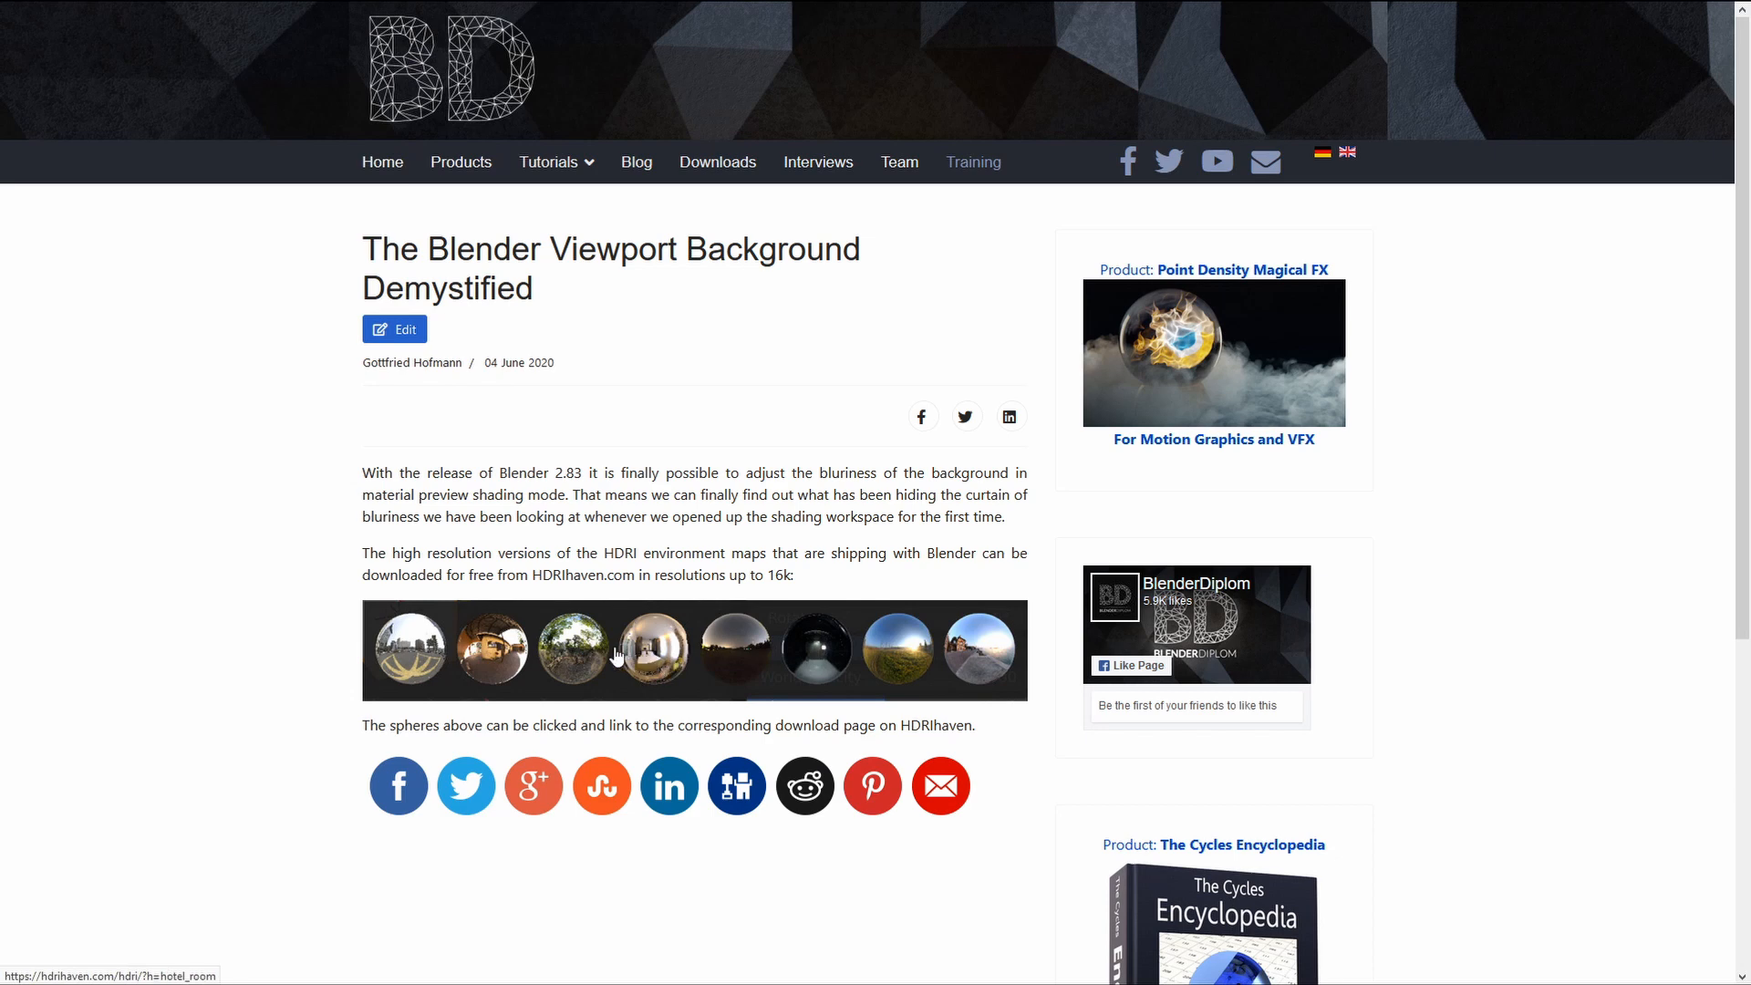
pyautogui.moveTo(569, 660)
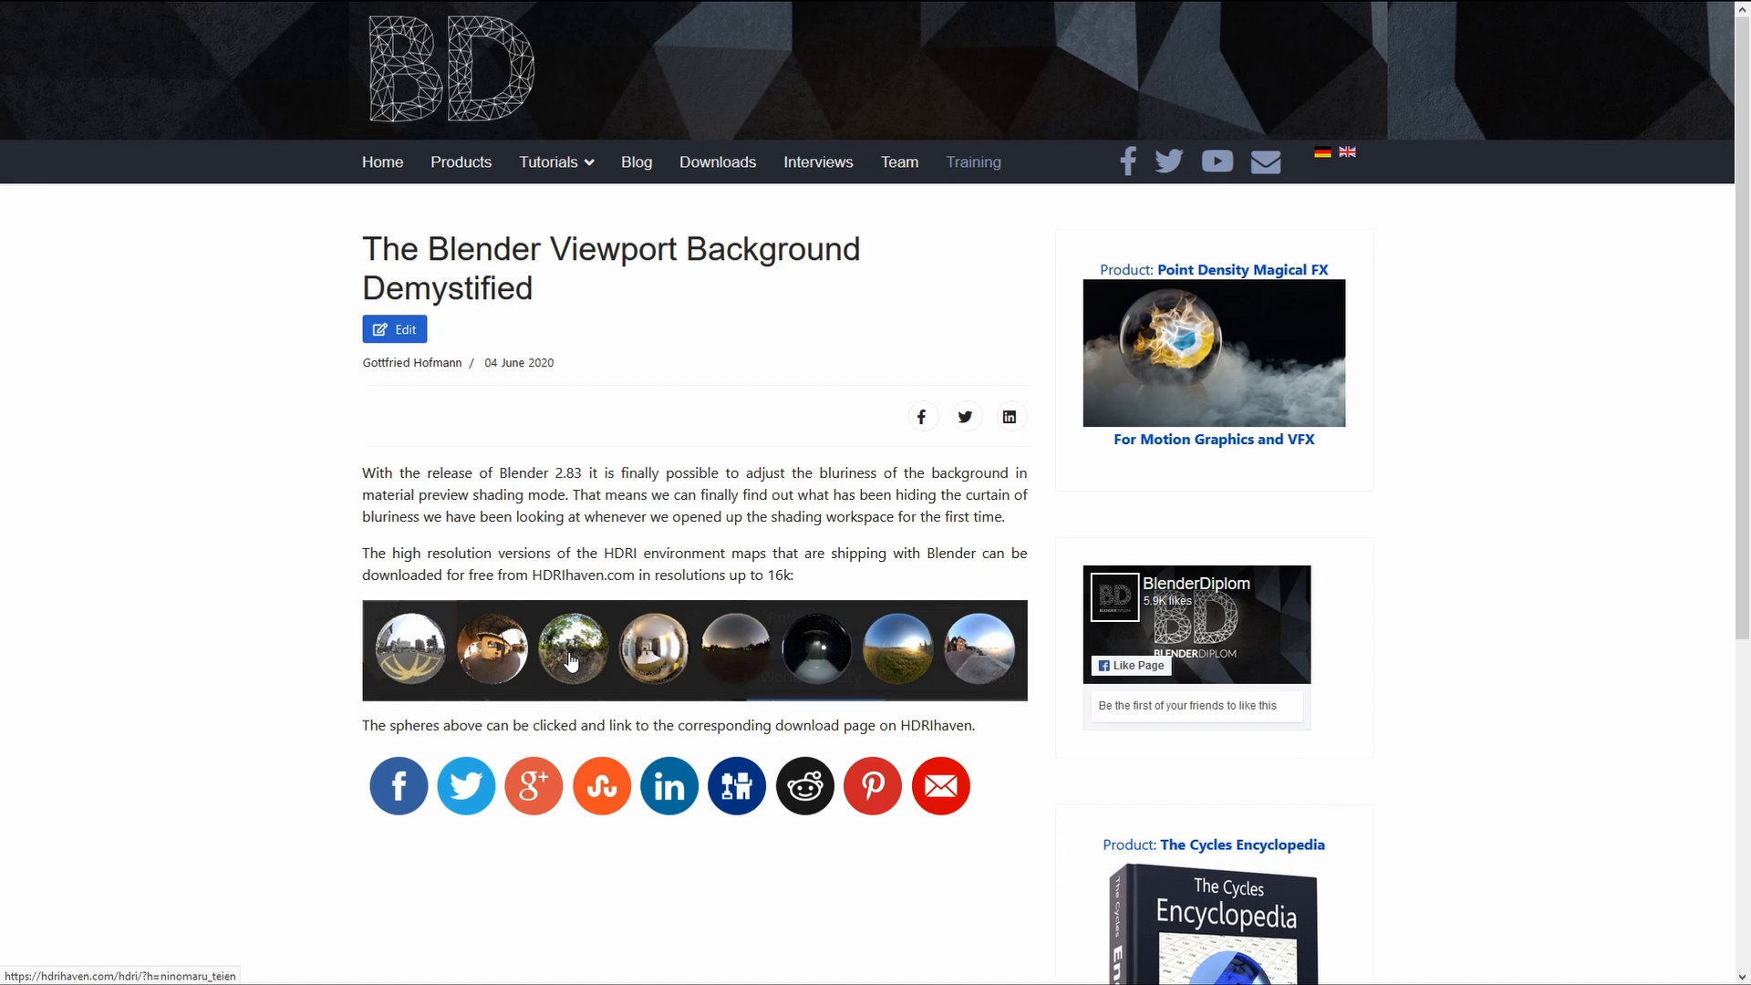
# - Follow the Ninomaru Teien sphere link from the BlenderDiplom article to HDRI Haven
pyautogui.click(573, 650)
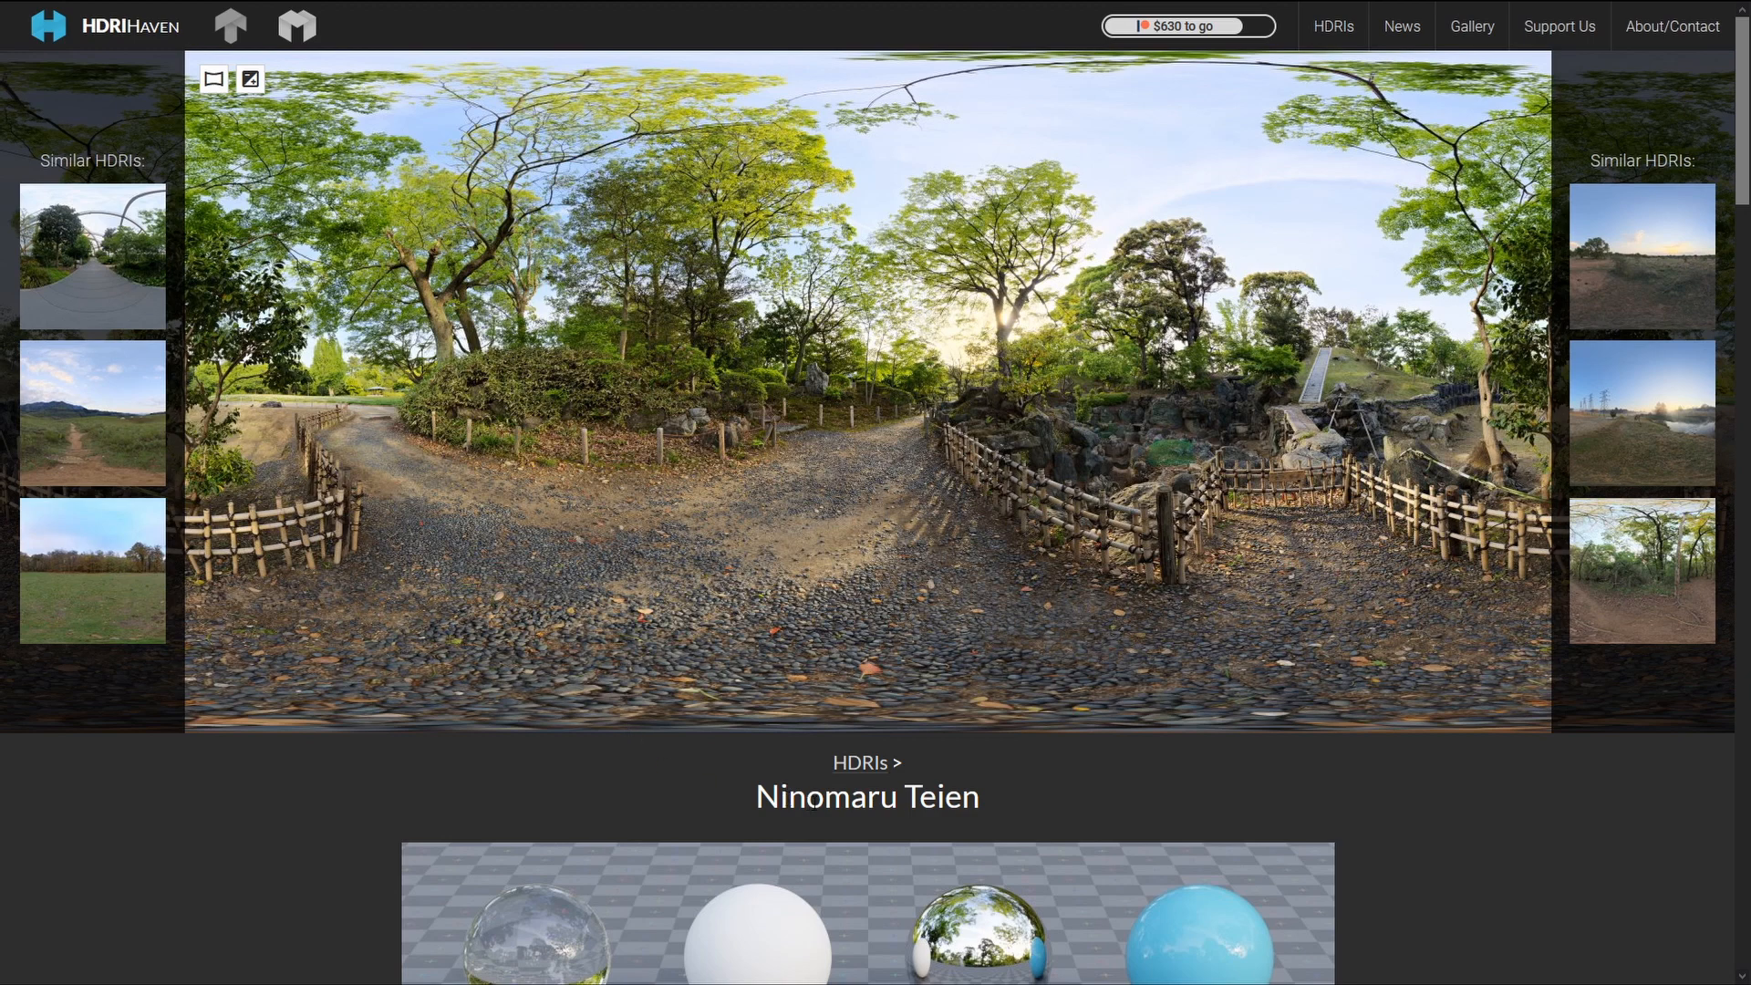
pyautogui.moveTo(372, 773)
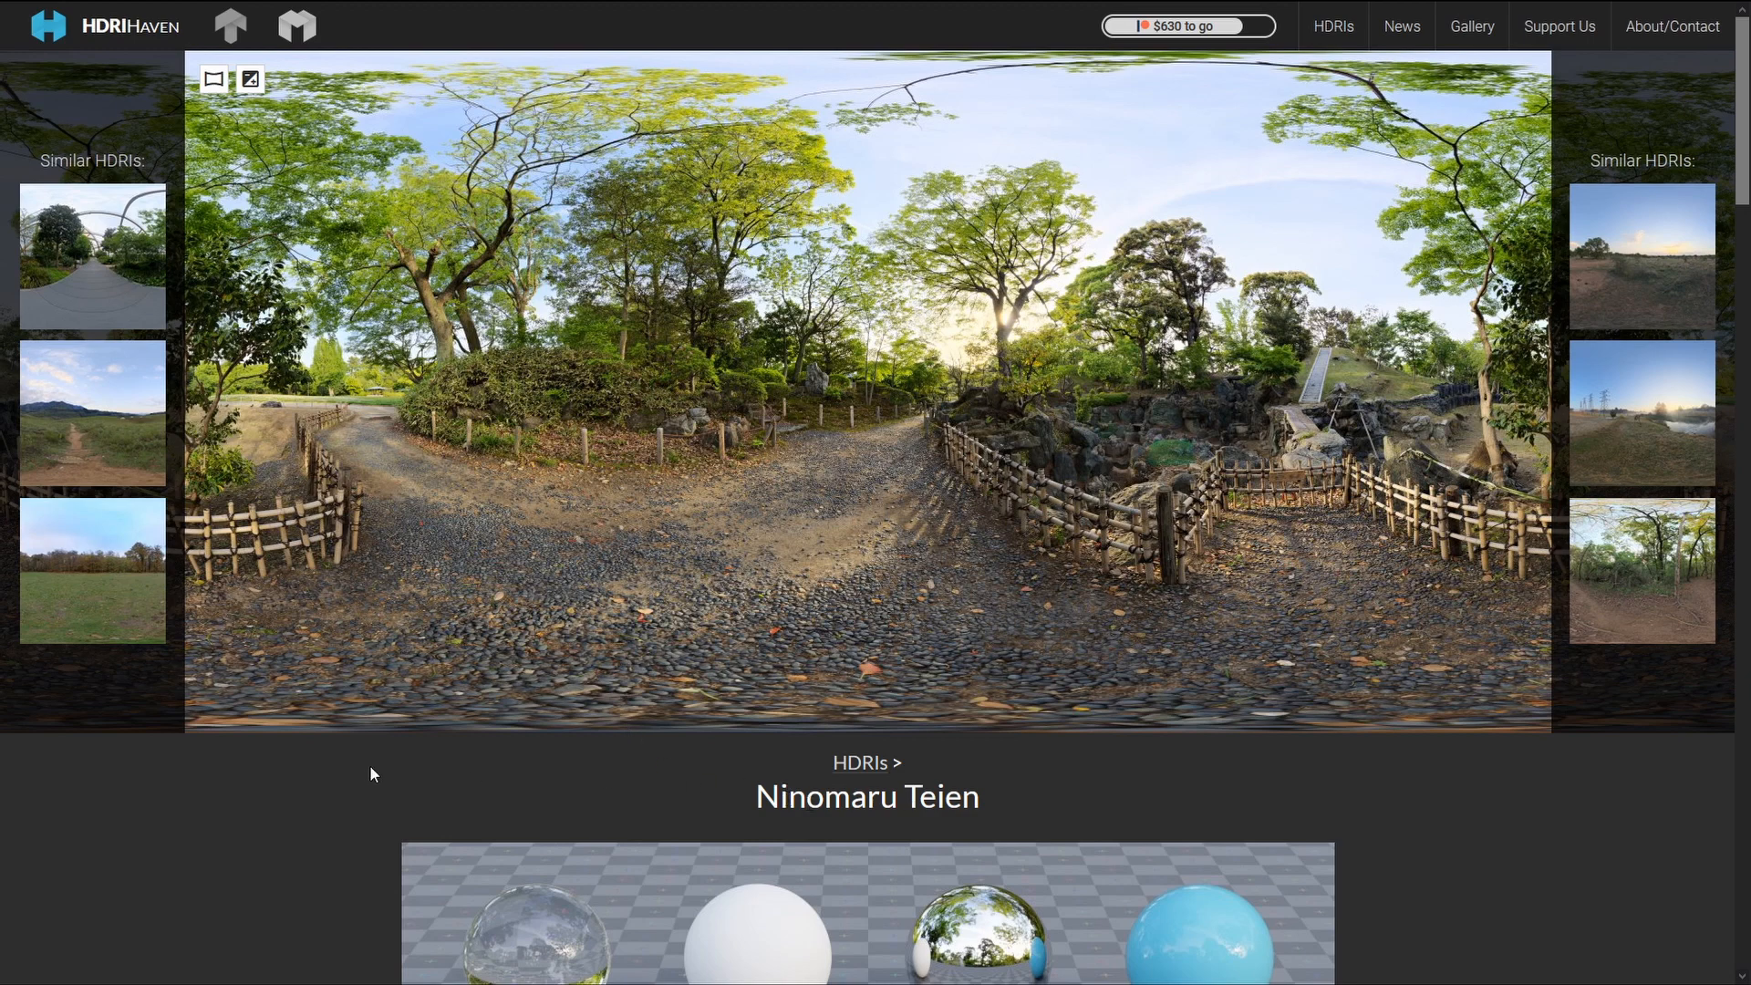
# - Scroll to the Ninomaru Teien download list (1k–16k HDR) and its CC0 licence
pyautogui.scroll(-3)
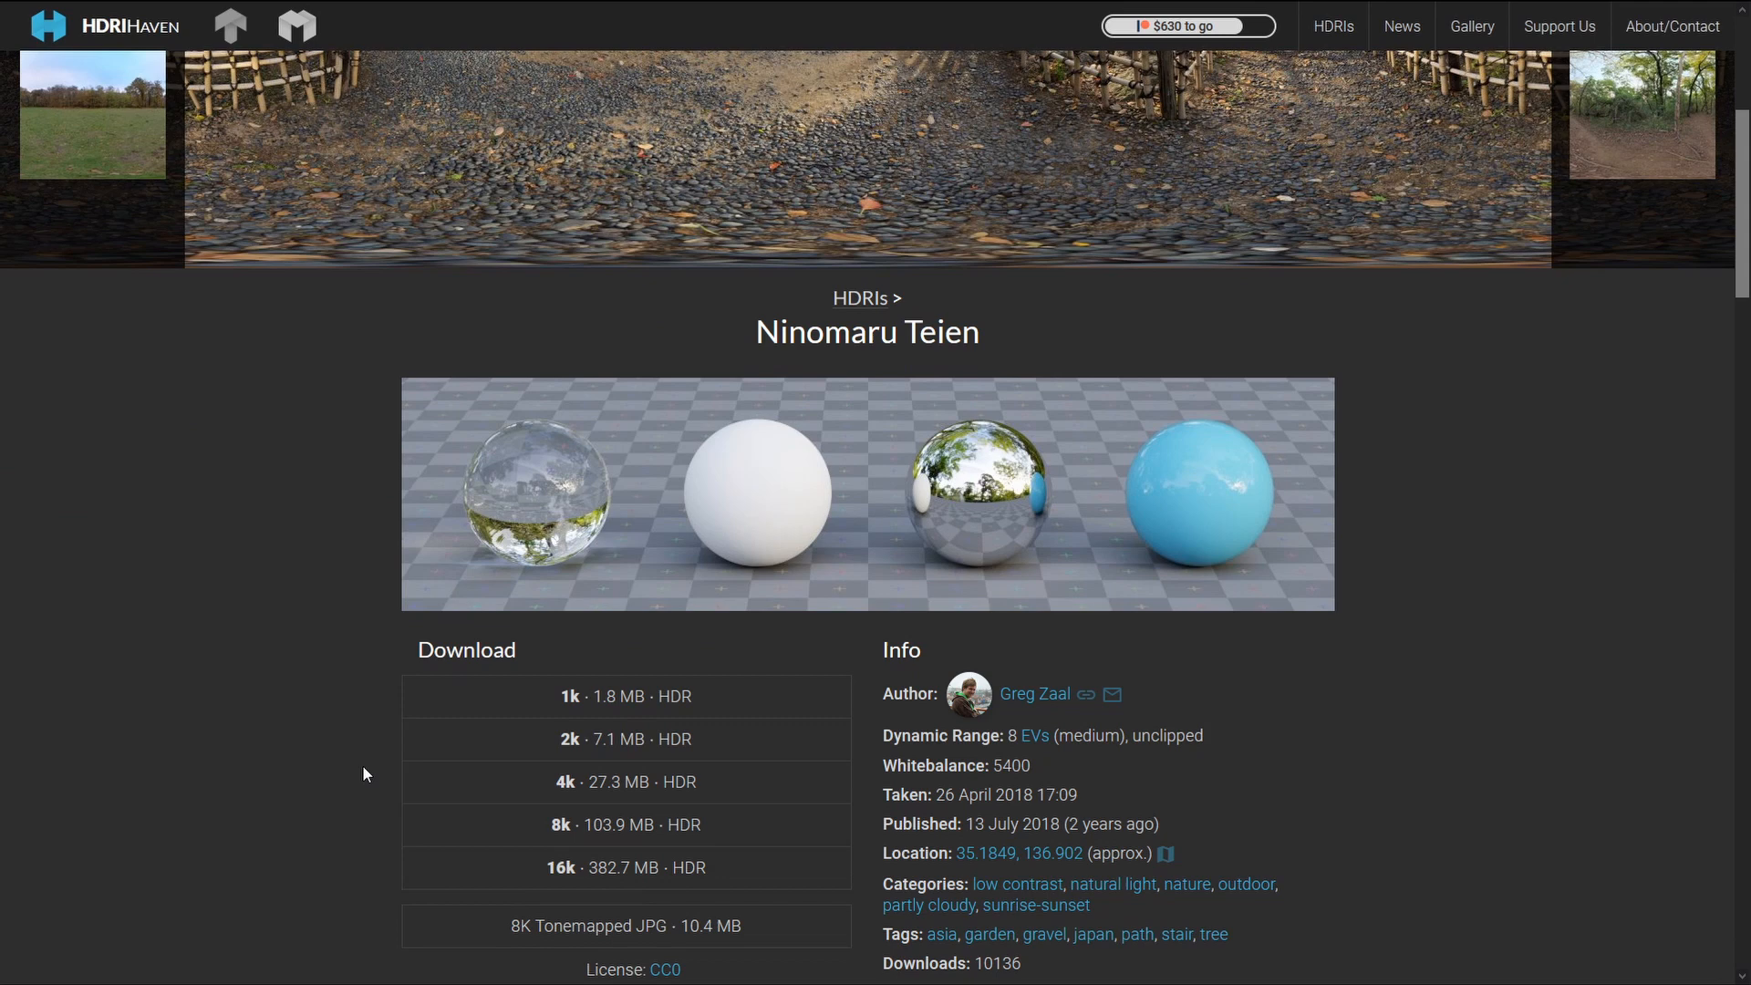
pyautogui.scroll(-3)
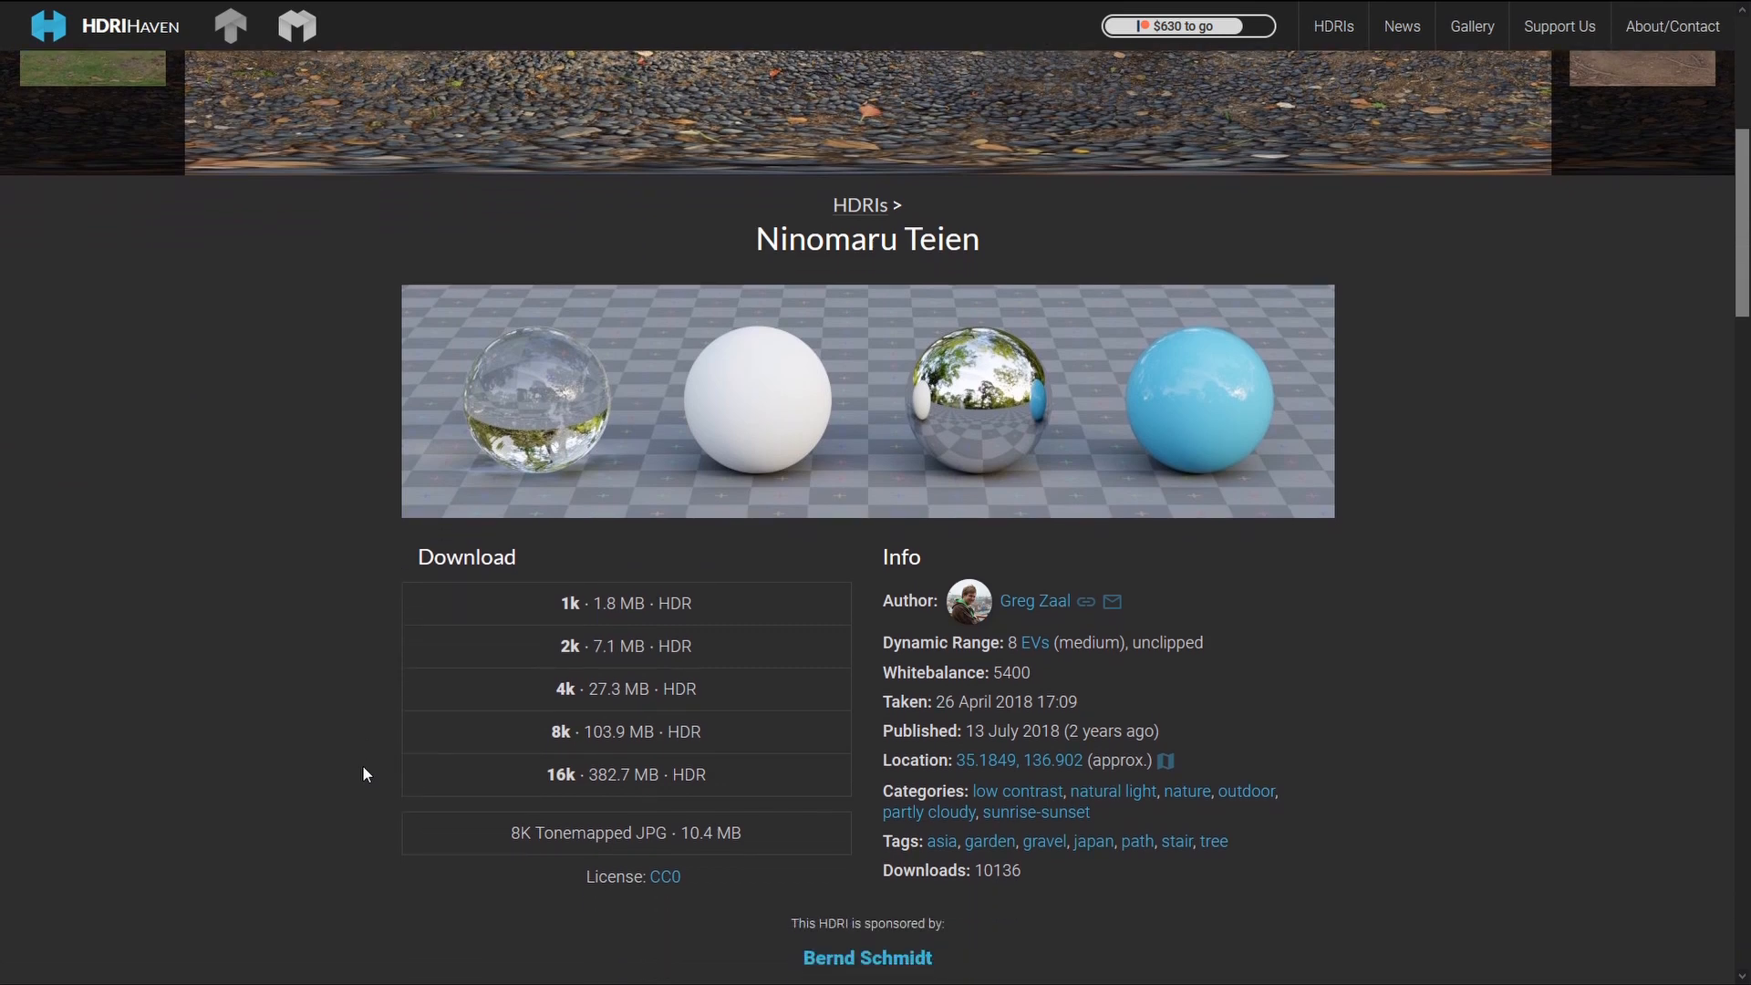
pyautogui.moveTo(485, 772)
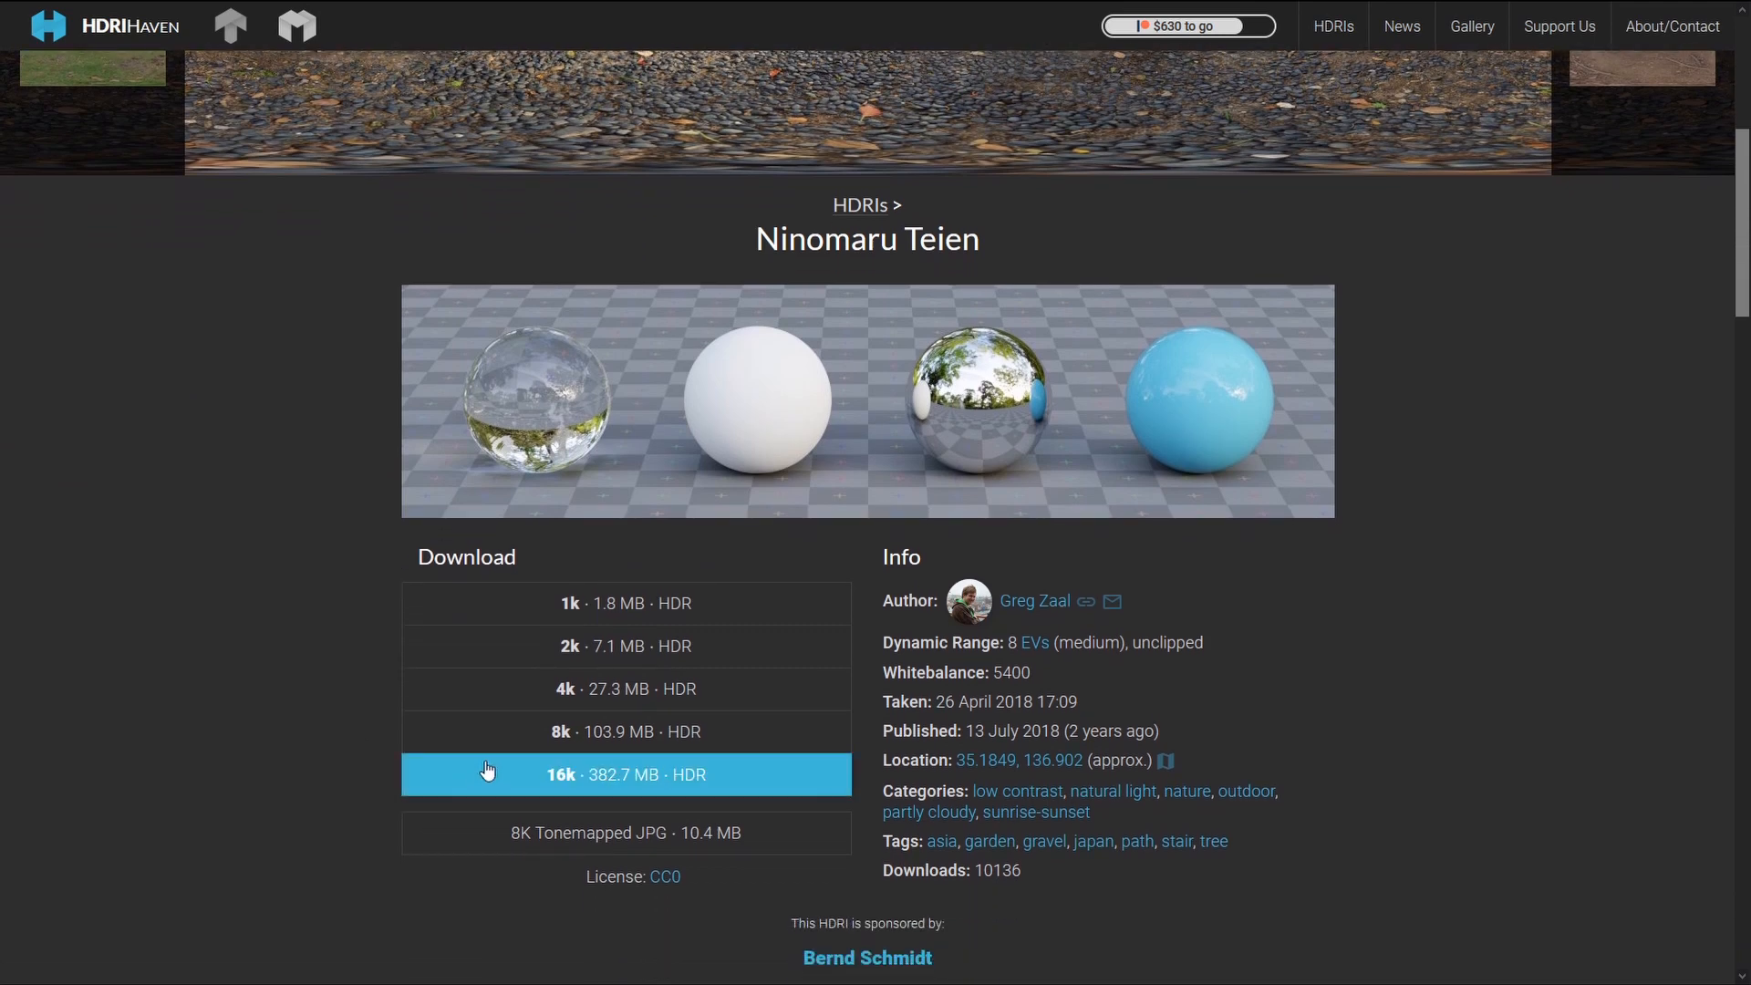
pyautogui.moveTo(600, 613)
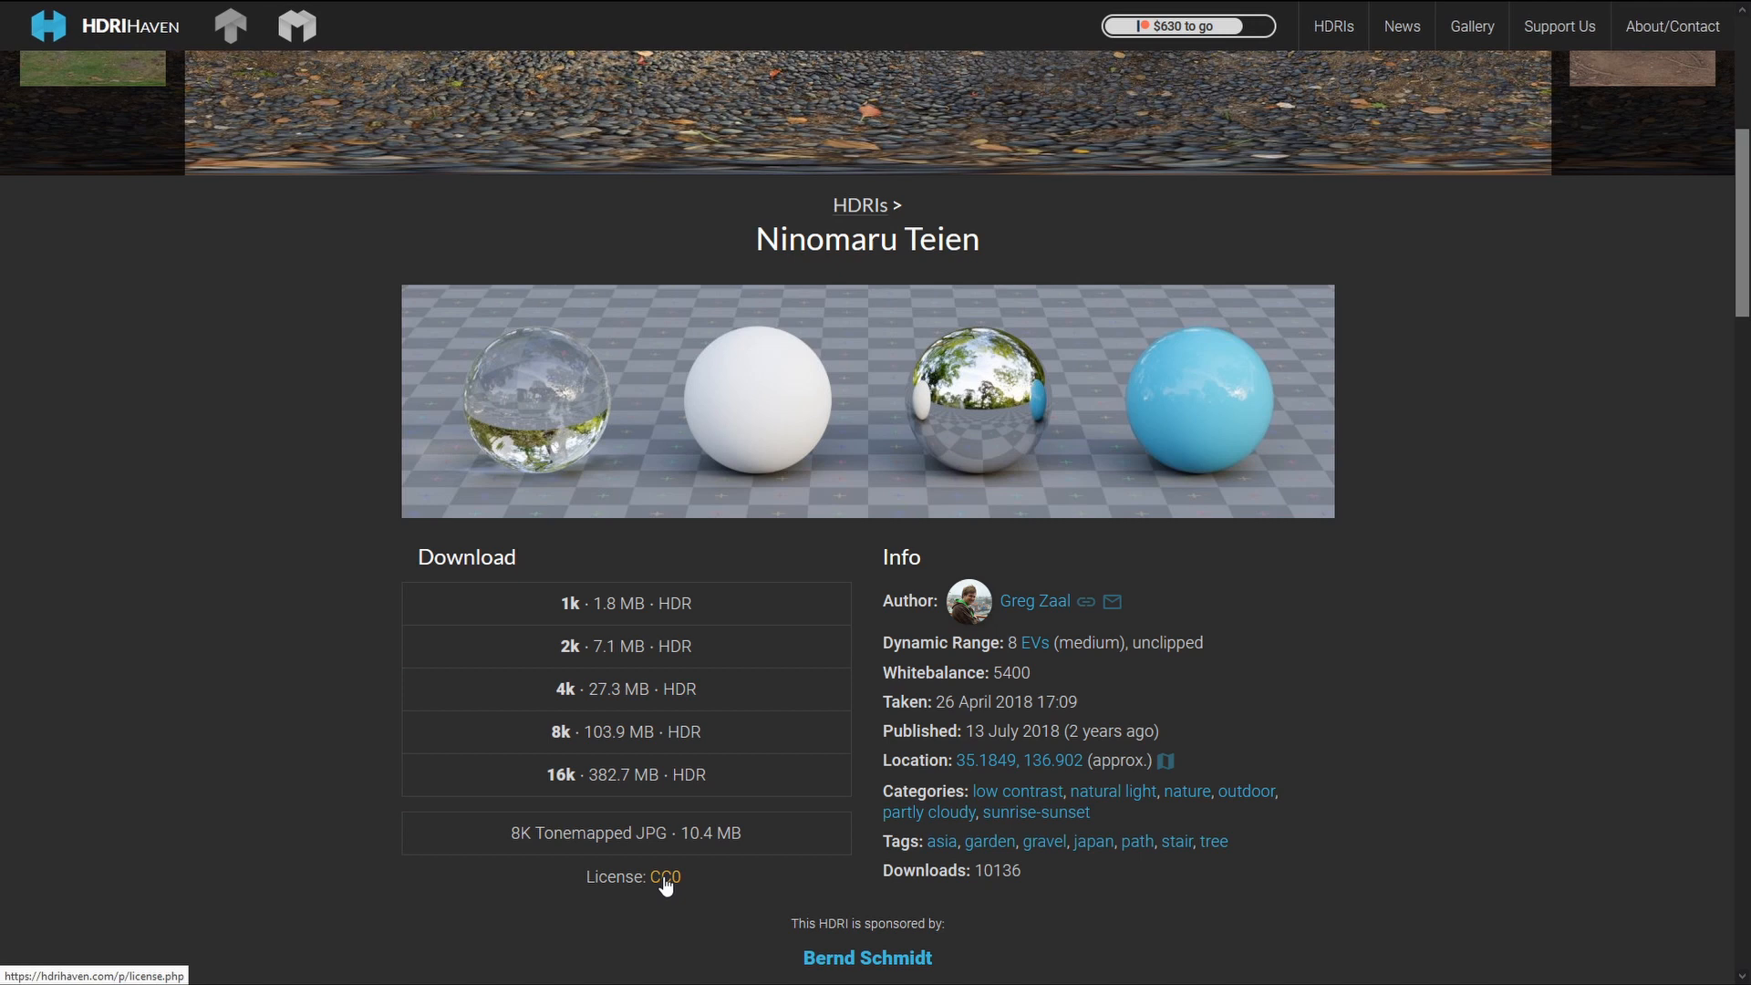
pyautogui.moveTo(773, 923)
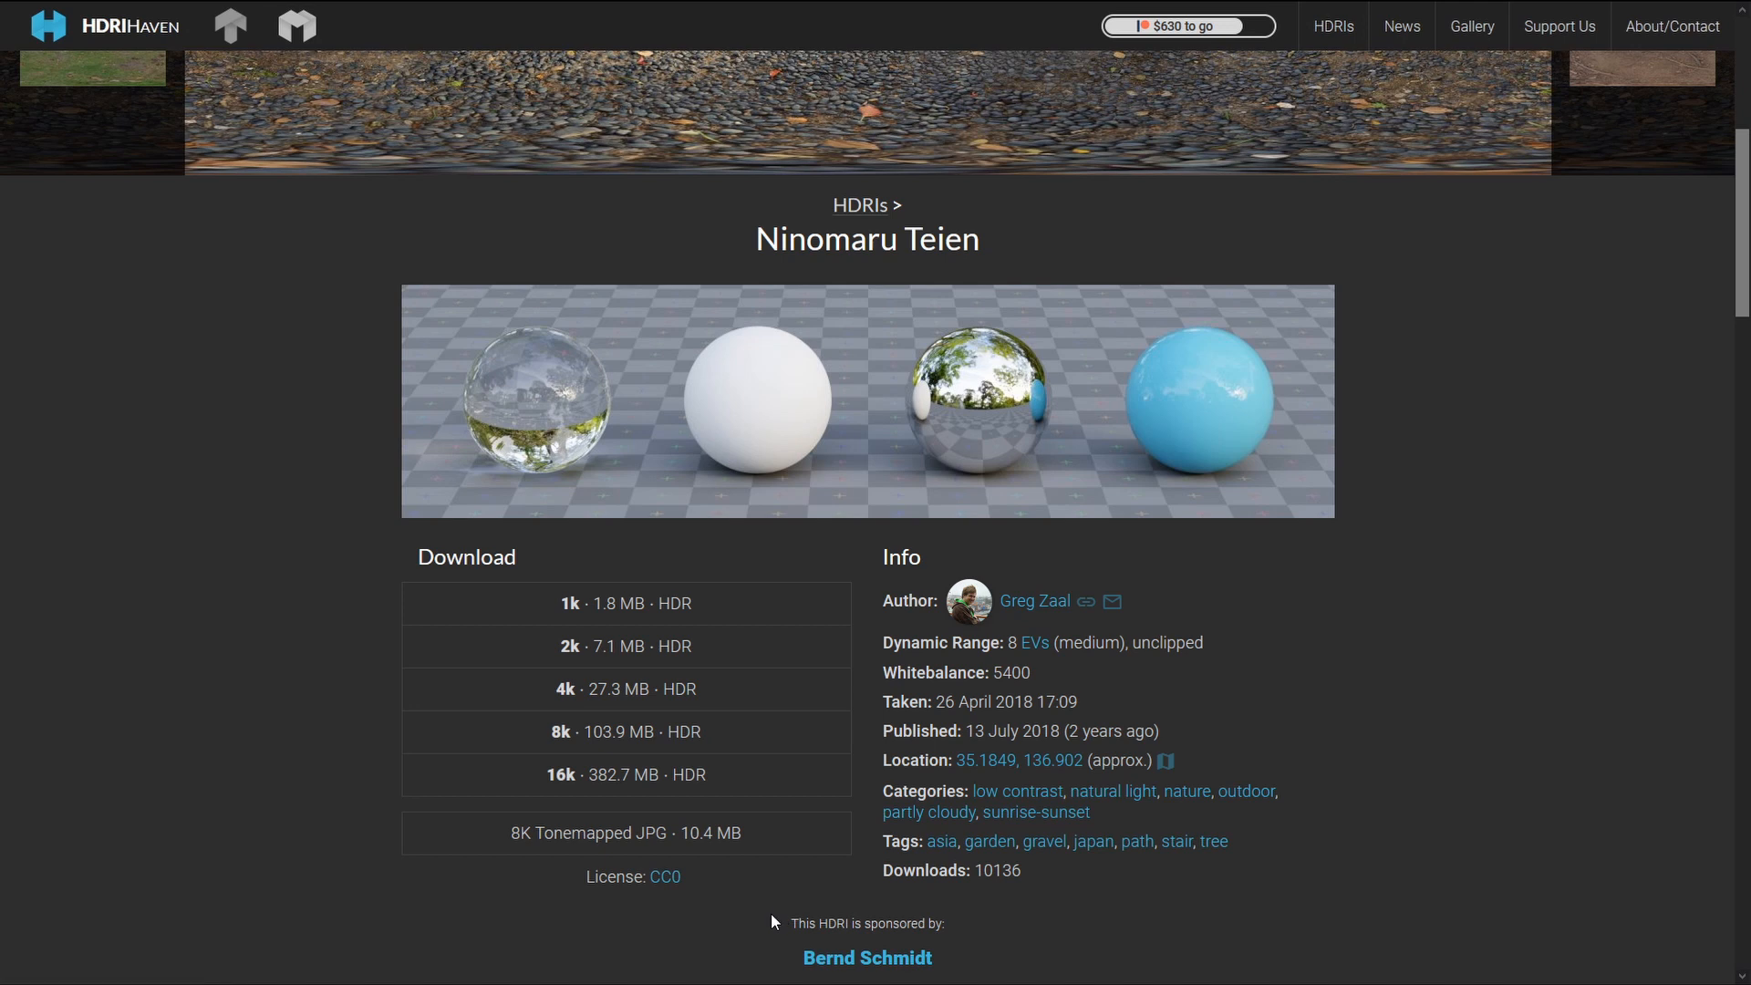
pyautogui.moveTo(671, 867)
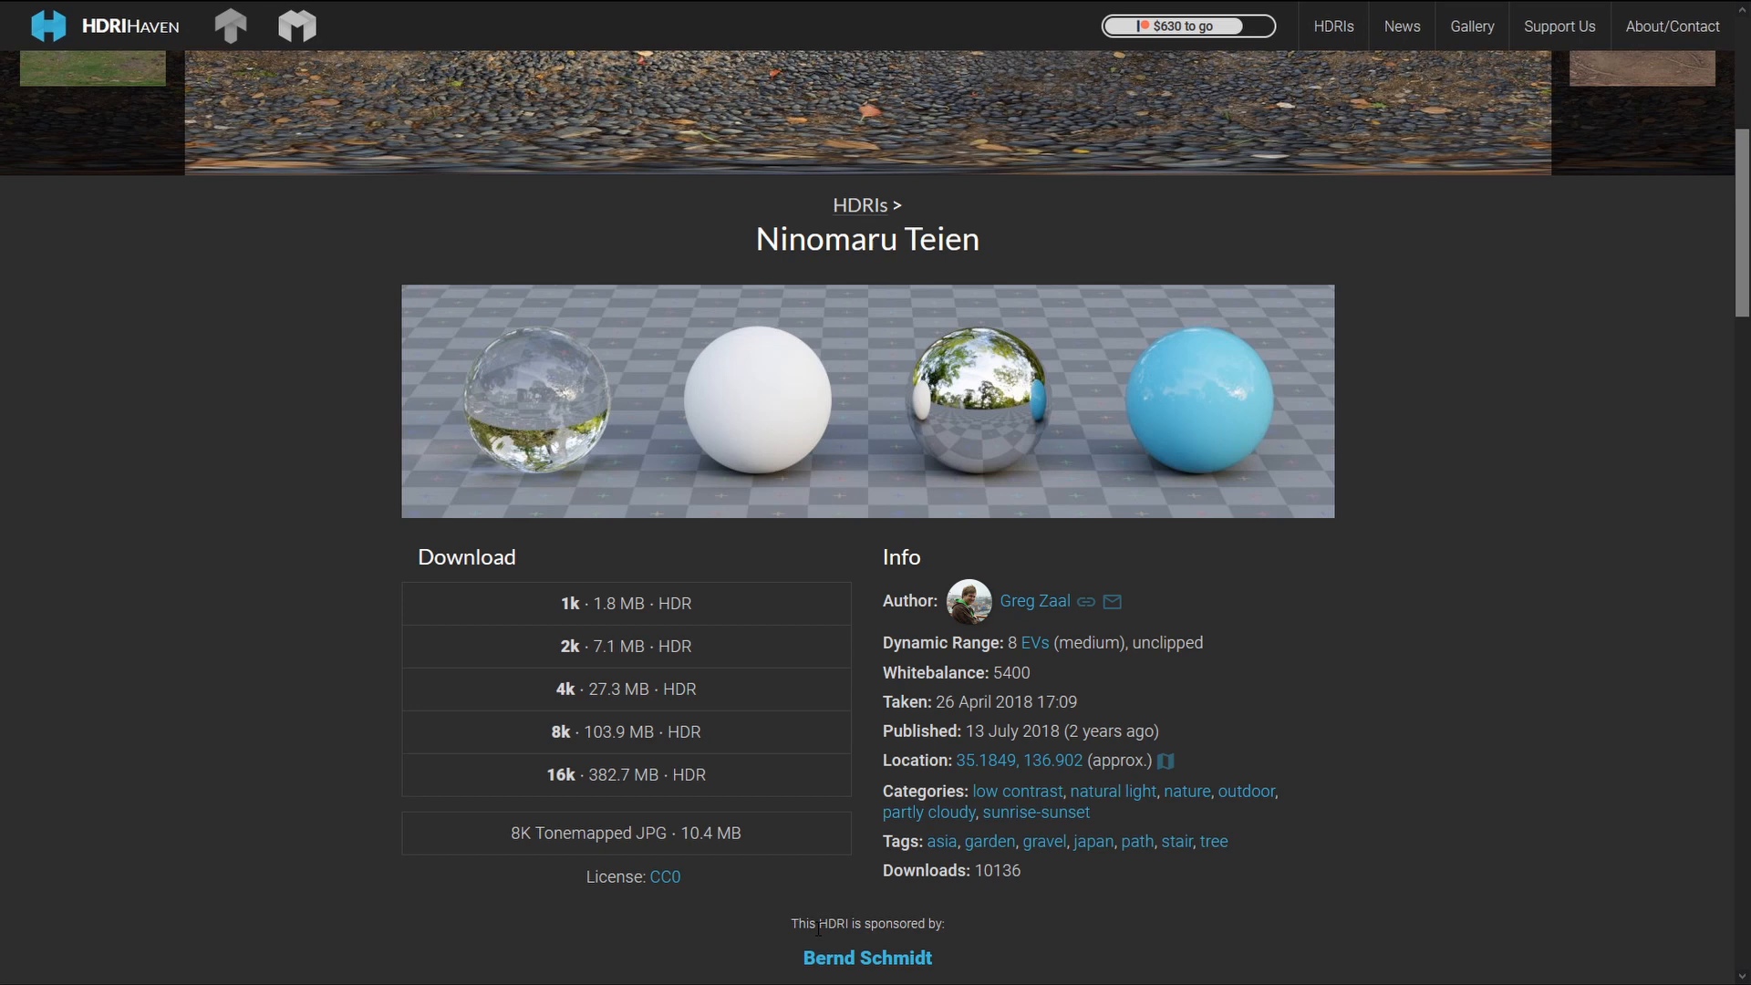
pyautogui.scroll(-3)
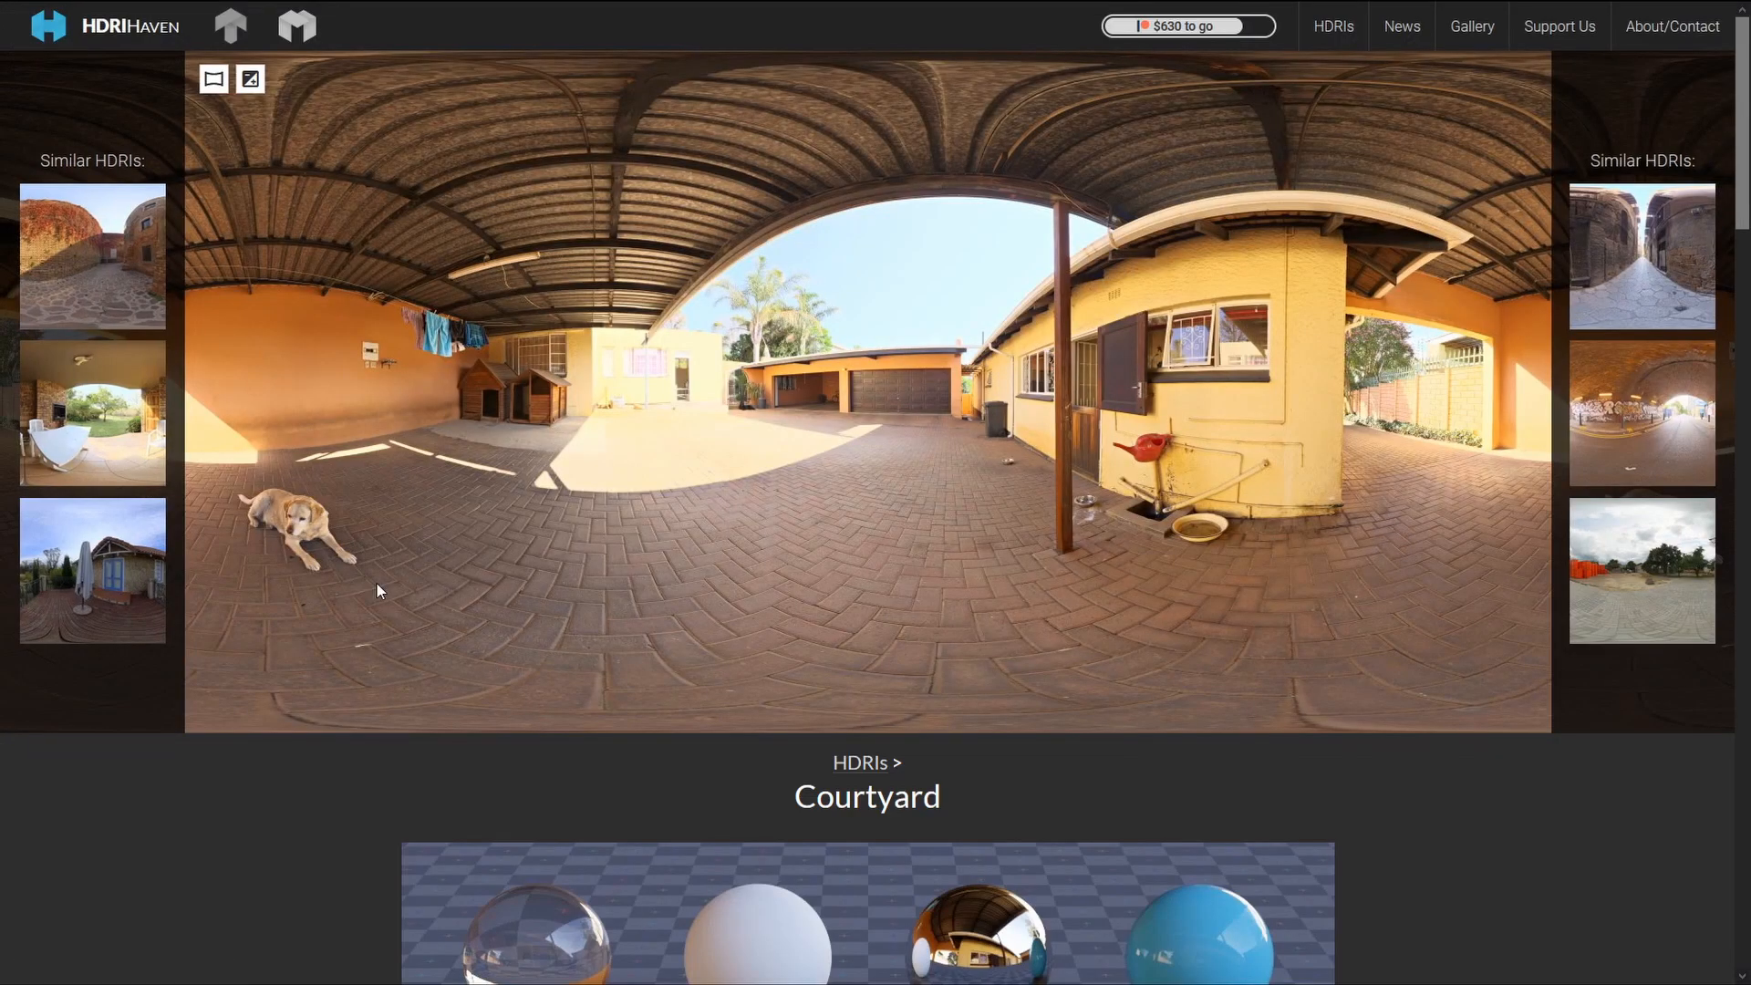
# - Scroll the Courtyard HDRI page past Download to the 'sponsored by: No one yet' note
pyautogui.scroll(-3)
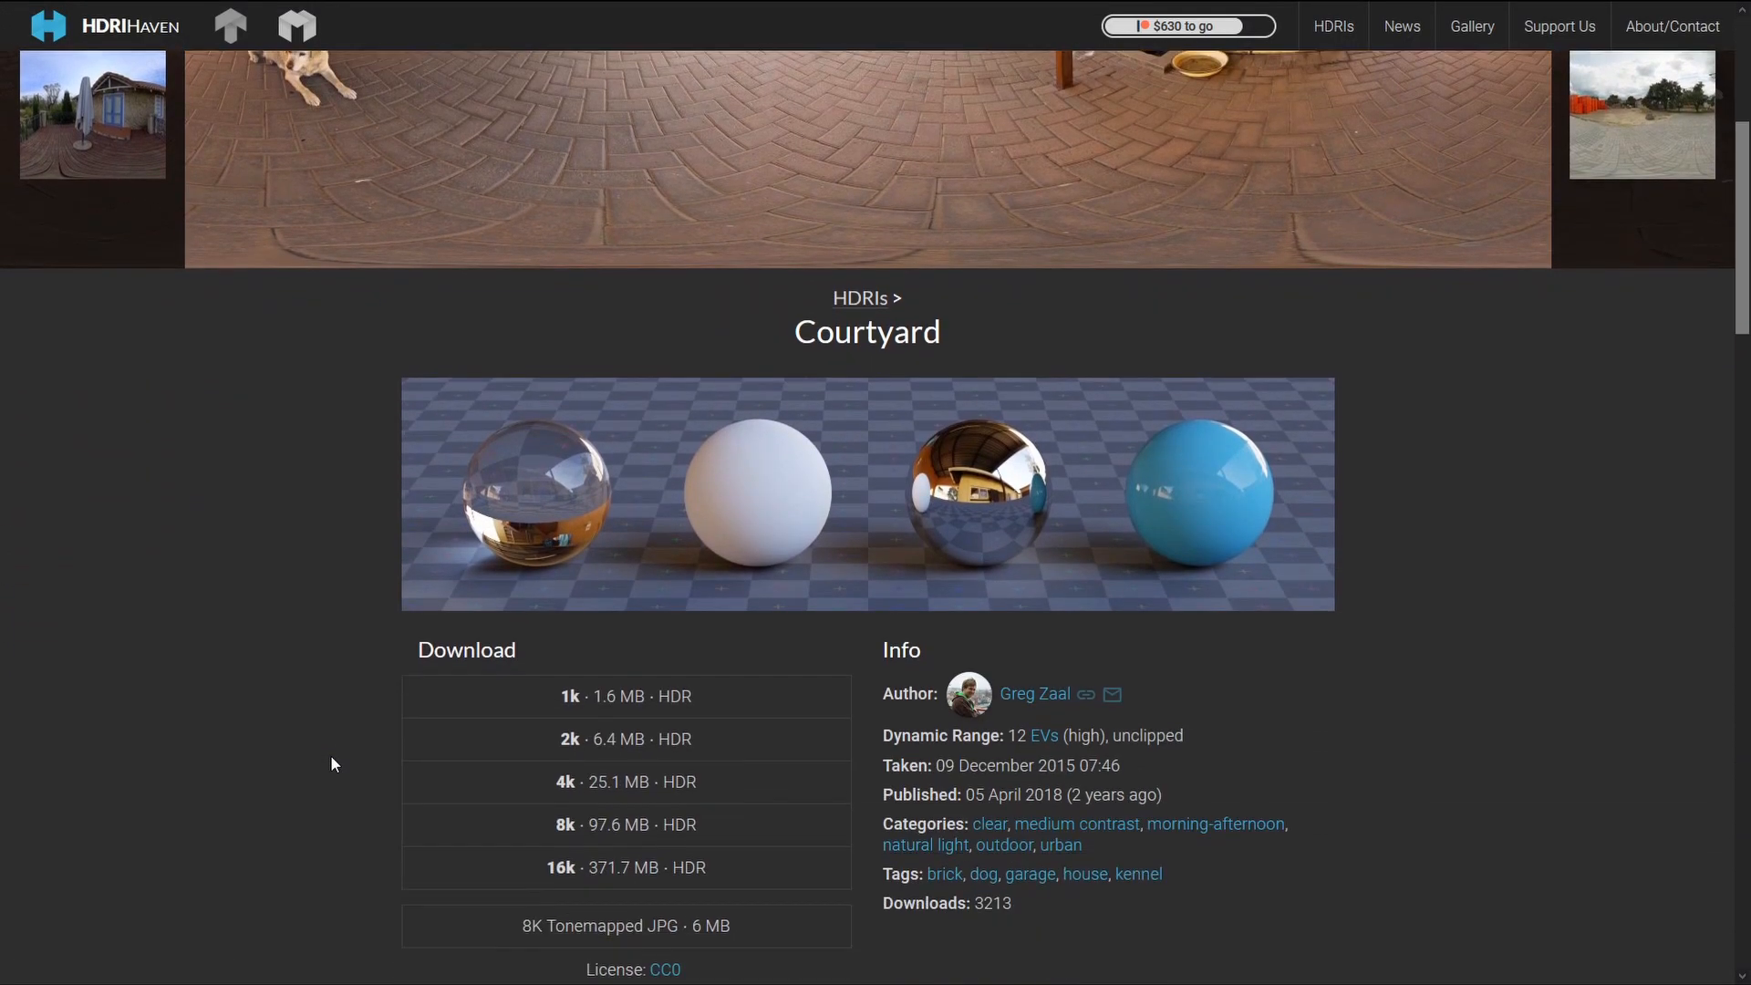
pyautogui.scroll(-3)
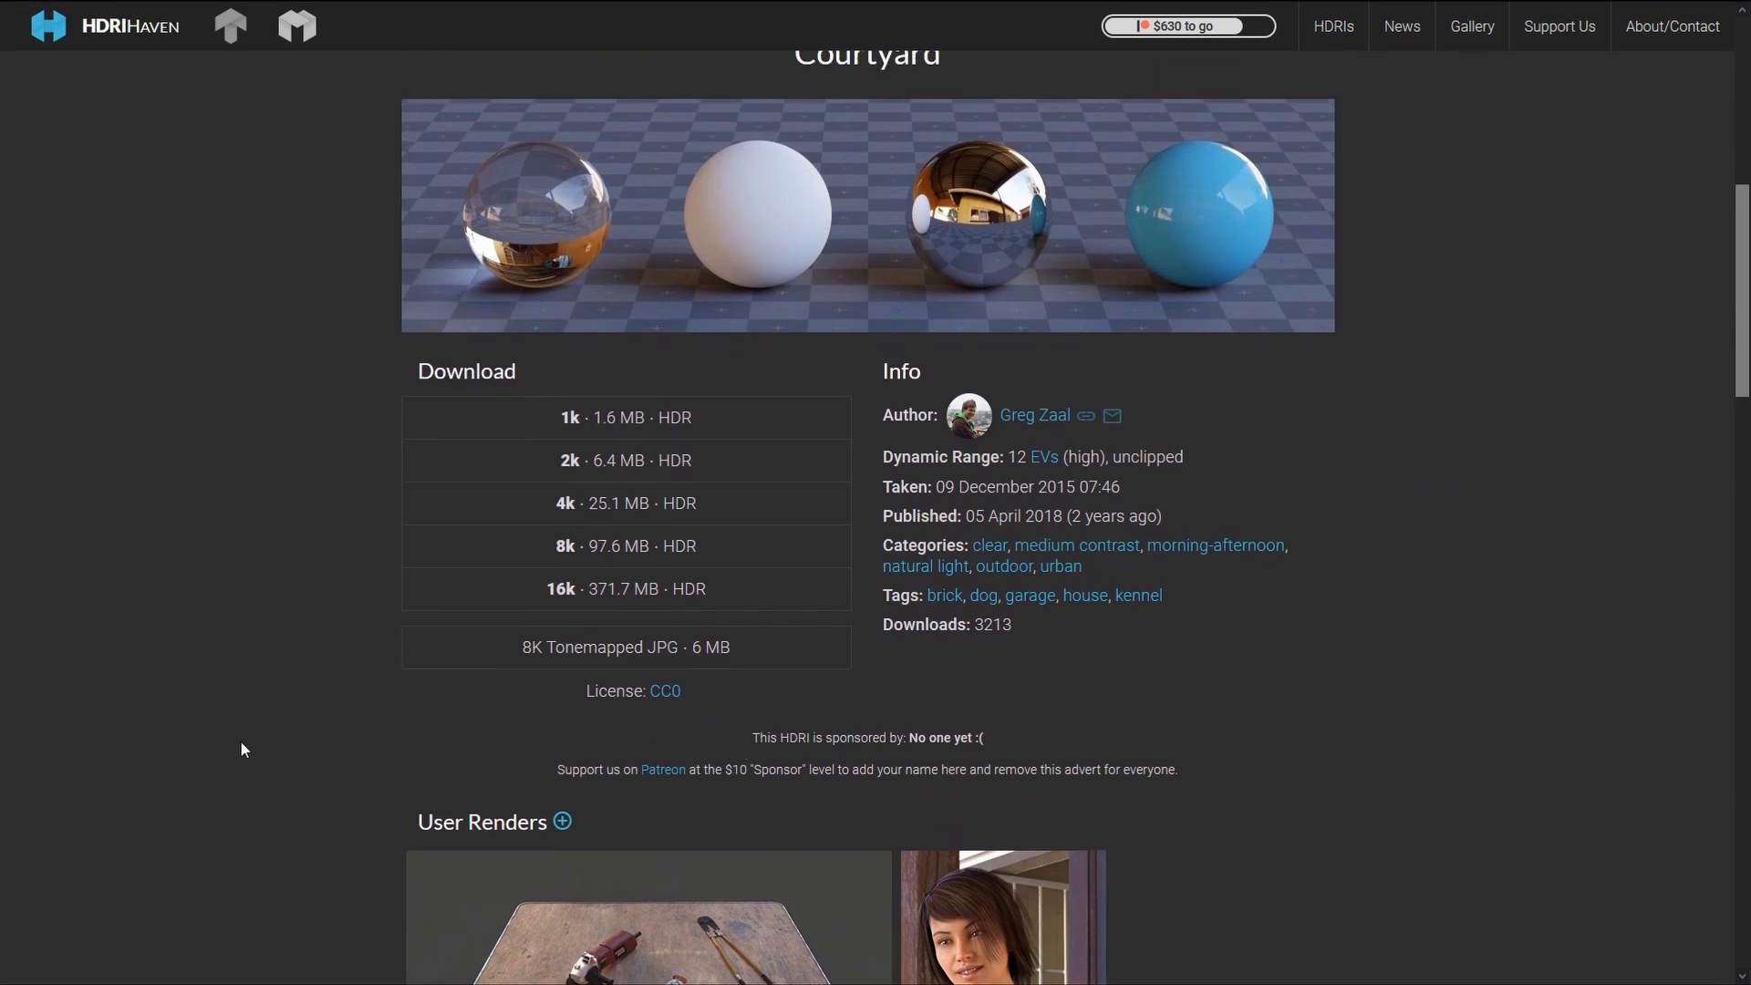